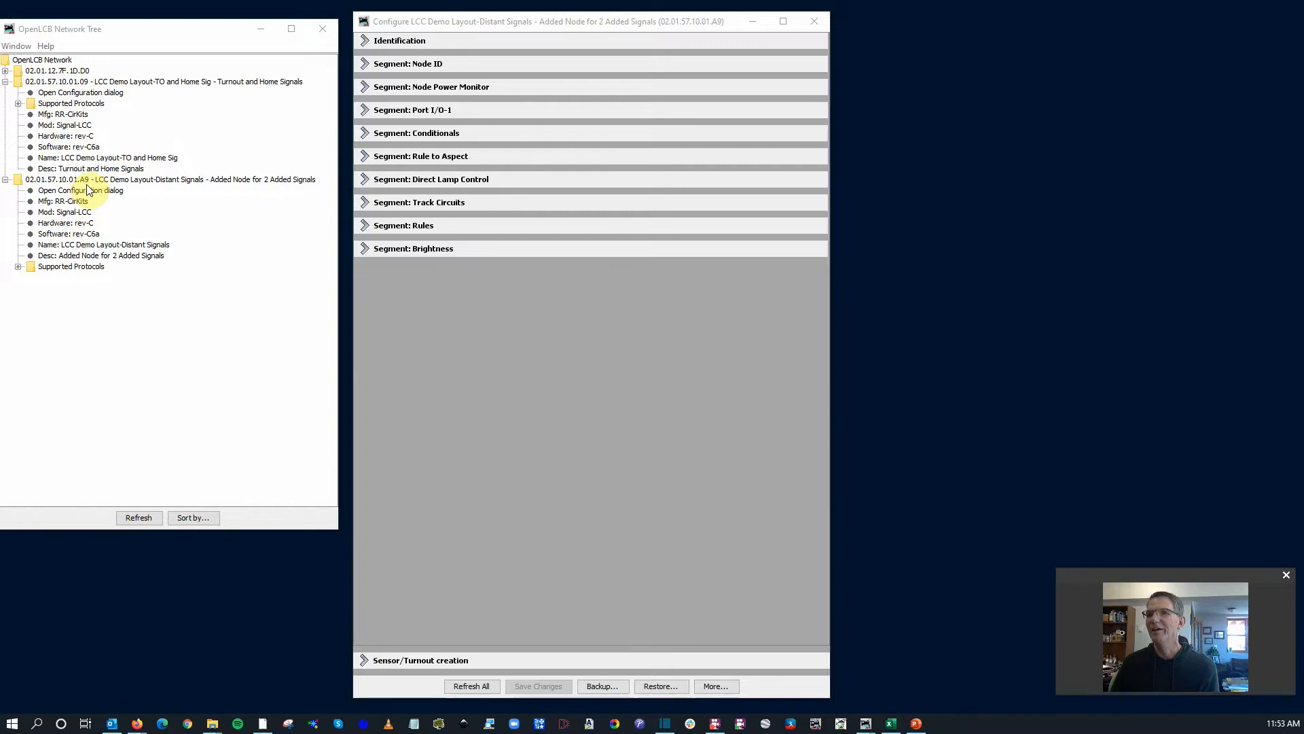
mouse_move(297, 193)
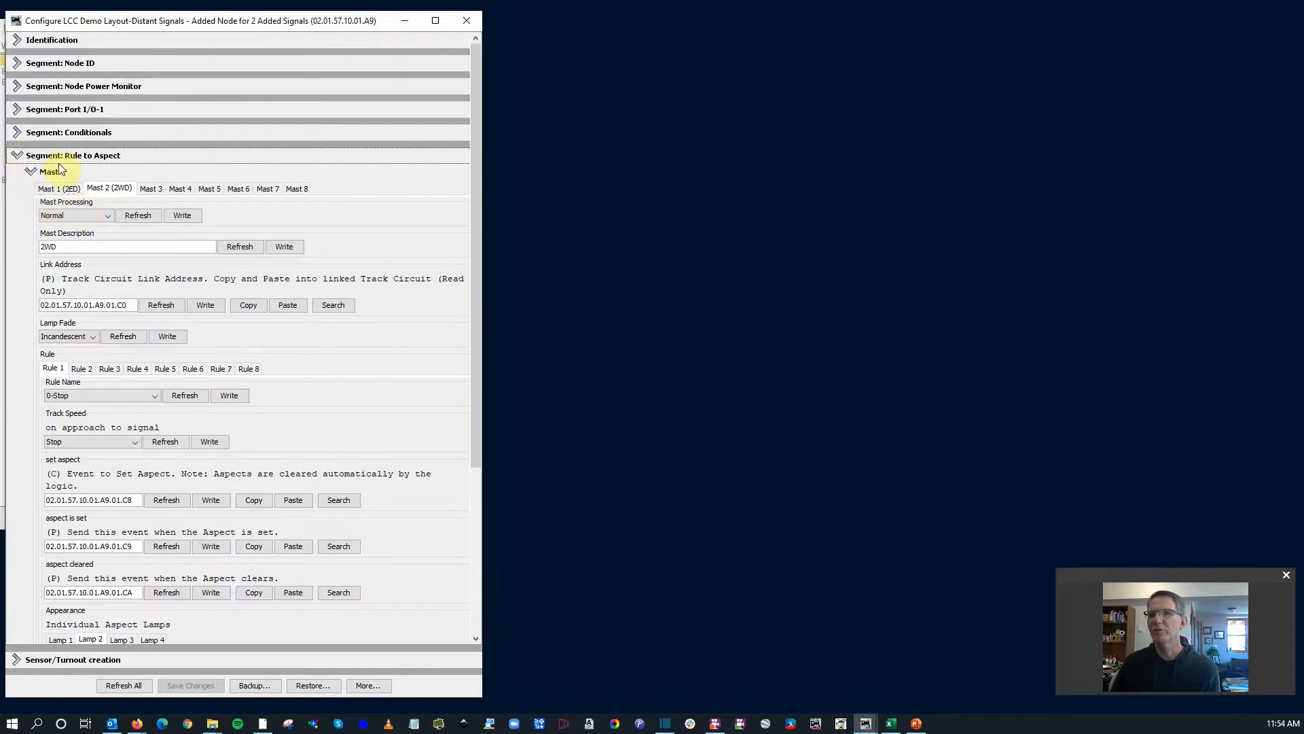
Step: Collapse the Rule to Aspect section in the Distant Signals node configuration
click(18, 155)
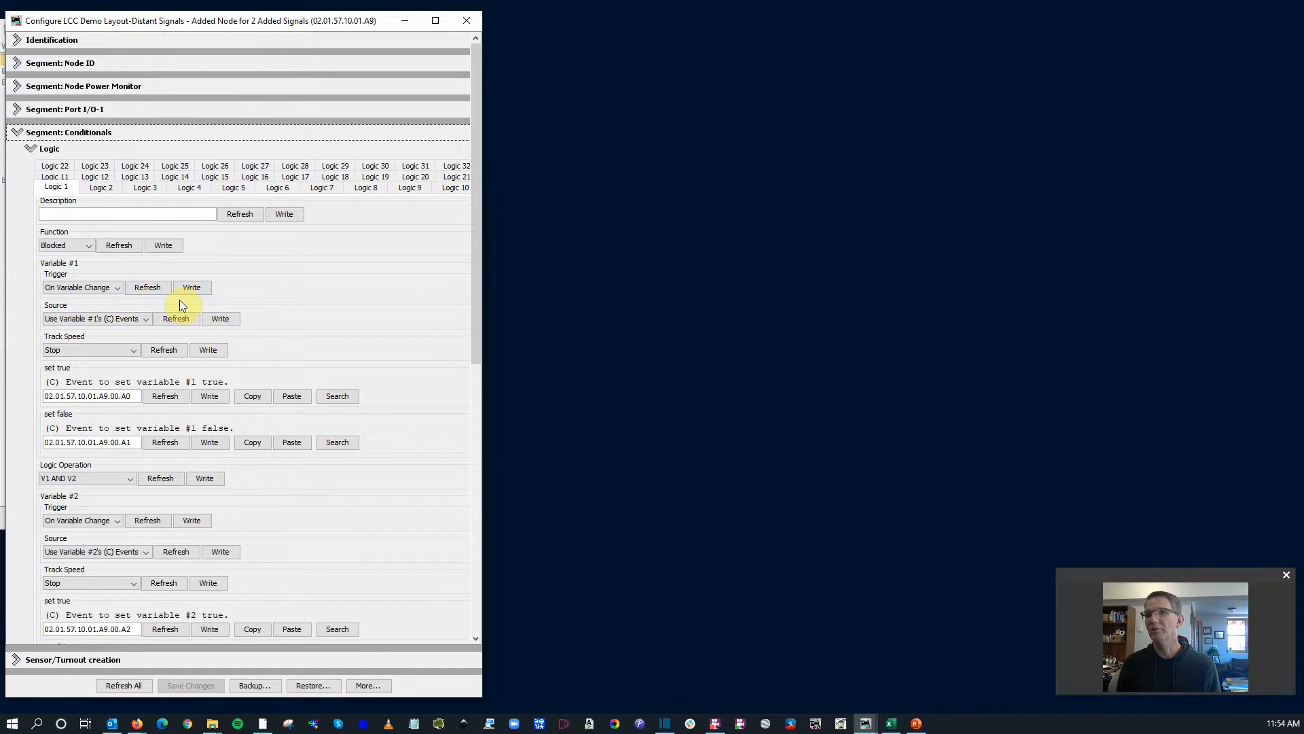
mouse_move(218, 275)
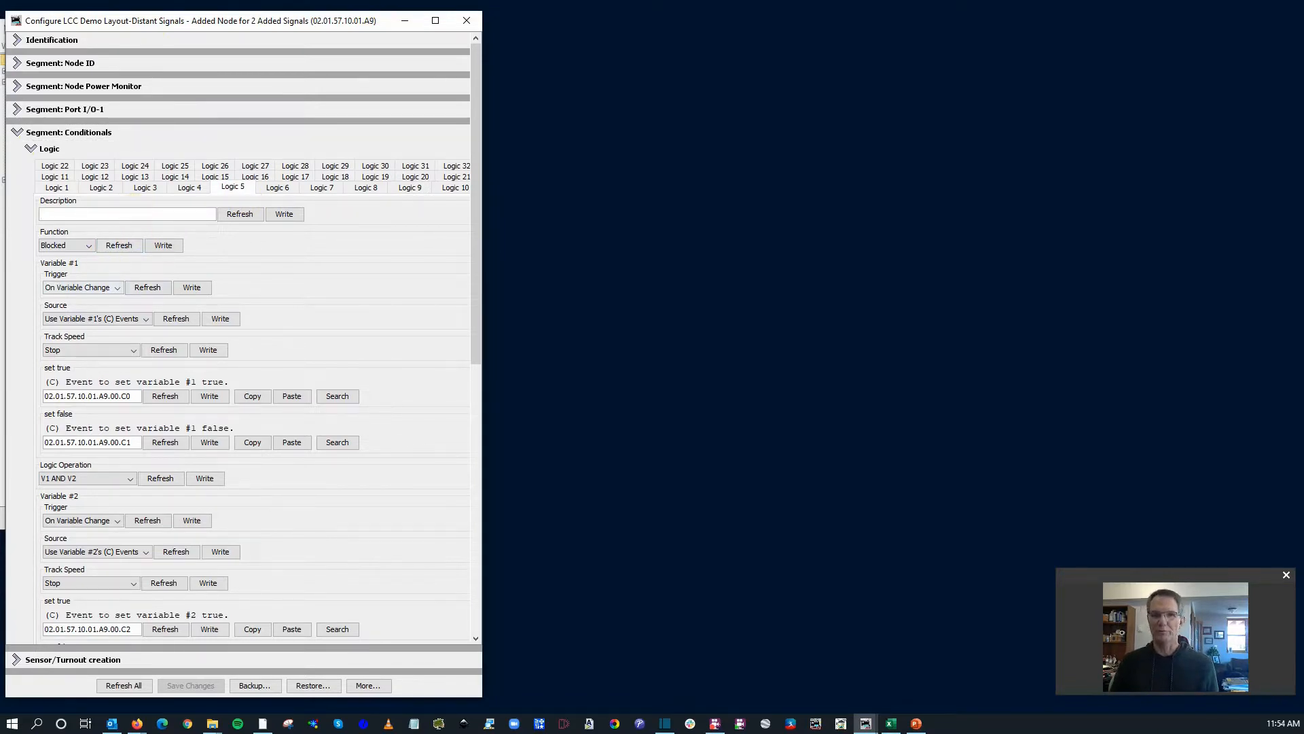
Step: Describe Logic 5 as S2ED-Logic Alert with a Last (Single) function
click(890, 723)
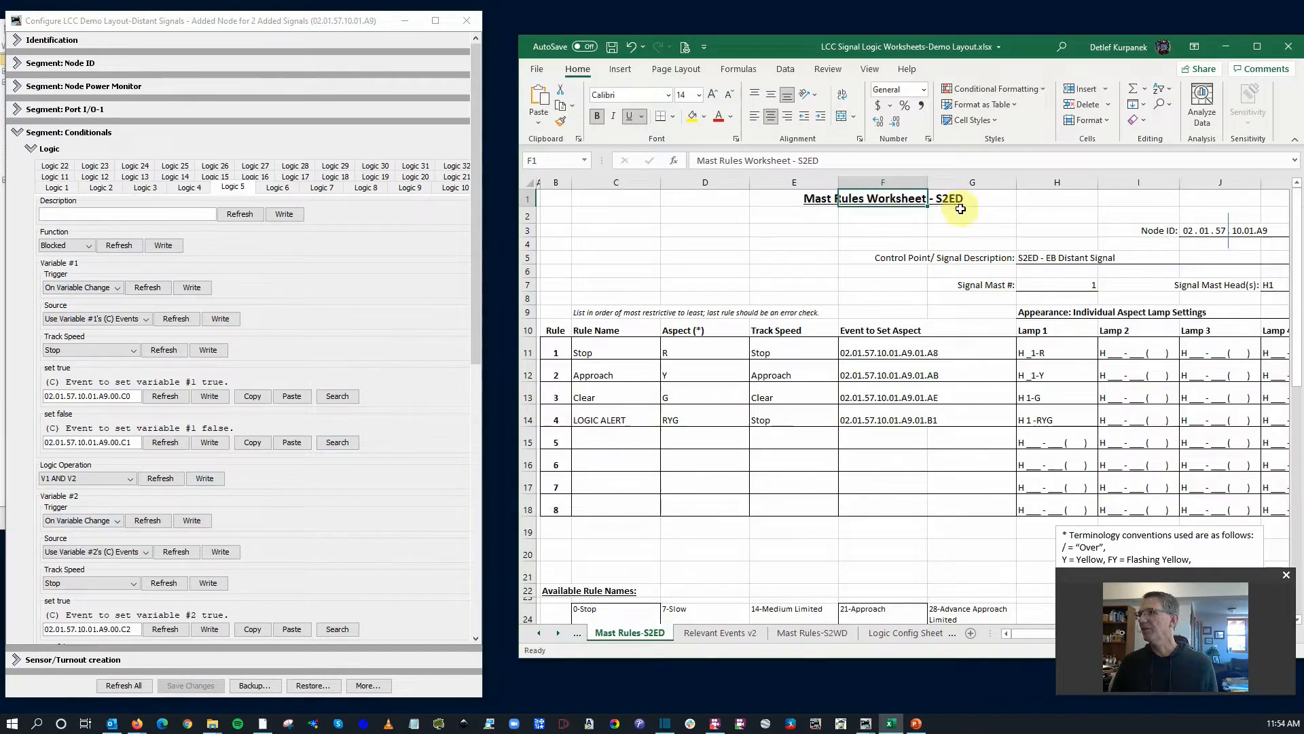
mouse_move(759, 236)
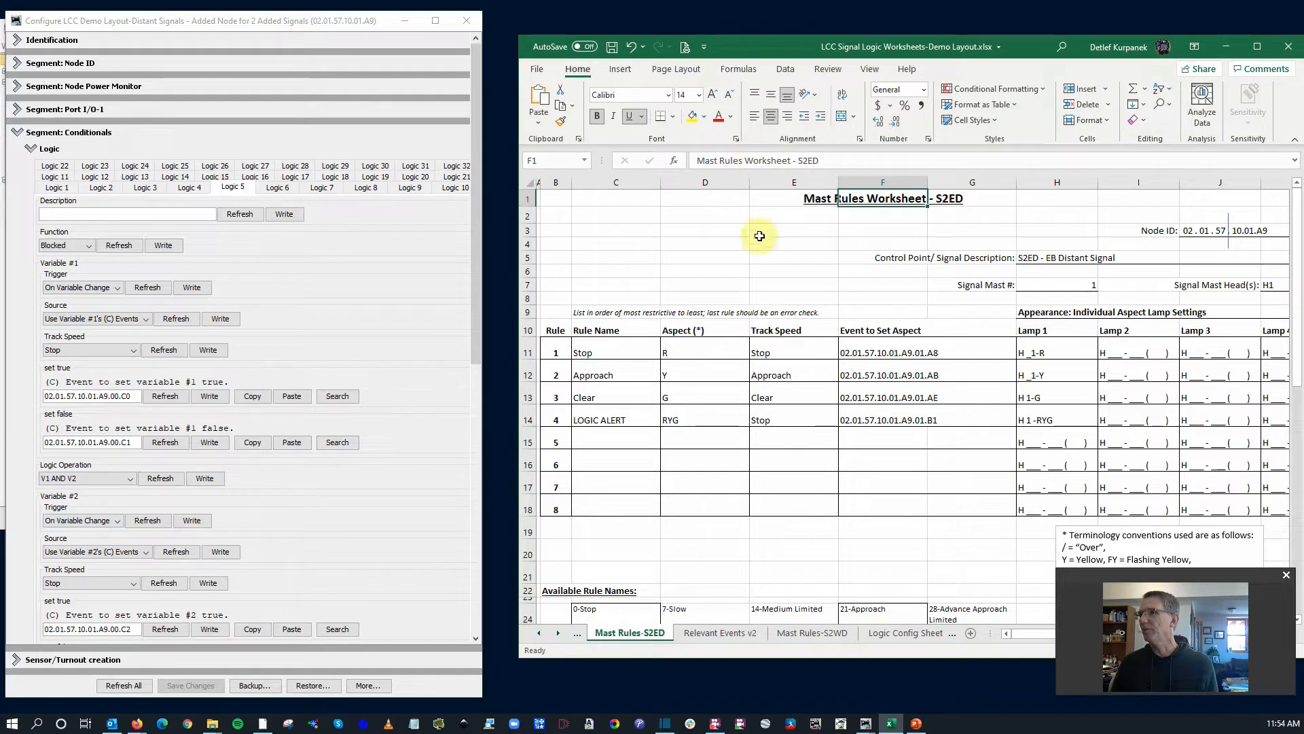
mouse_move(164, 349)
text(S2ED-)
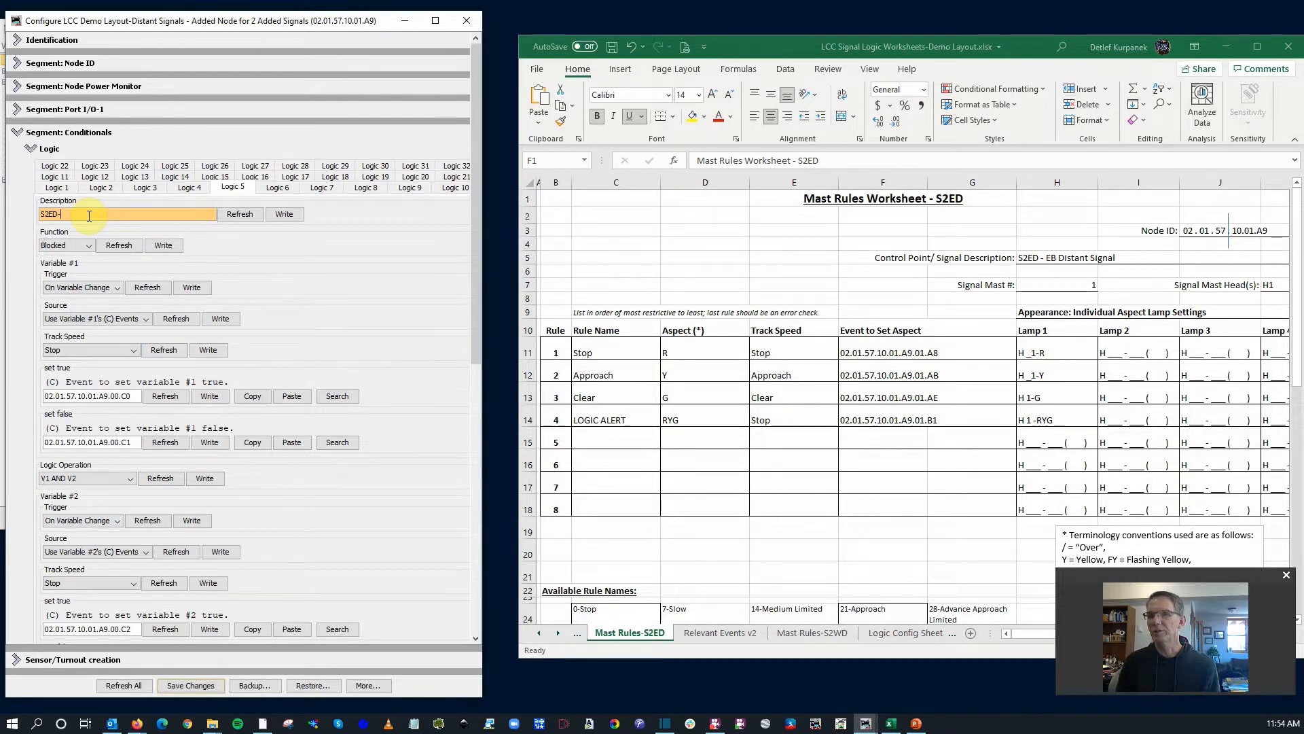
text(Logic)
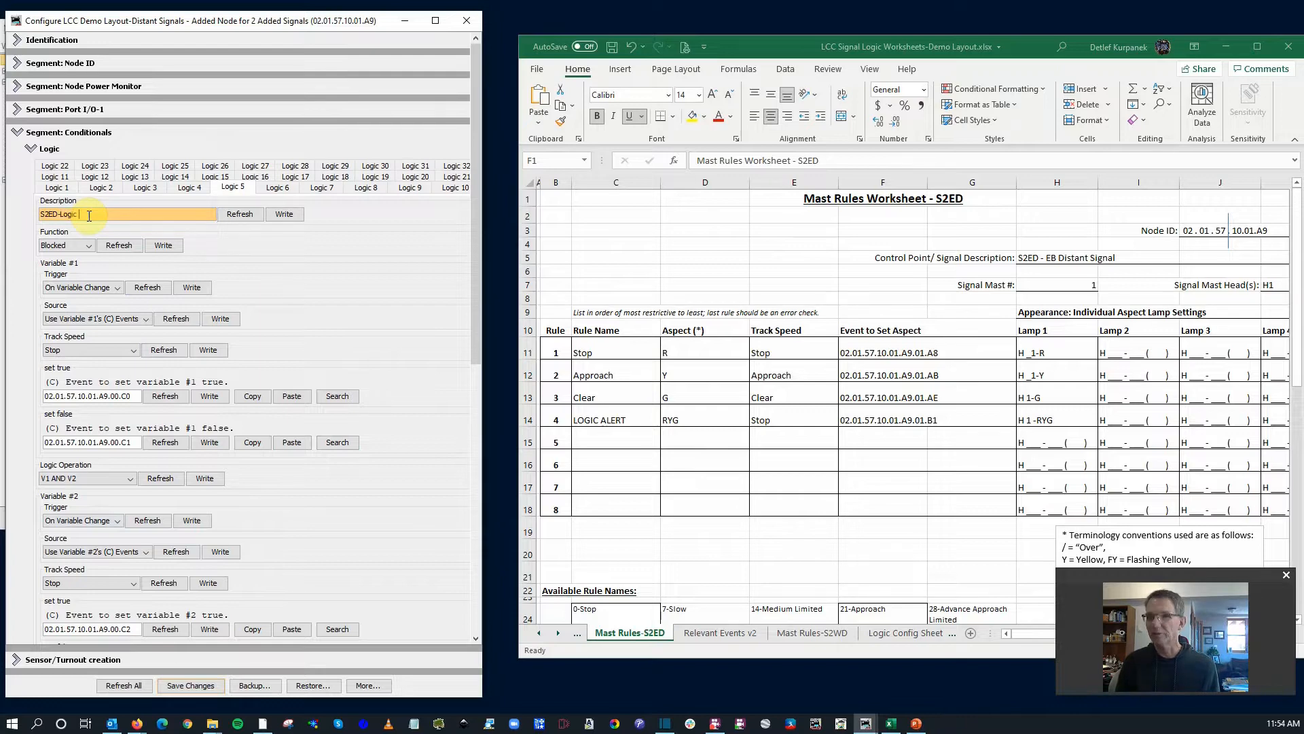
text(Alert)
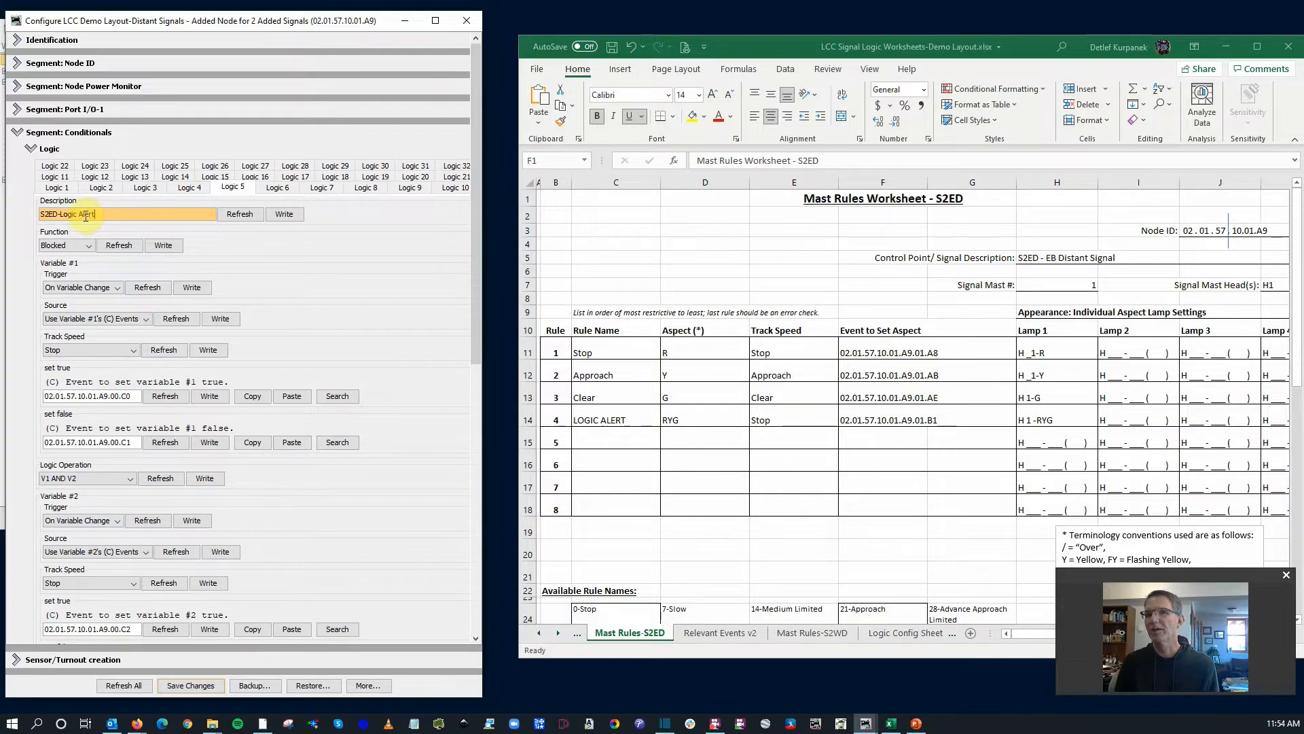
click(87, 245)
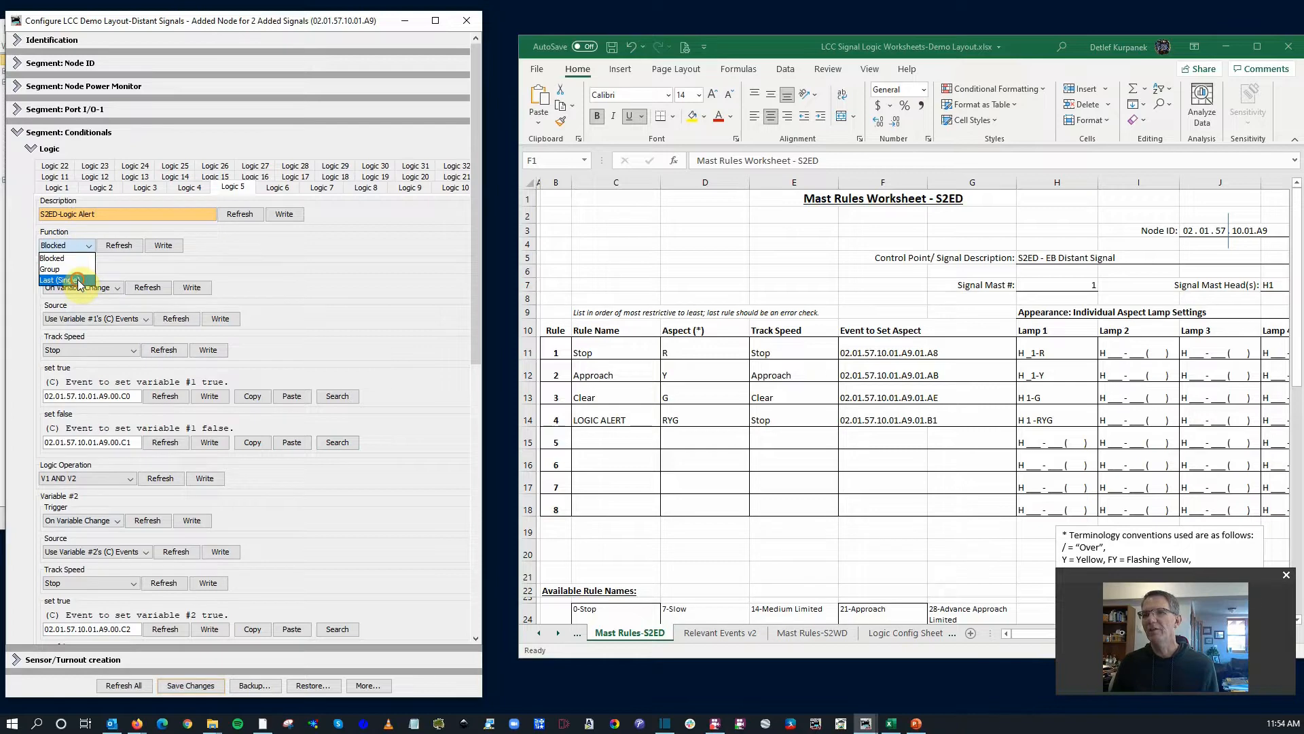
click(62, 281)
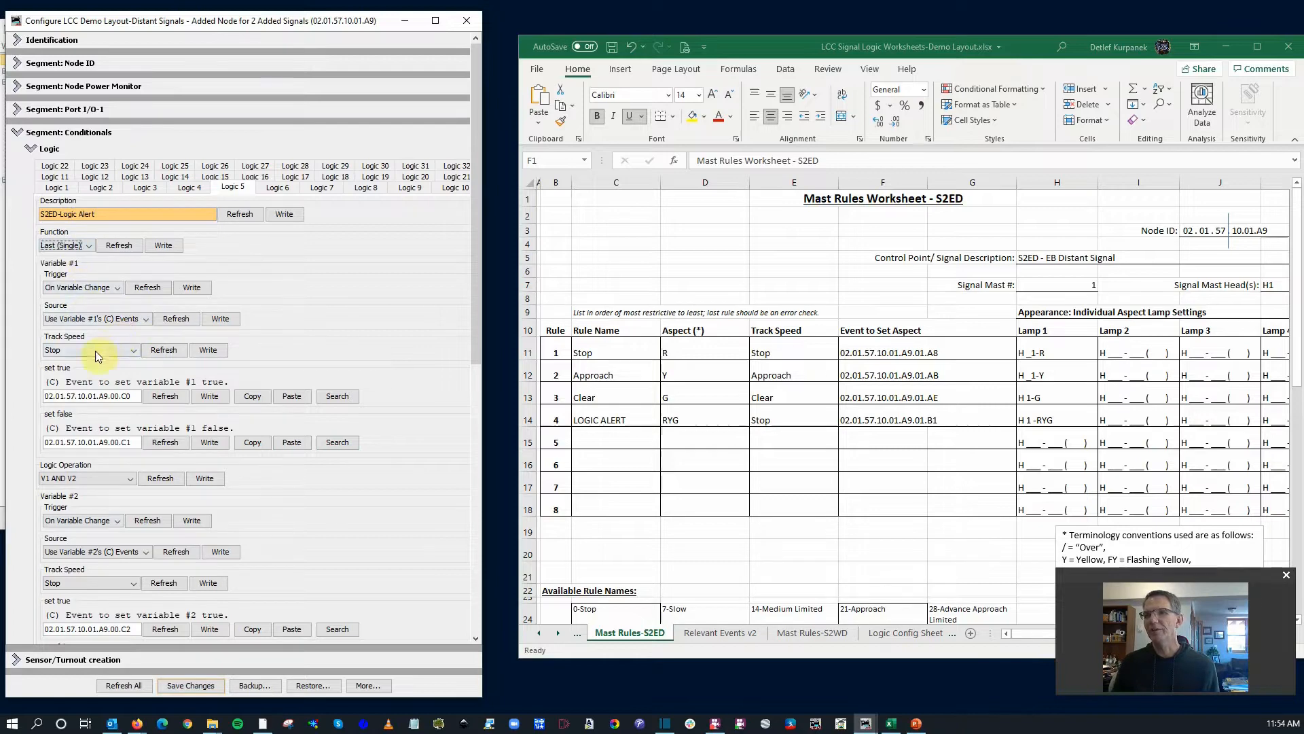
Step: Keep variable 1 at Stop, send then exit group when false, and fire Action 1 immediately
scroll(down, 3)
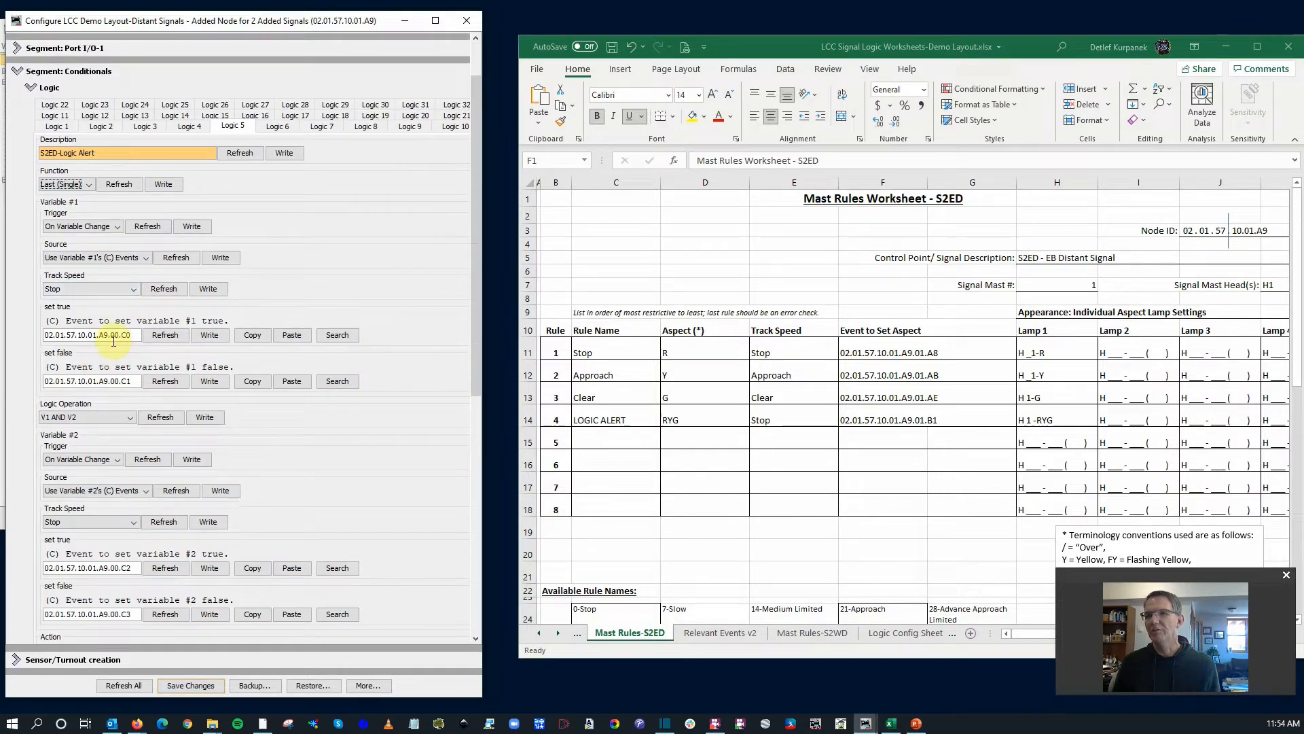
click(133, 289)
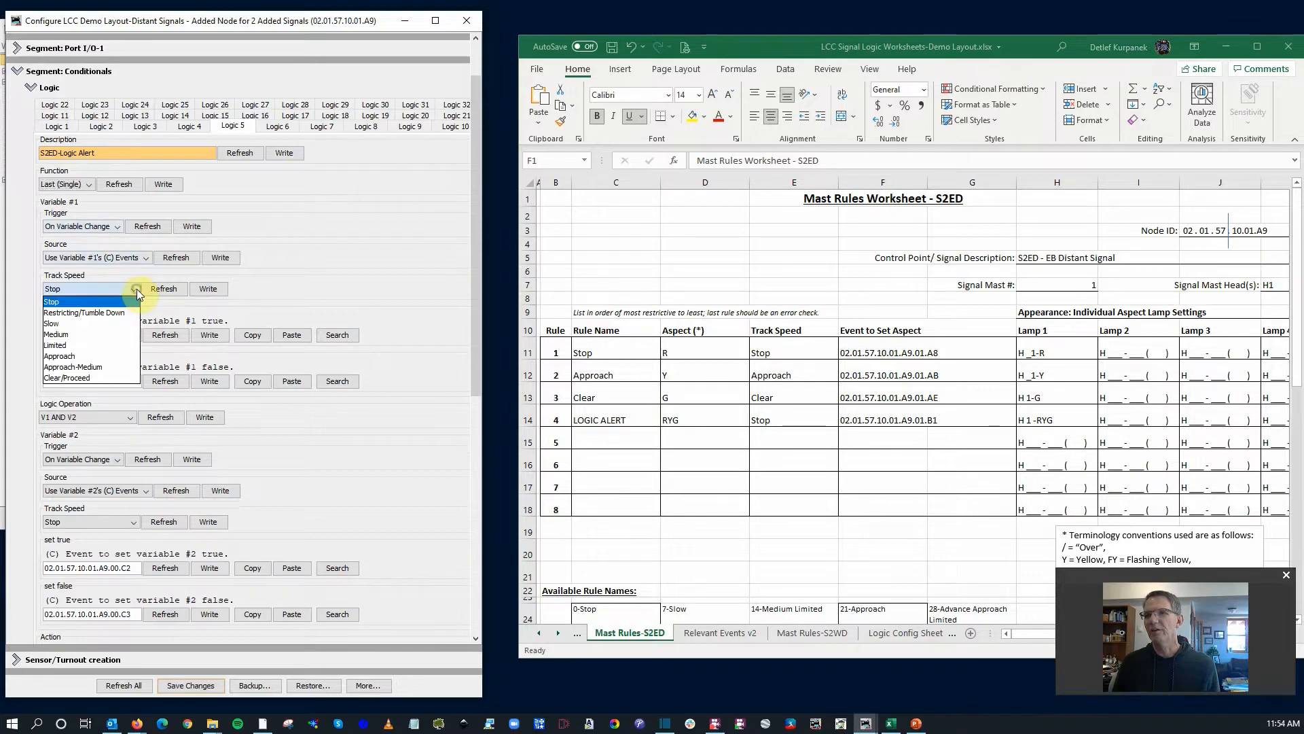
click(50, 300)
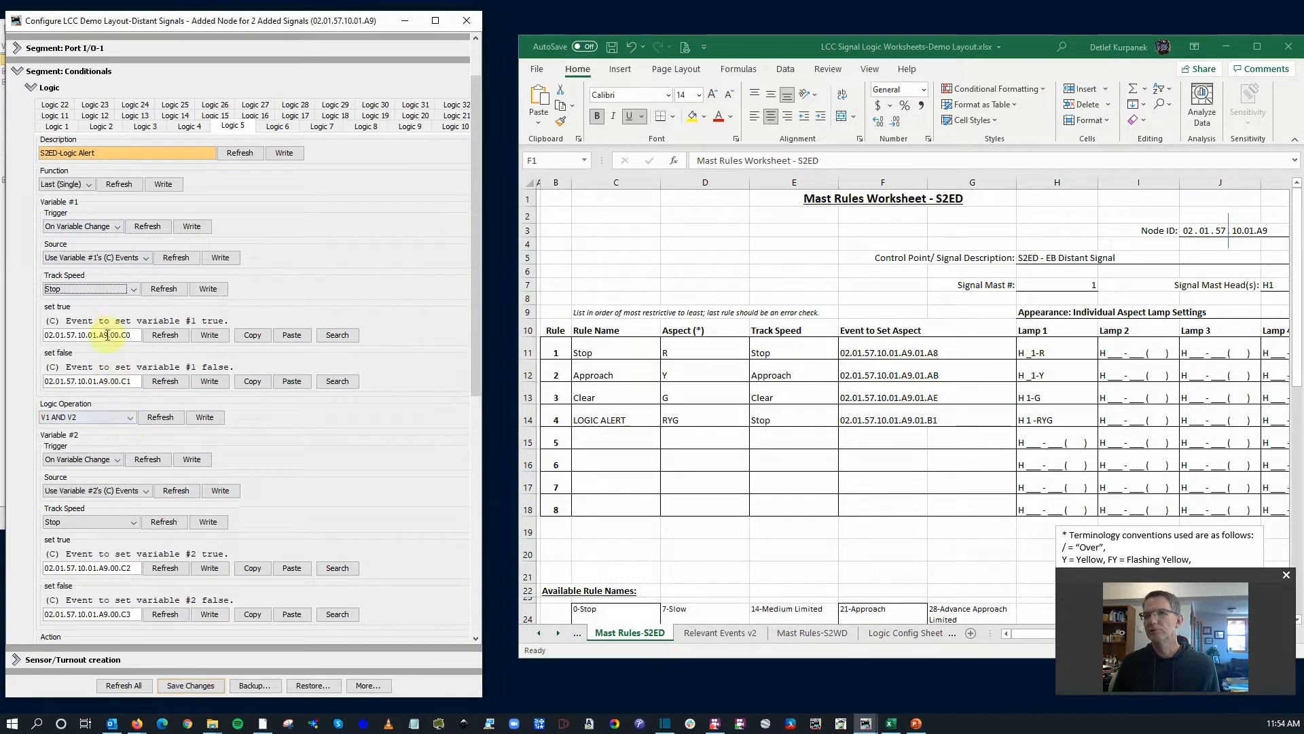
scroll(down, 3)
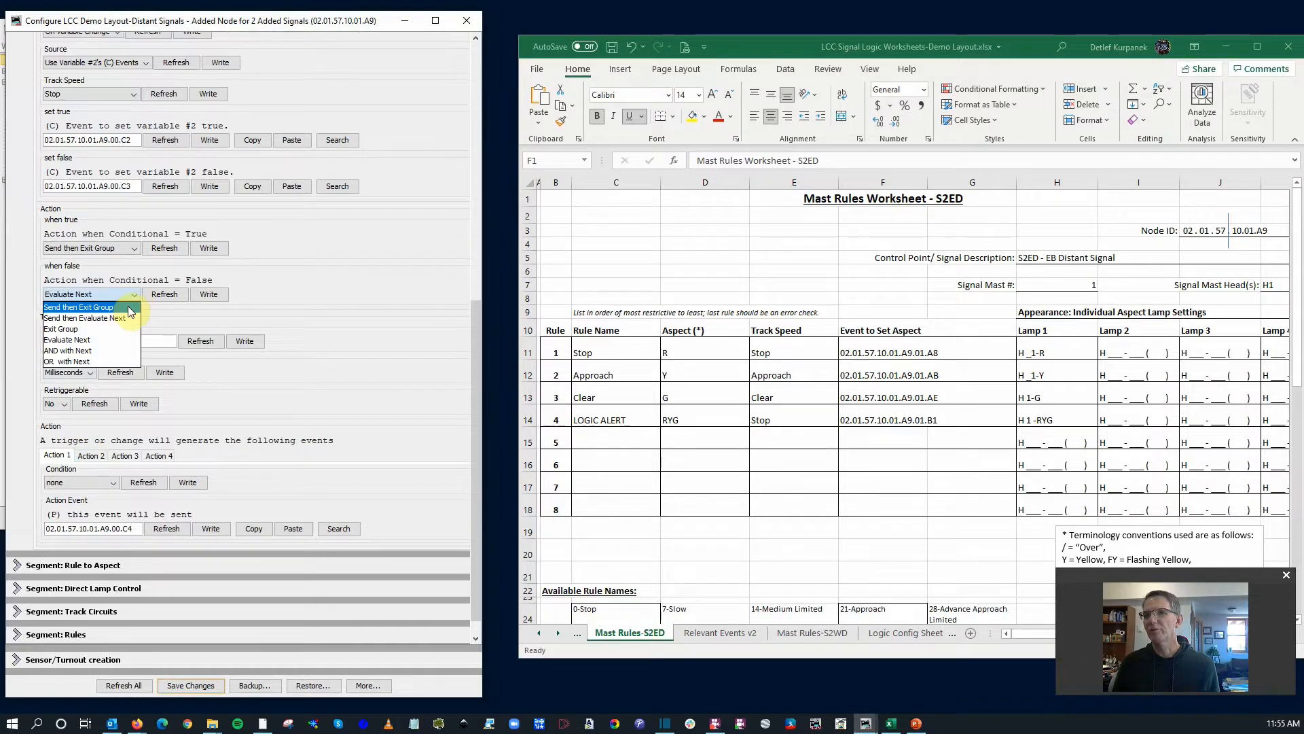
click(77, 307)
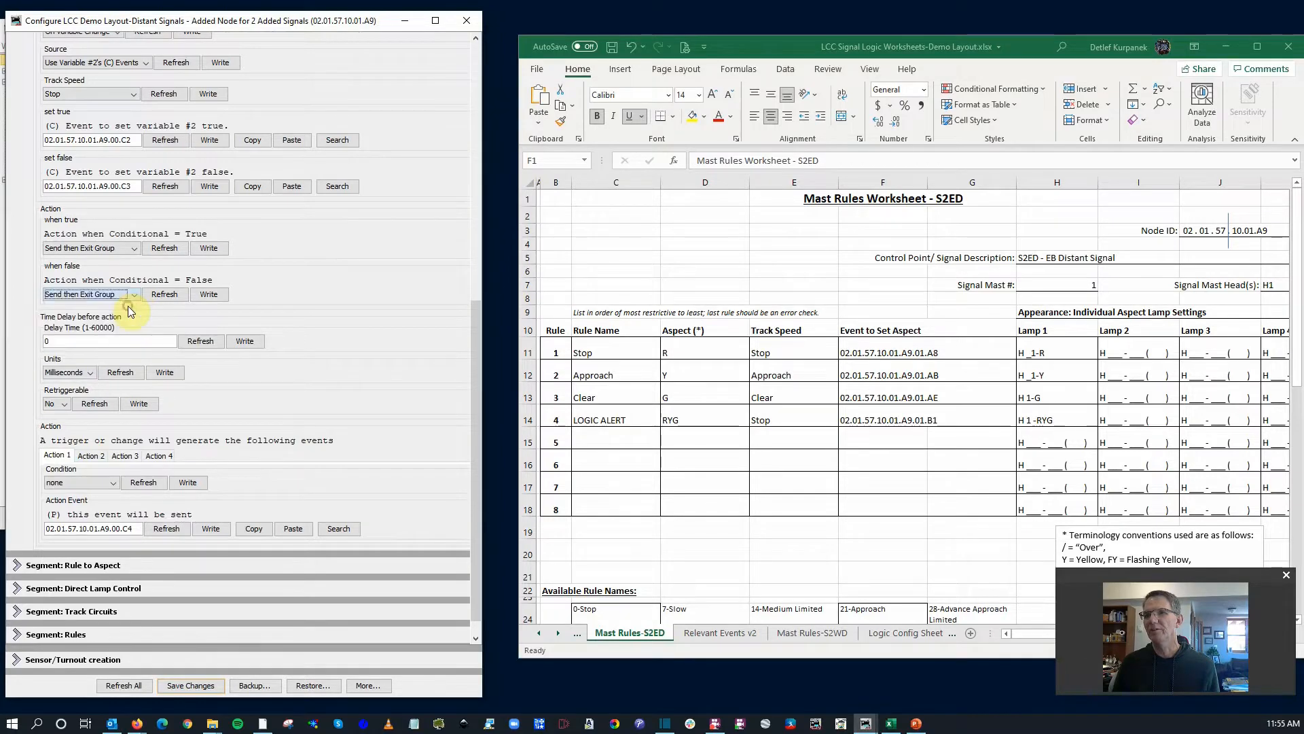
mouse_move(79, 433)
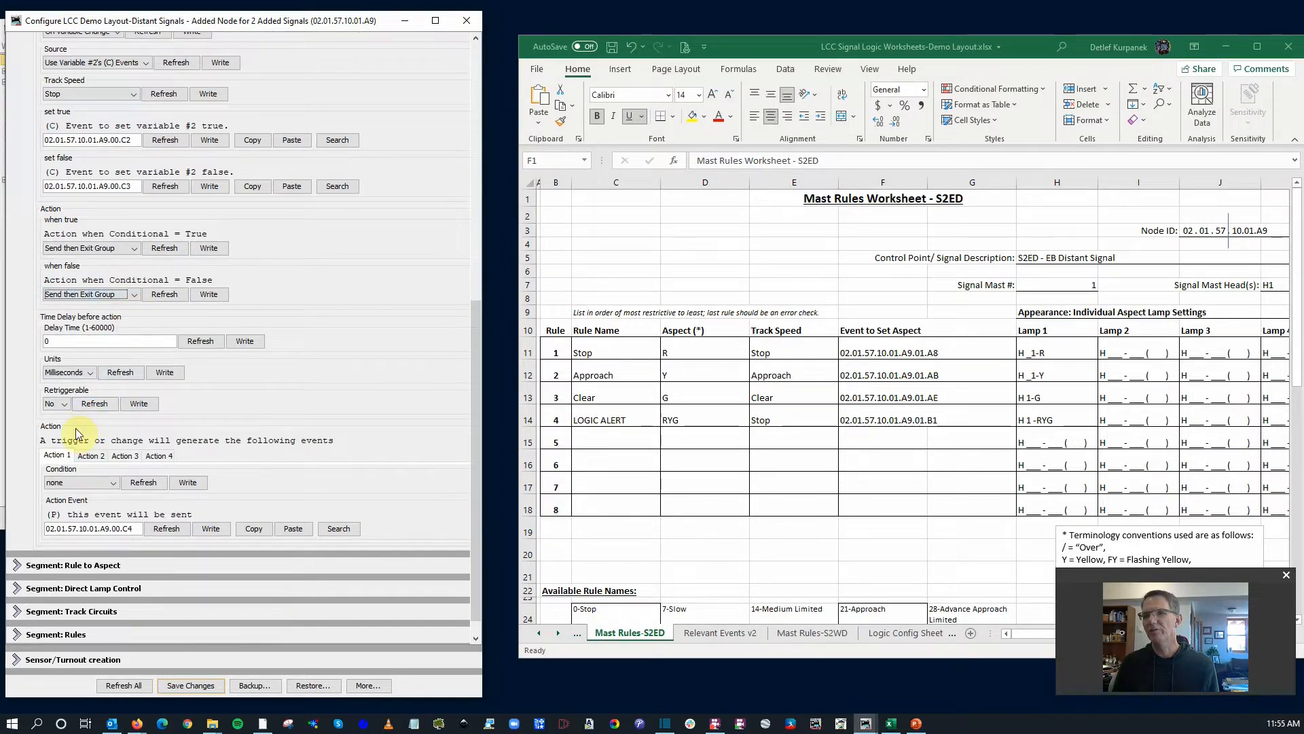
click(112, 483)
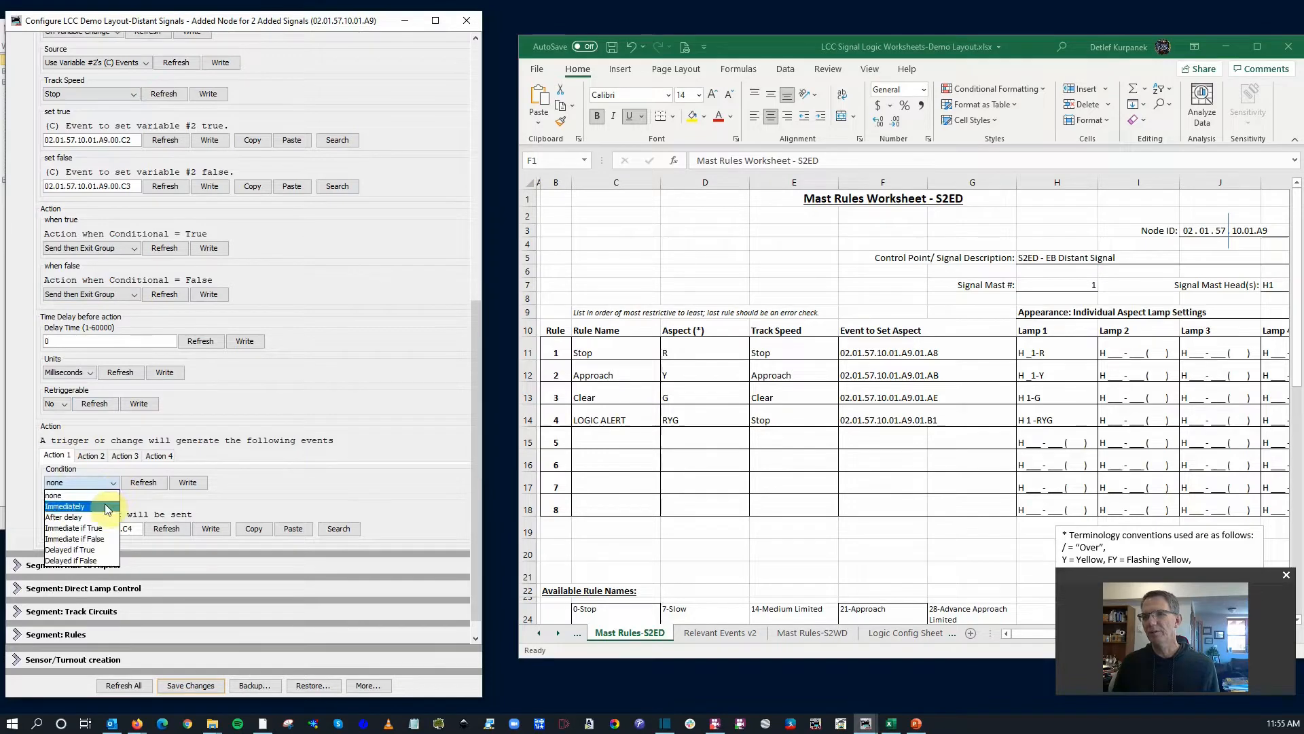
click(65, 505)
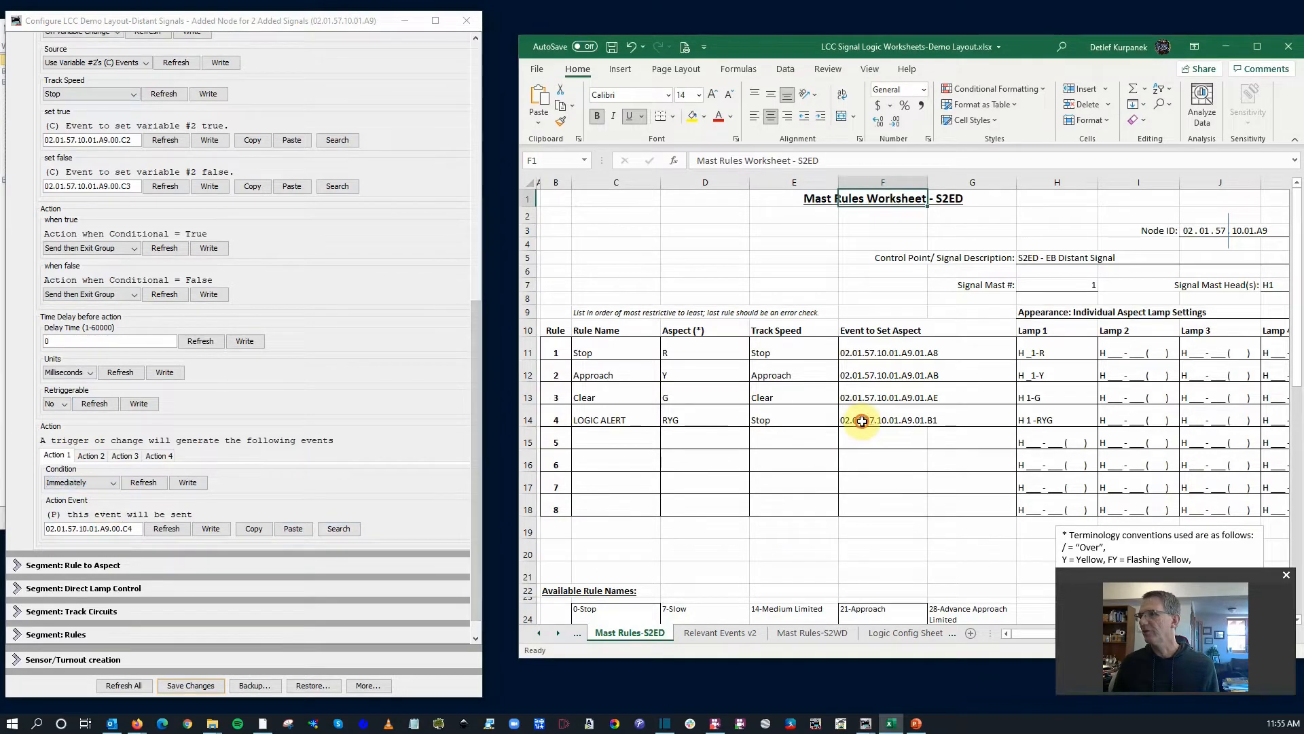
double_click(862, 419)
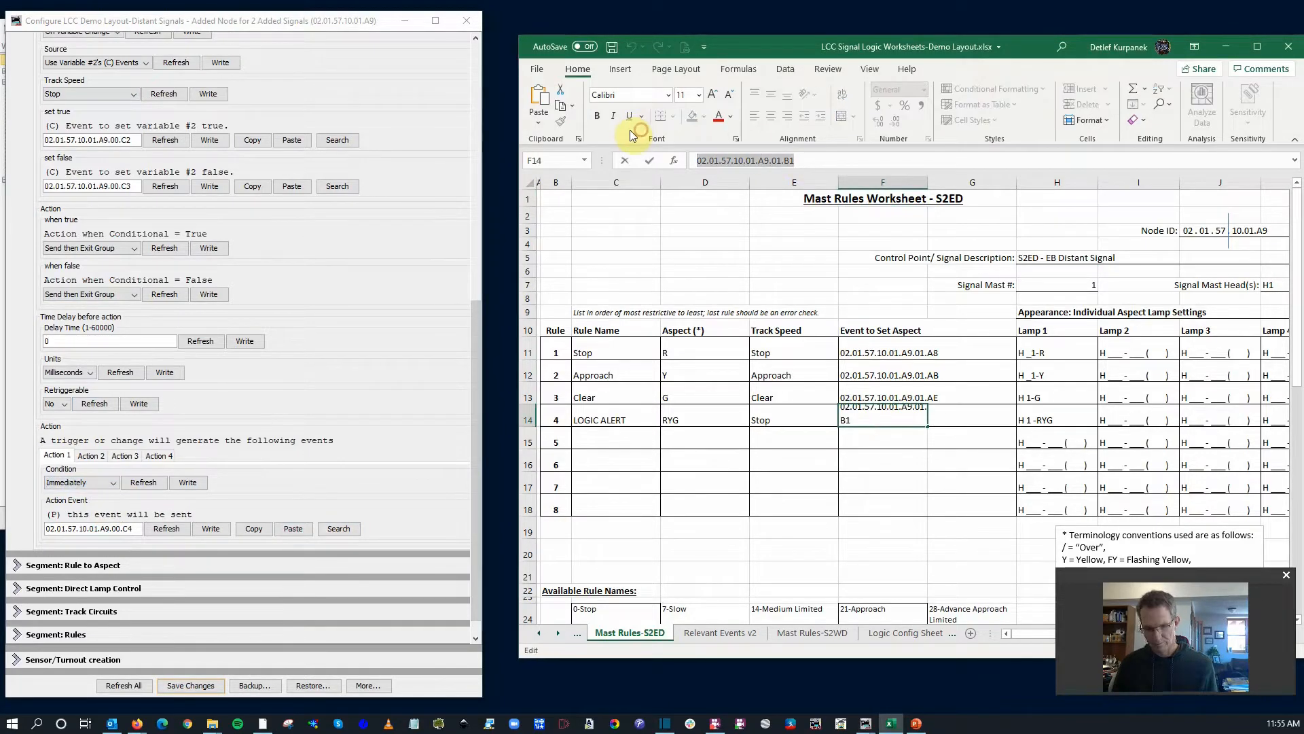
mouse_move(233, 560)
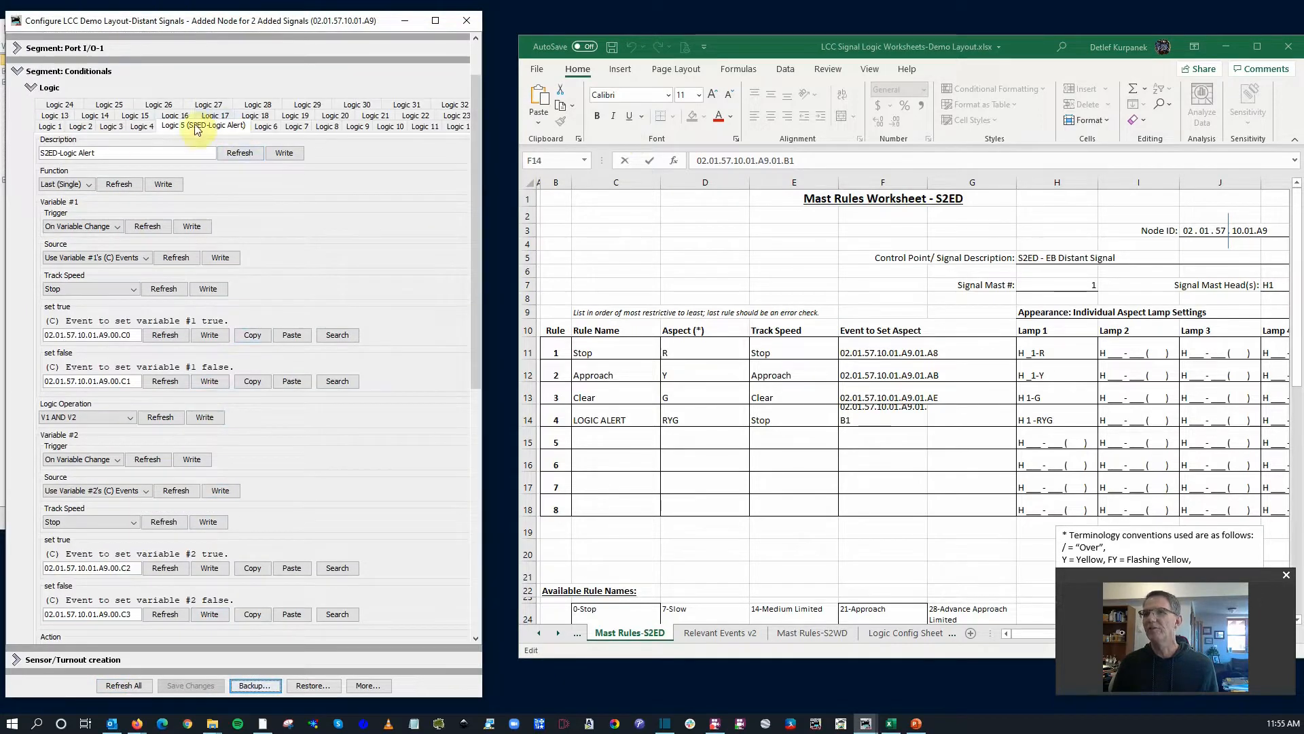
Step: Name Logic 1 S2ED-Block Occupied and make it a Group function
click(170, 126)
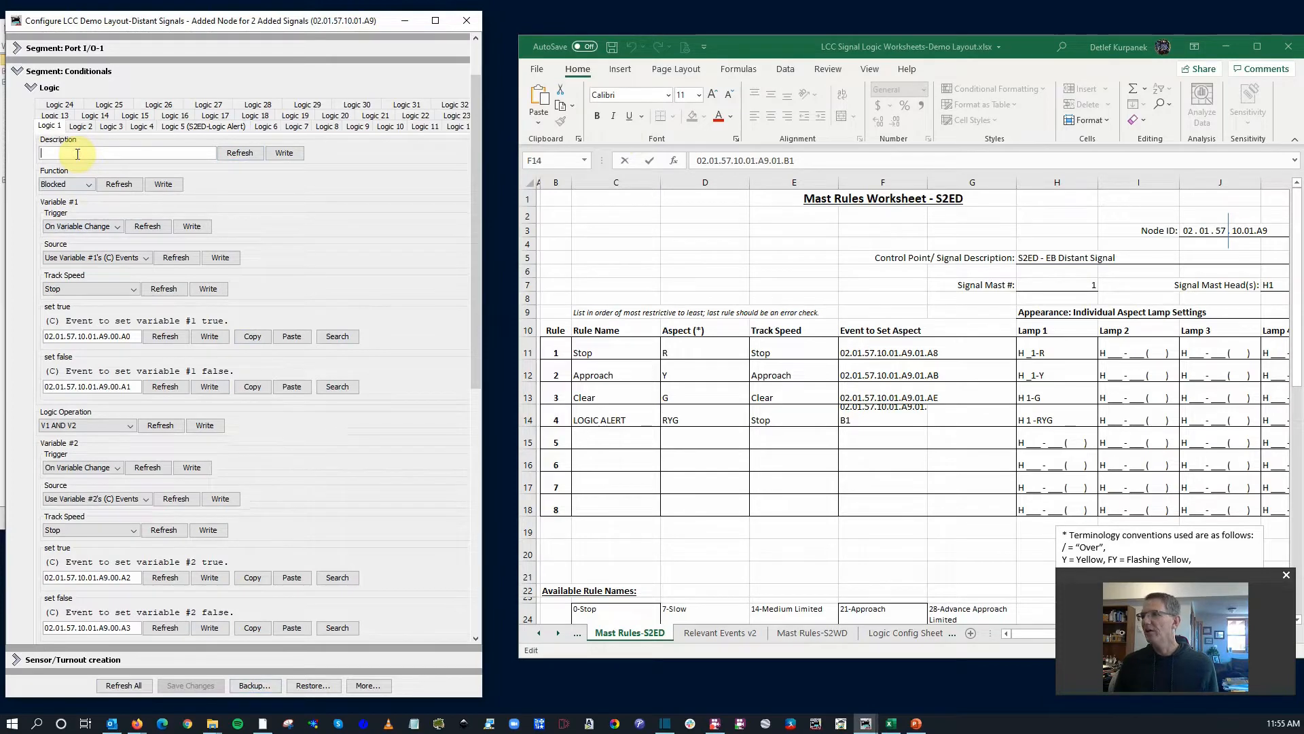
text(S2ED)
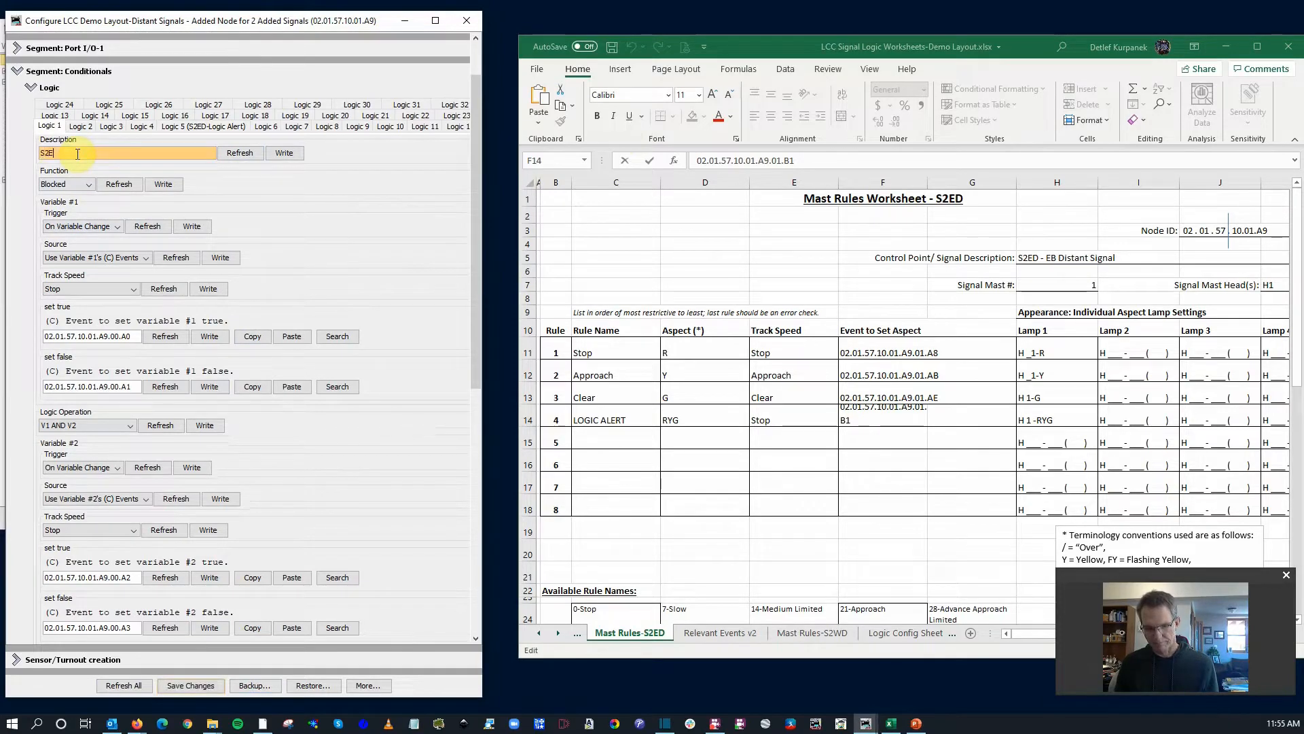
text(D-B)
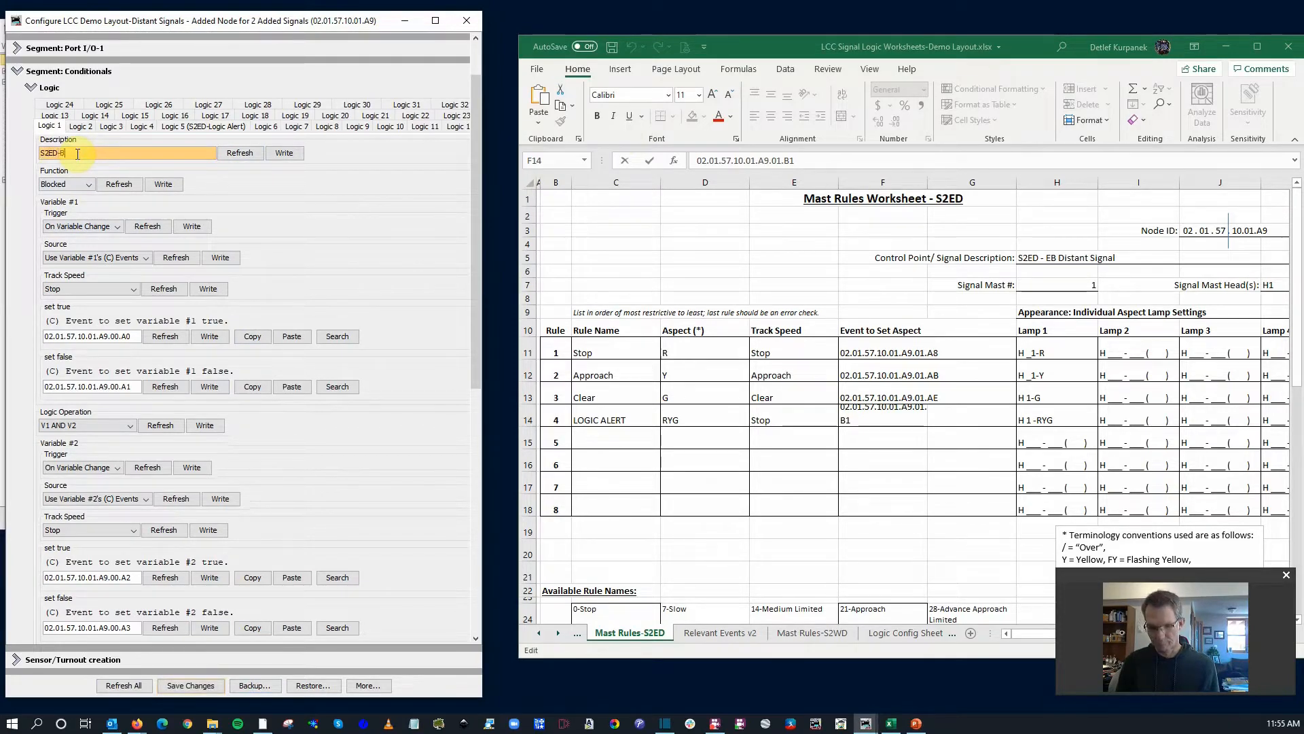
text(Block Occupi)
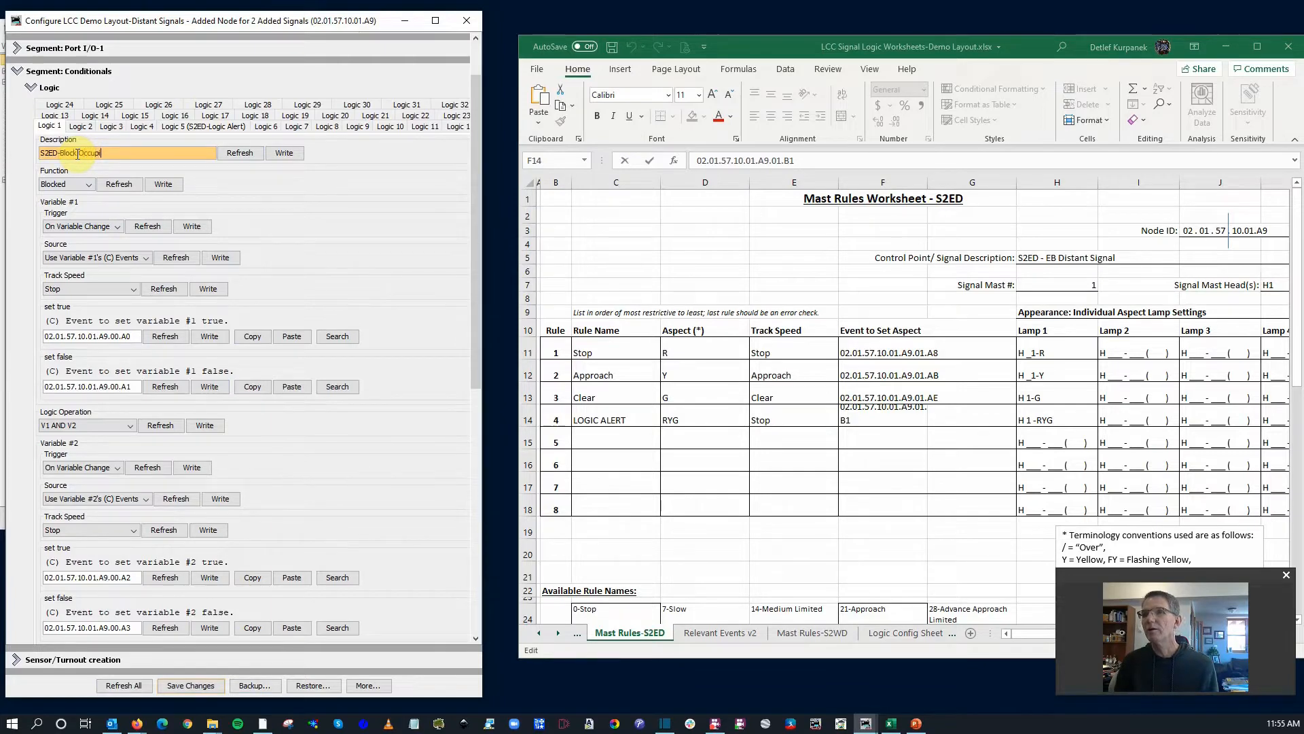
click(90, 184)
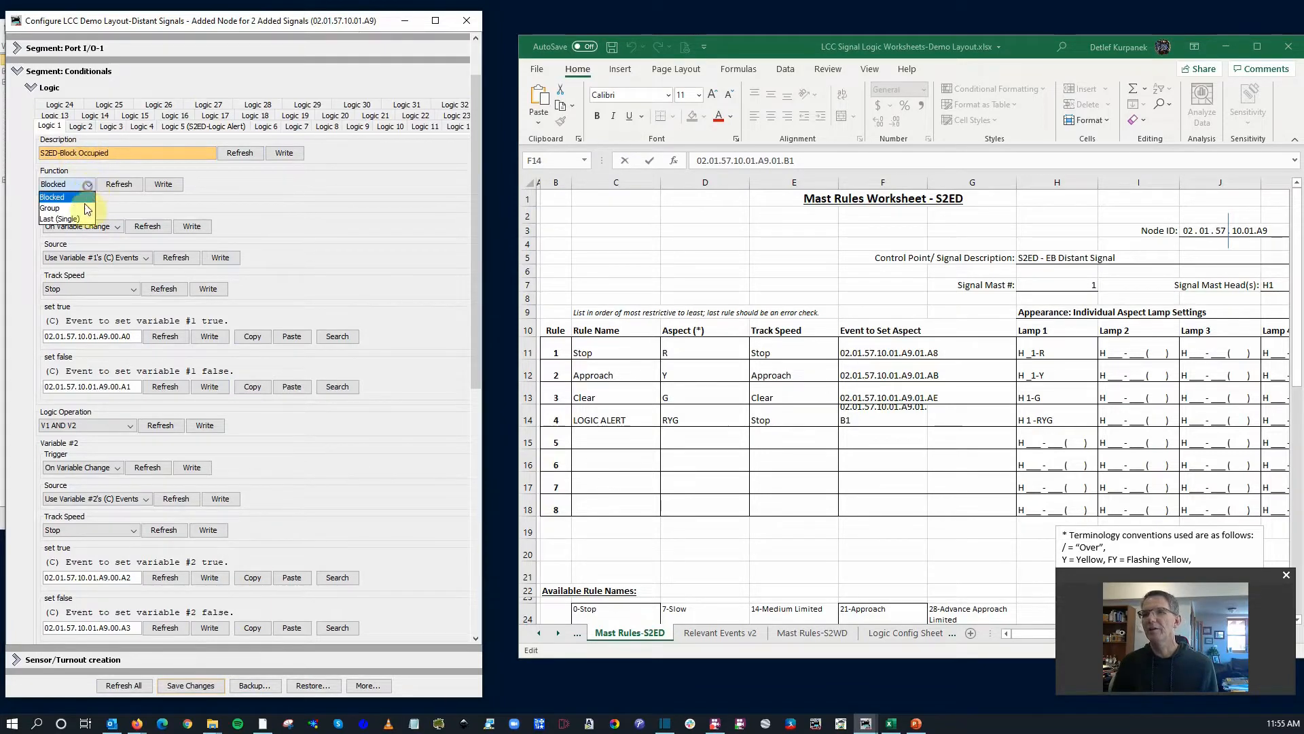
click(49, 207)
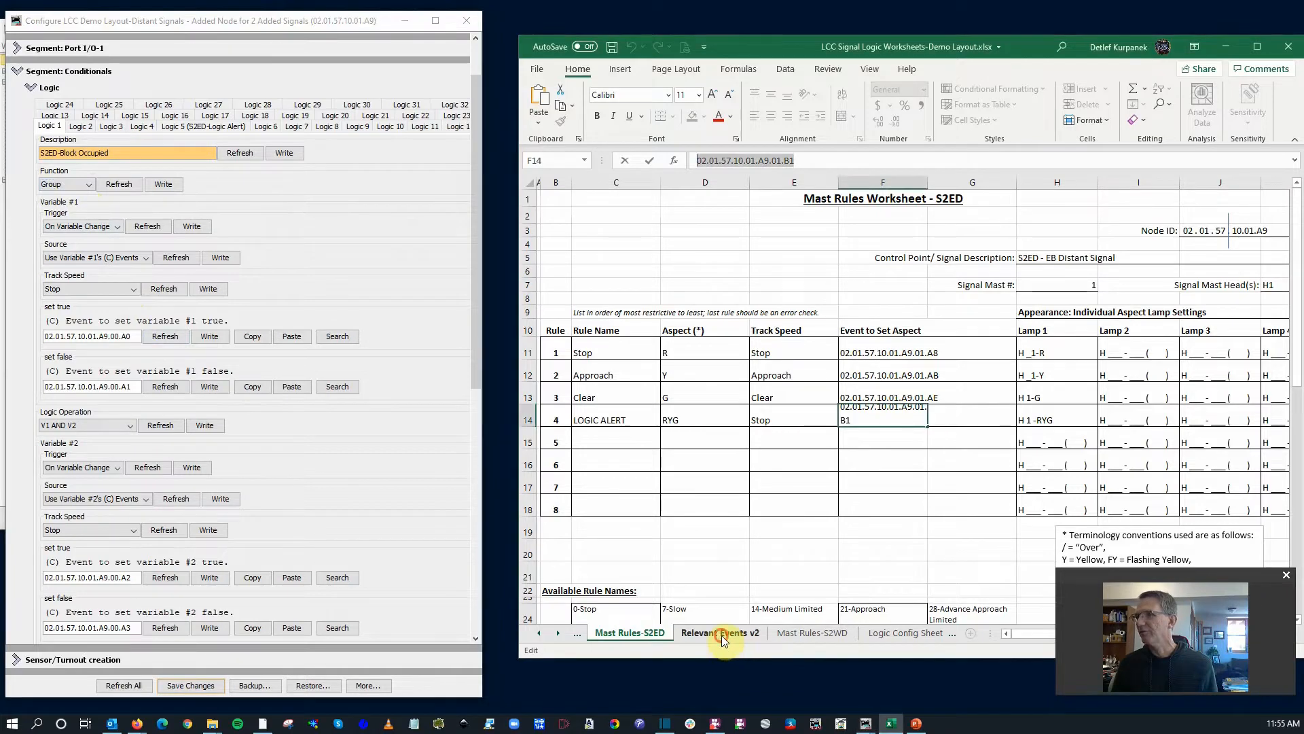
Step: Give Logic 1 the Block 1 events ending 2A and 2B, using V1 Only
click(720, 633)
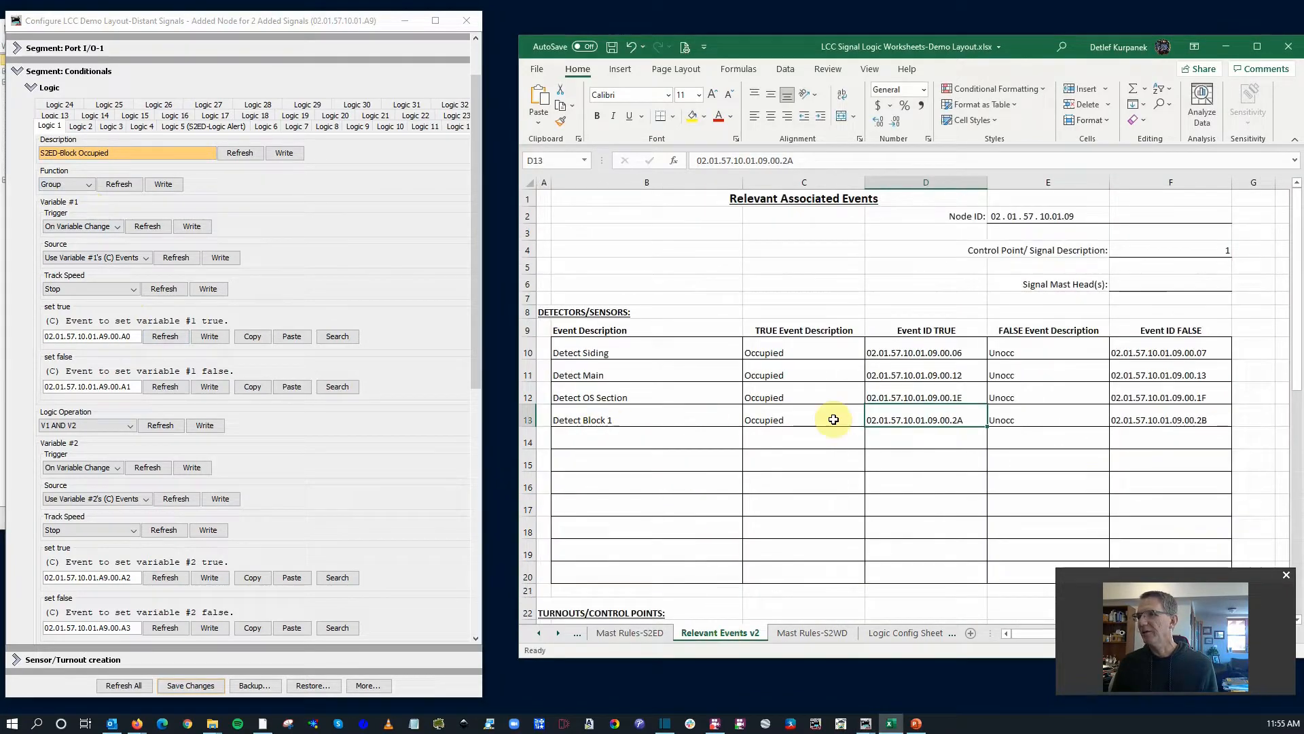
mouse_move(824, 185)
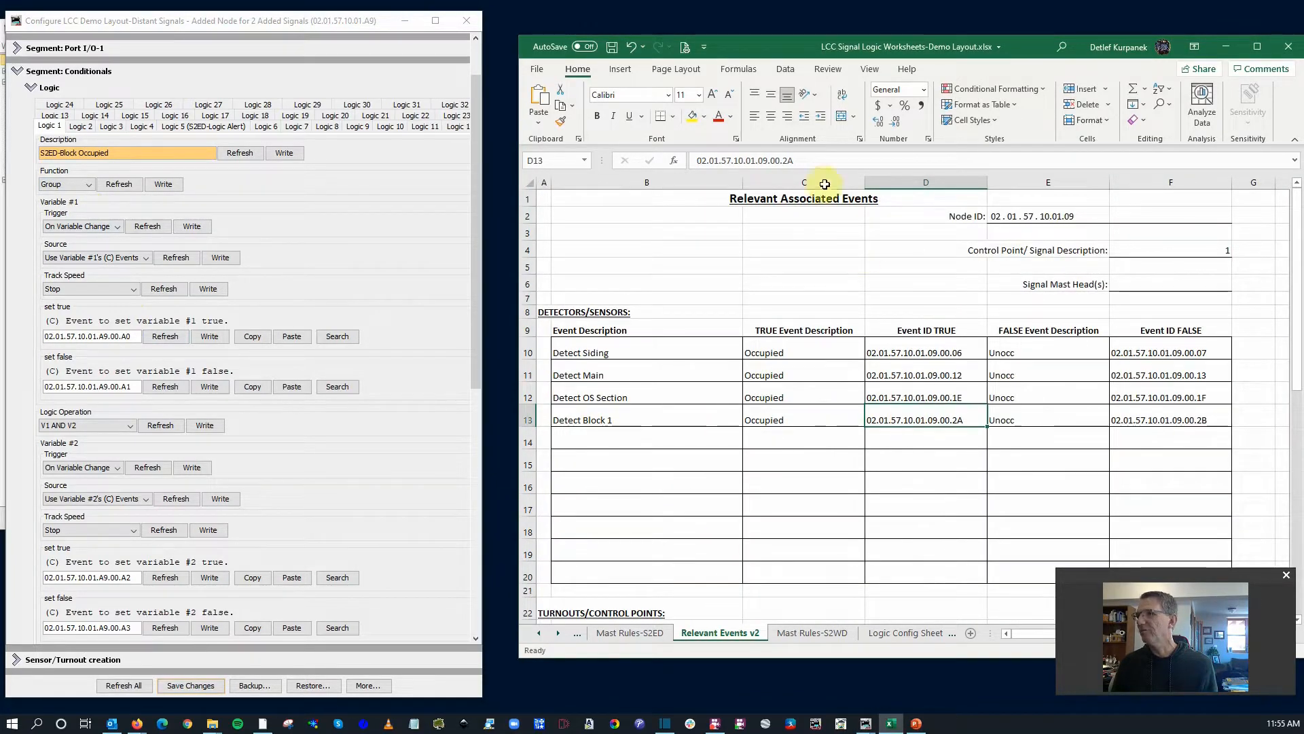
double_click(925, 419)
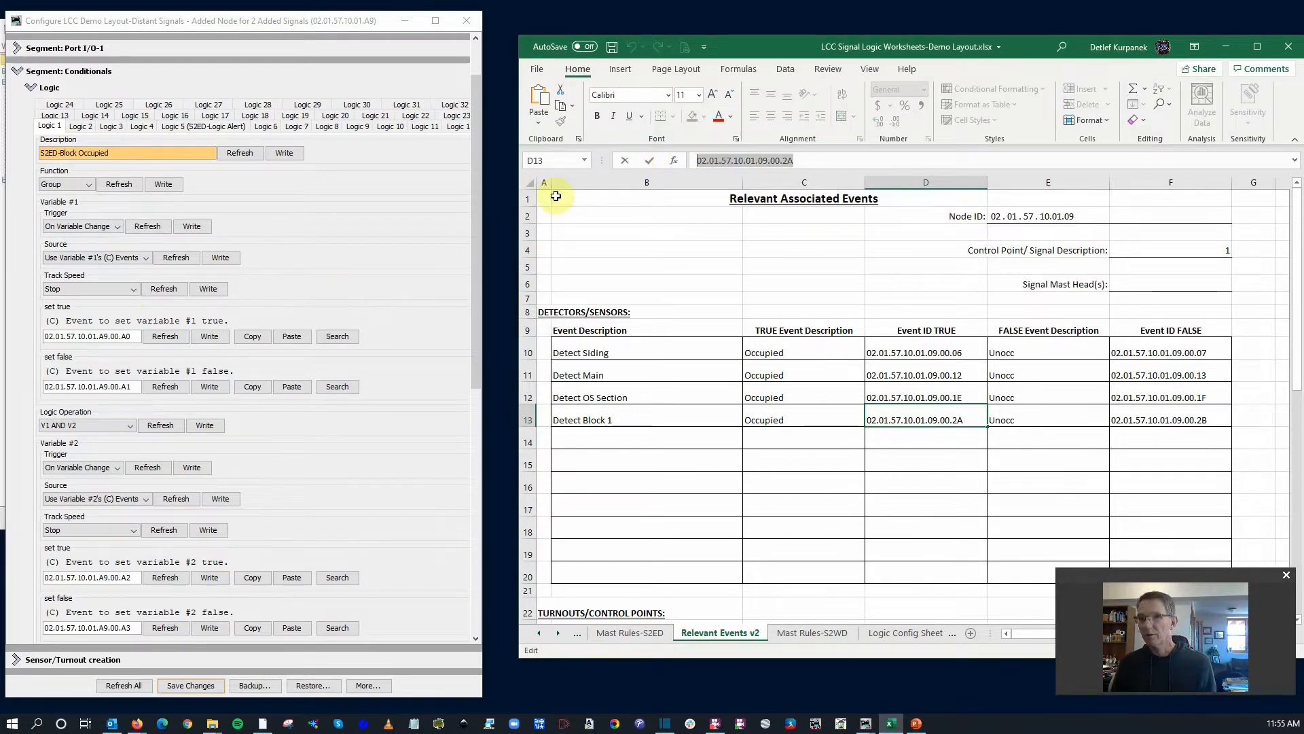
click(291, 336)
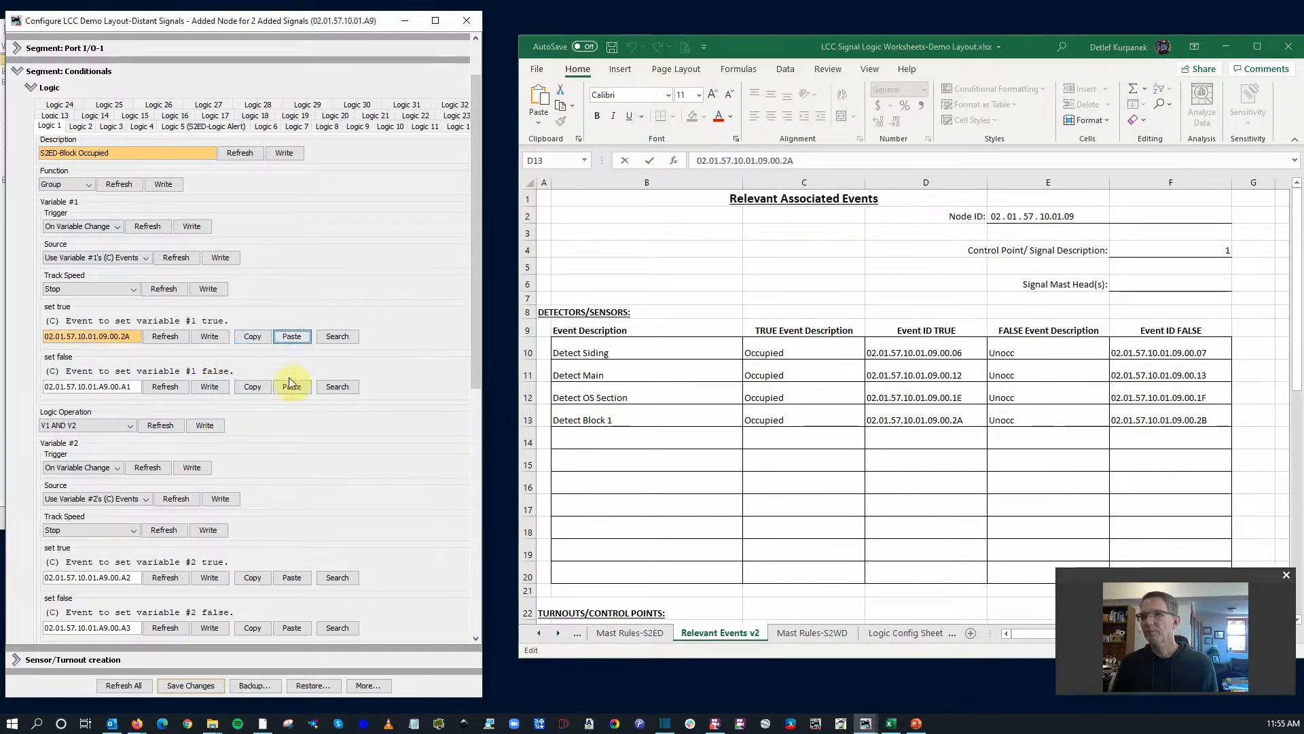
click(292, 386)
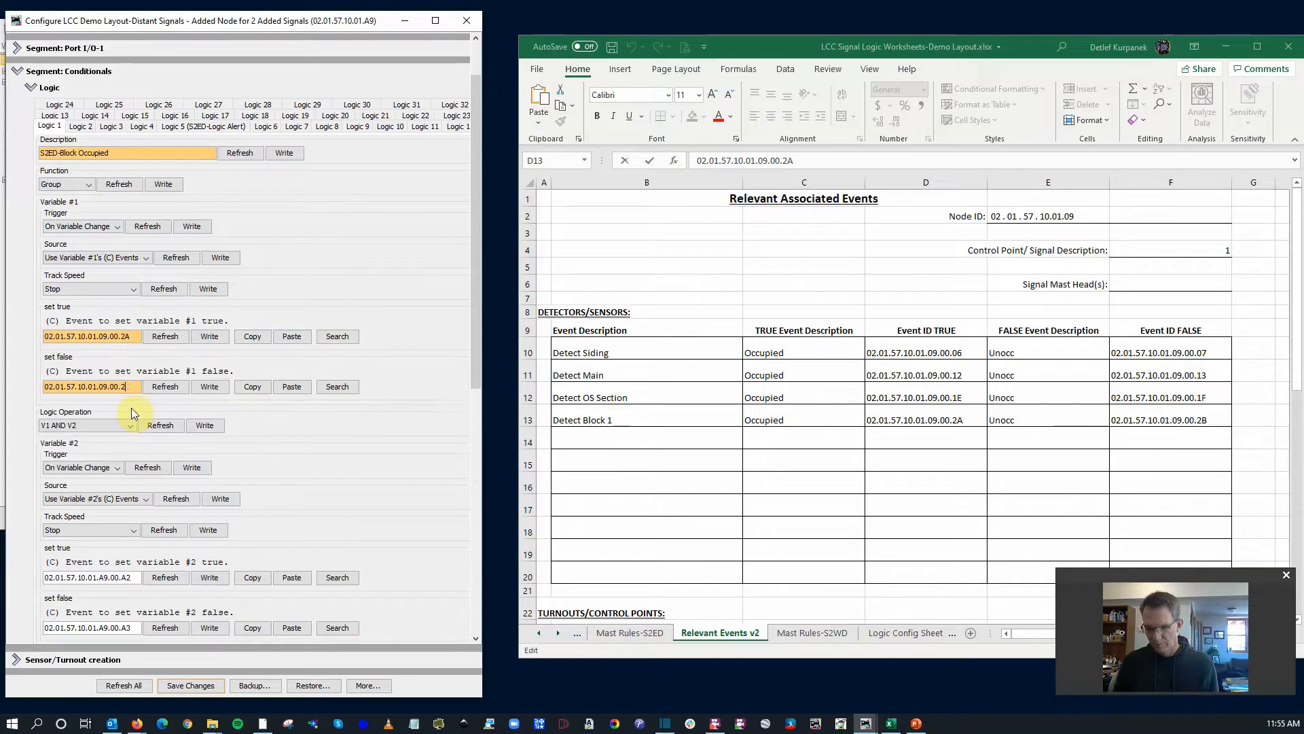
scroll(down, 3)
text(B)
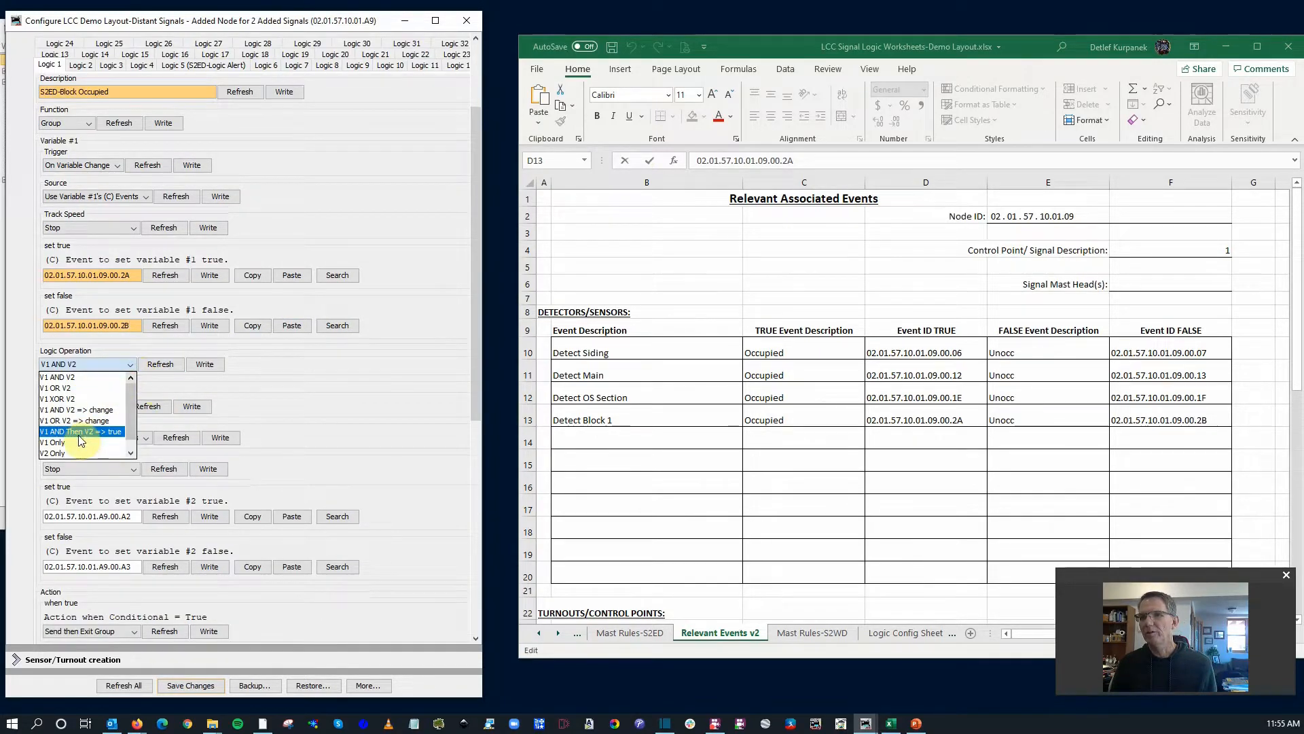
click(52, 441)
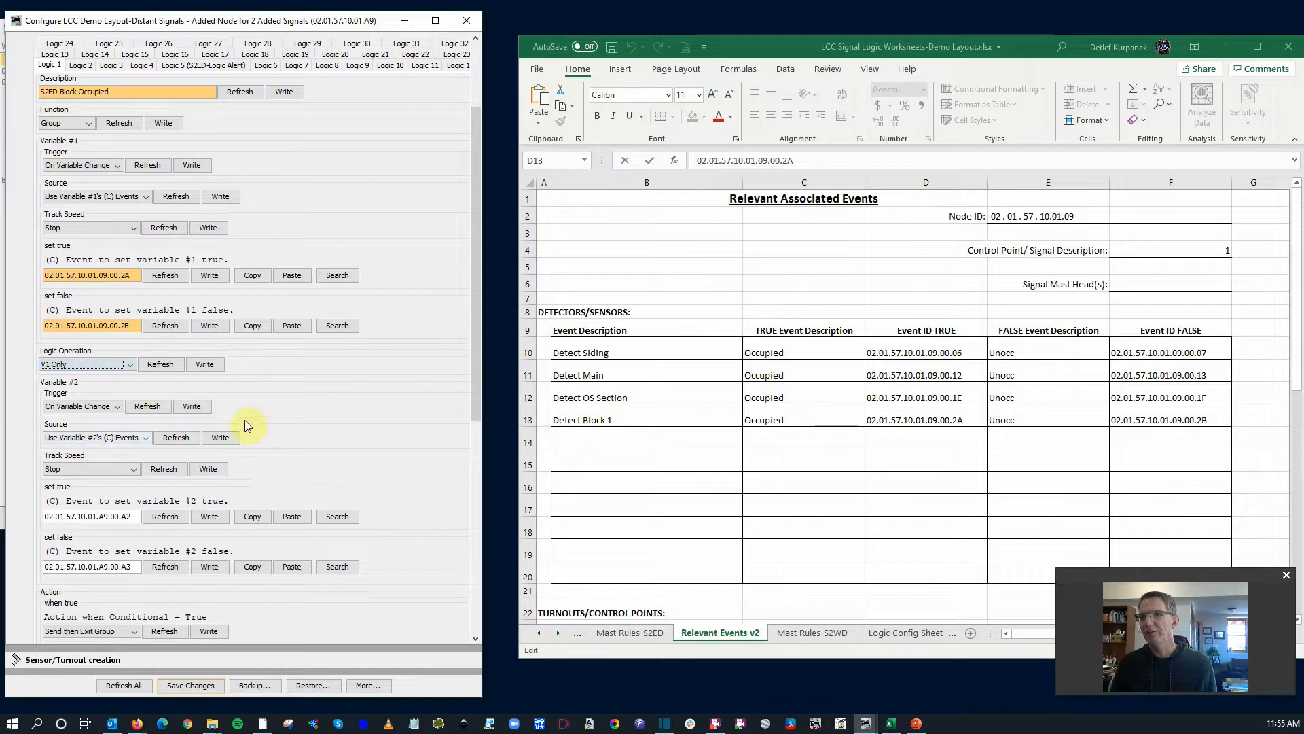
scroll(down, 3)
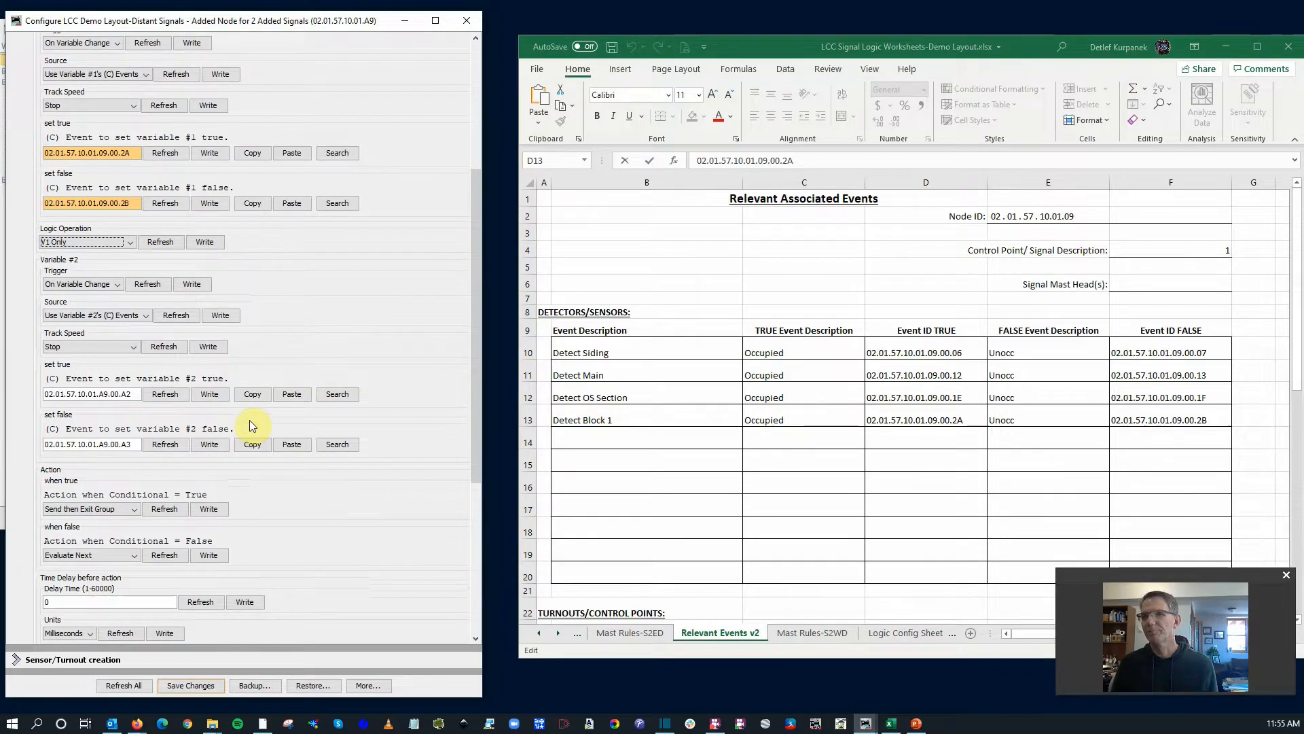
scroll(down, 3)
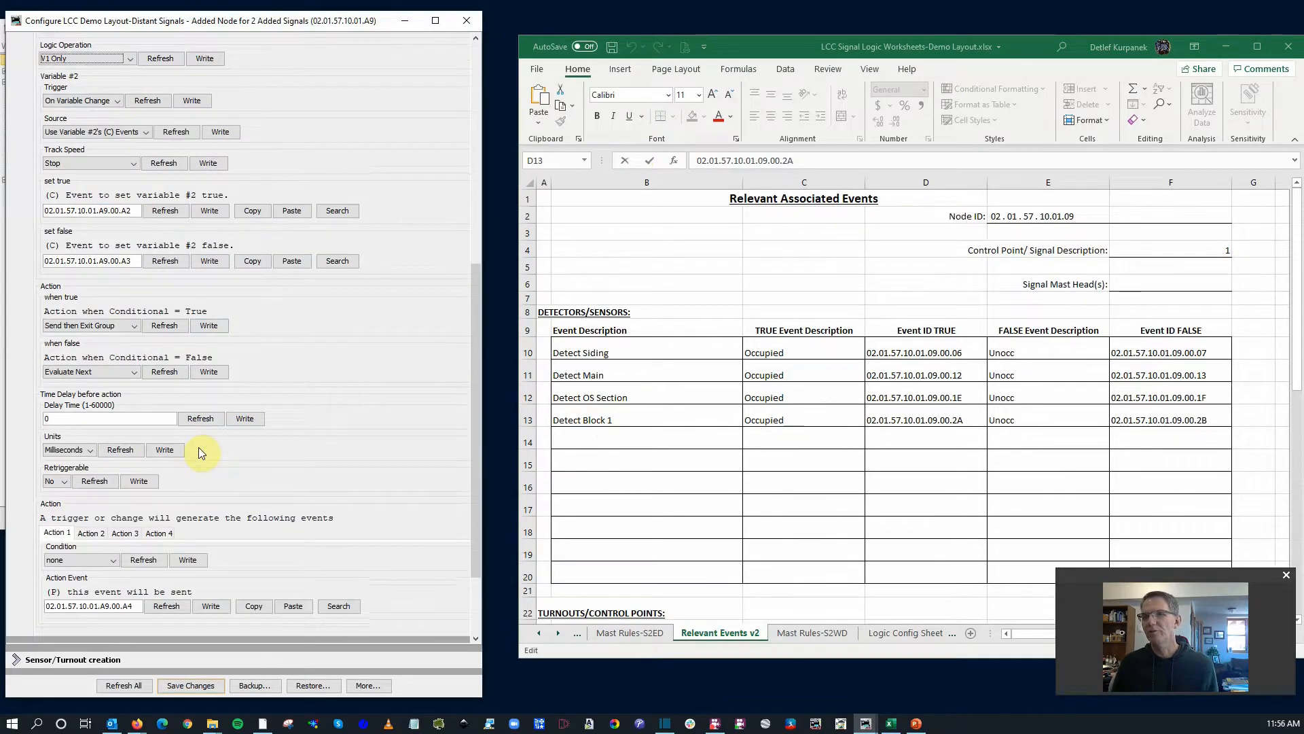
scroll(down, 3)
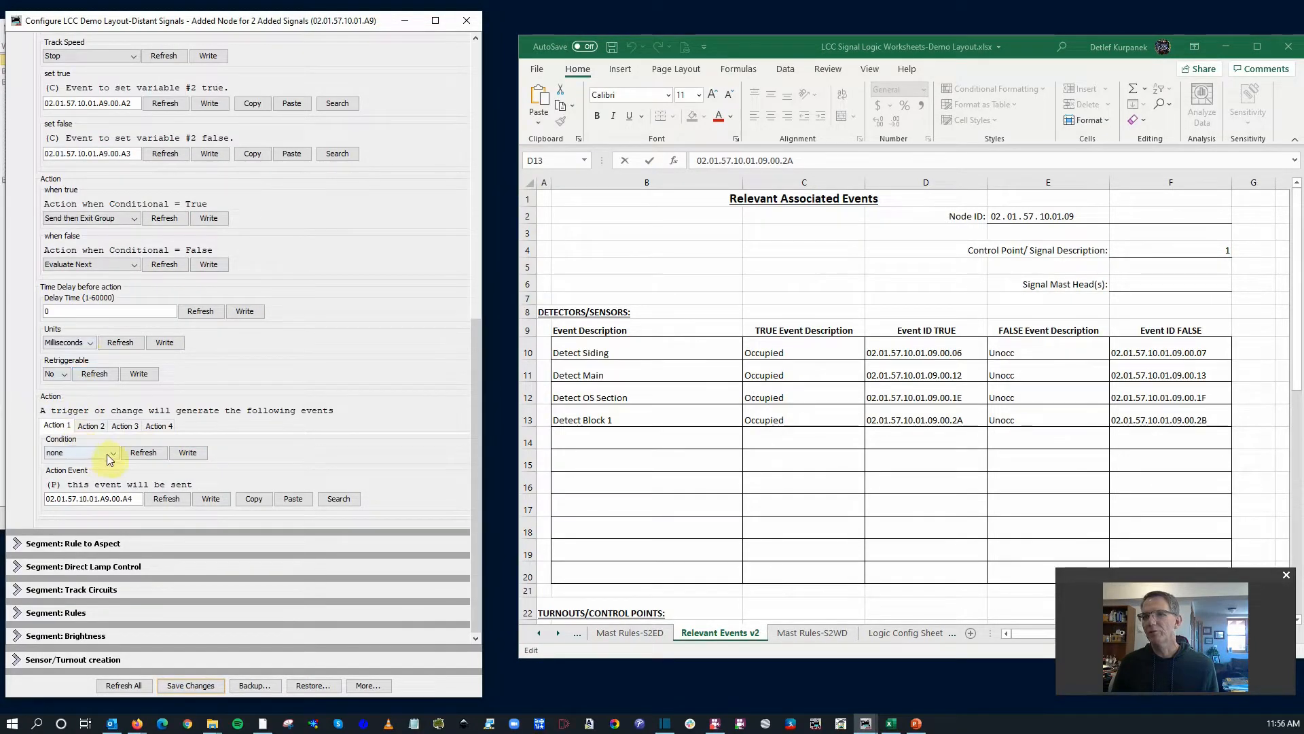
Step: Make Logic 1's Action 1 fire immediately, sending the S2ED Stop event ending 01.A8
click(112, 452)
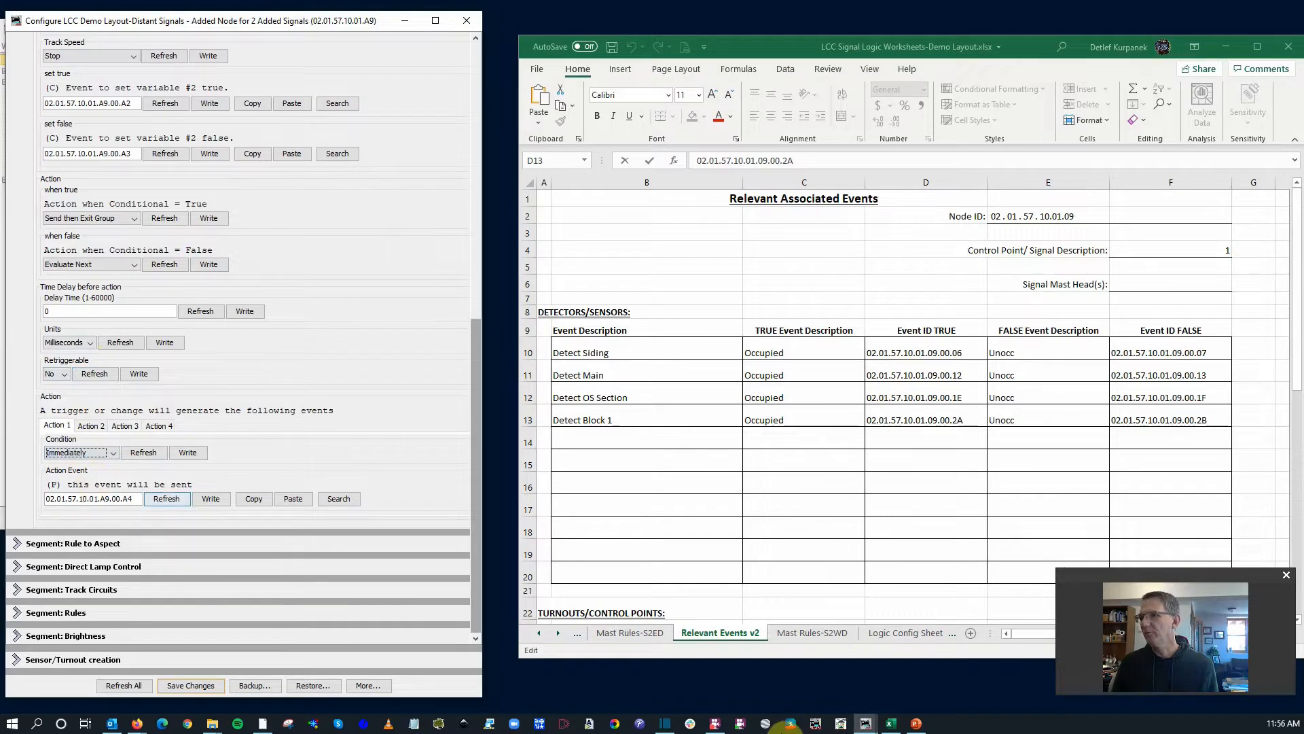
click(630, 633)
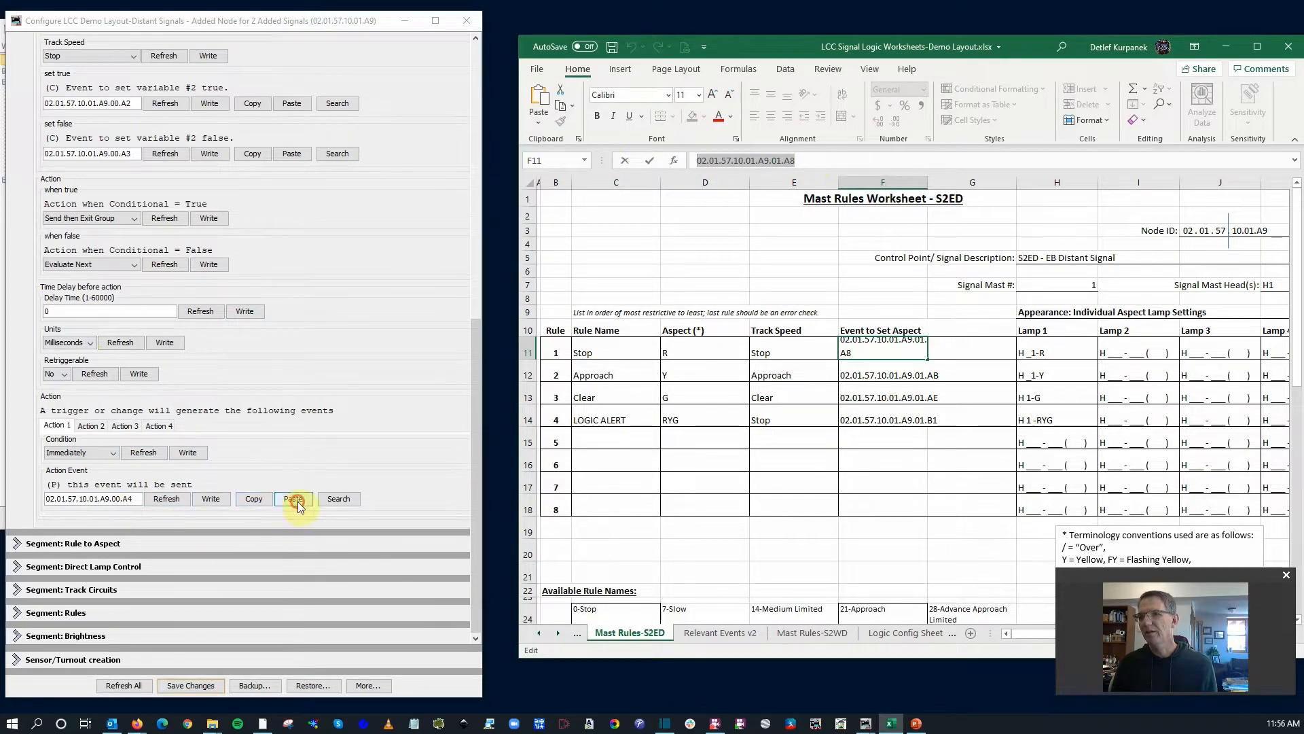
click(292, 498)
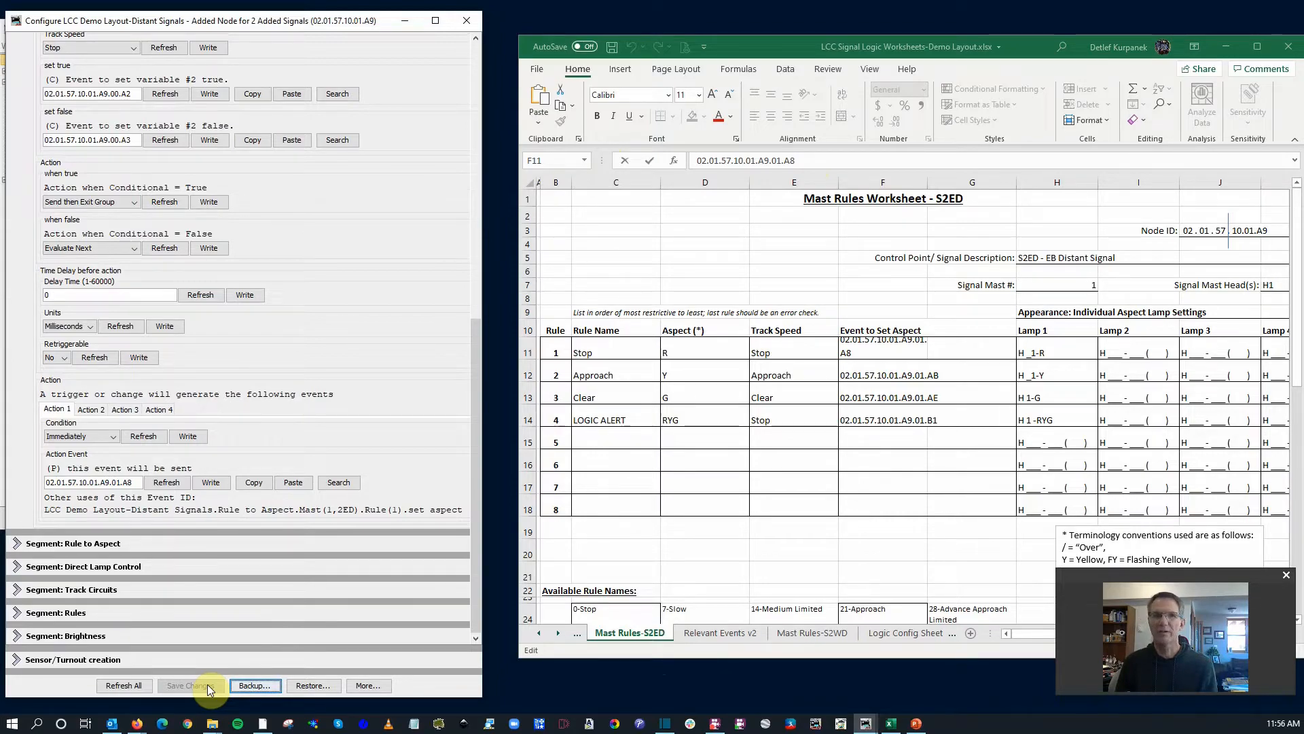
mouse_move(166, 482)
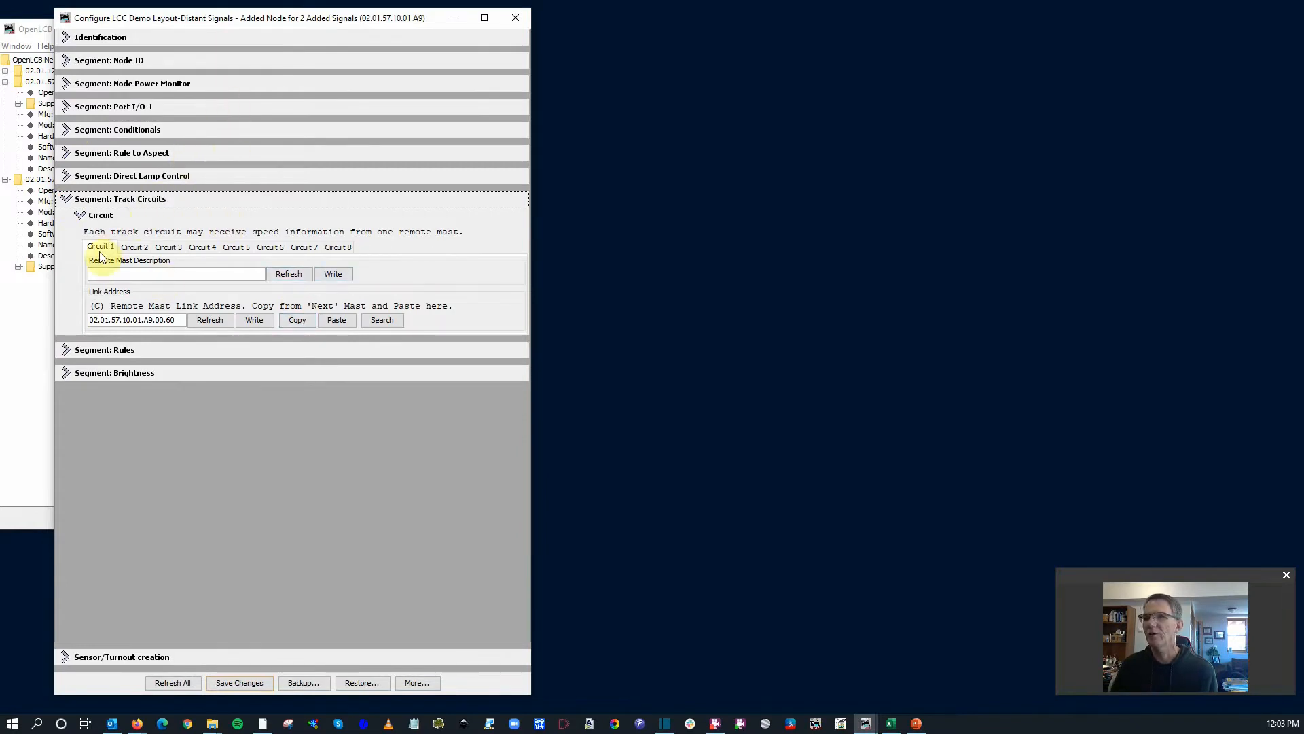
Step: Show the Circuit 1 settings under the node's Track Circuits section
click(134, 247)
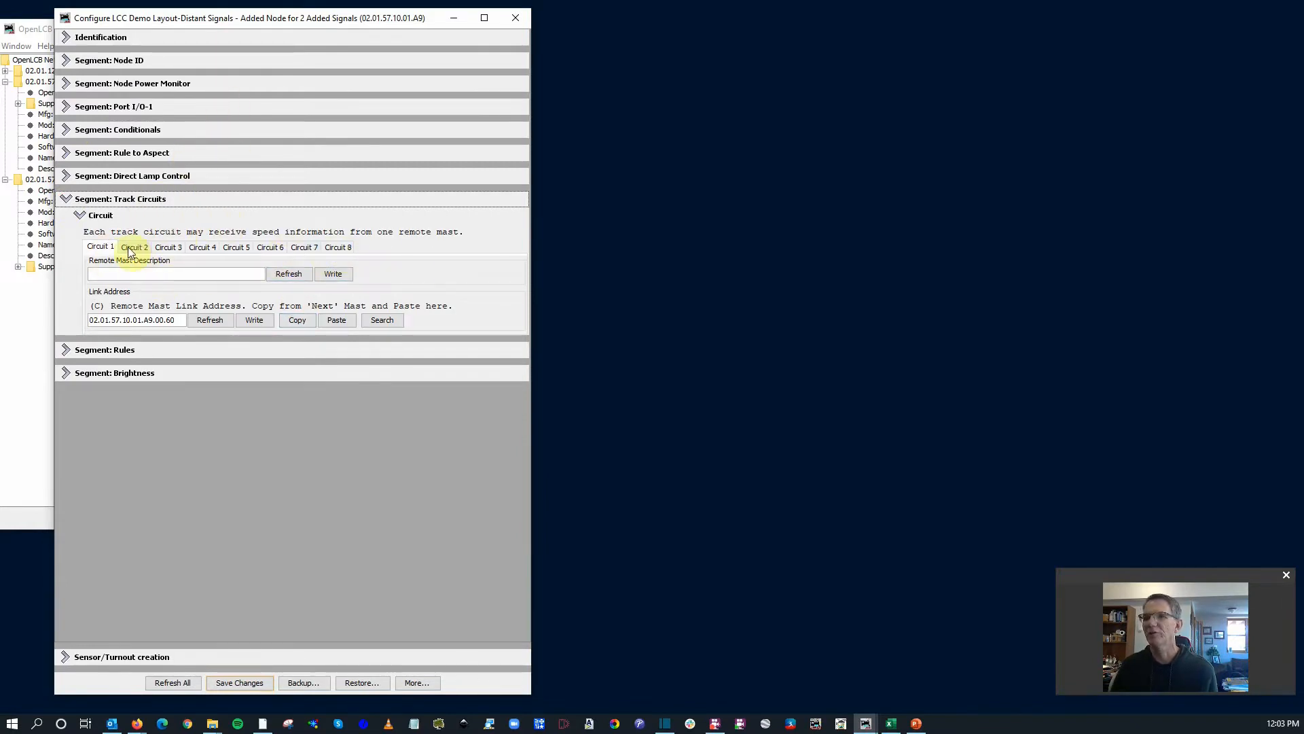
click(99, 247)
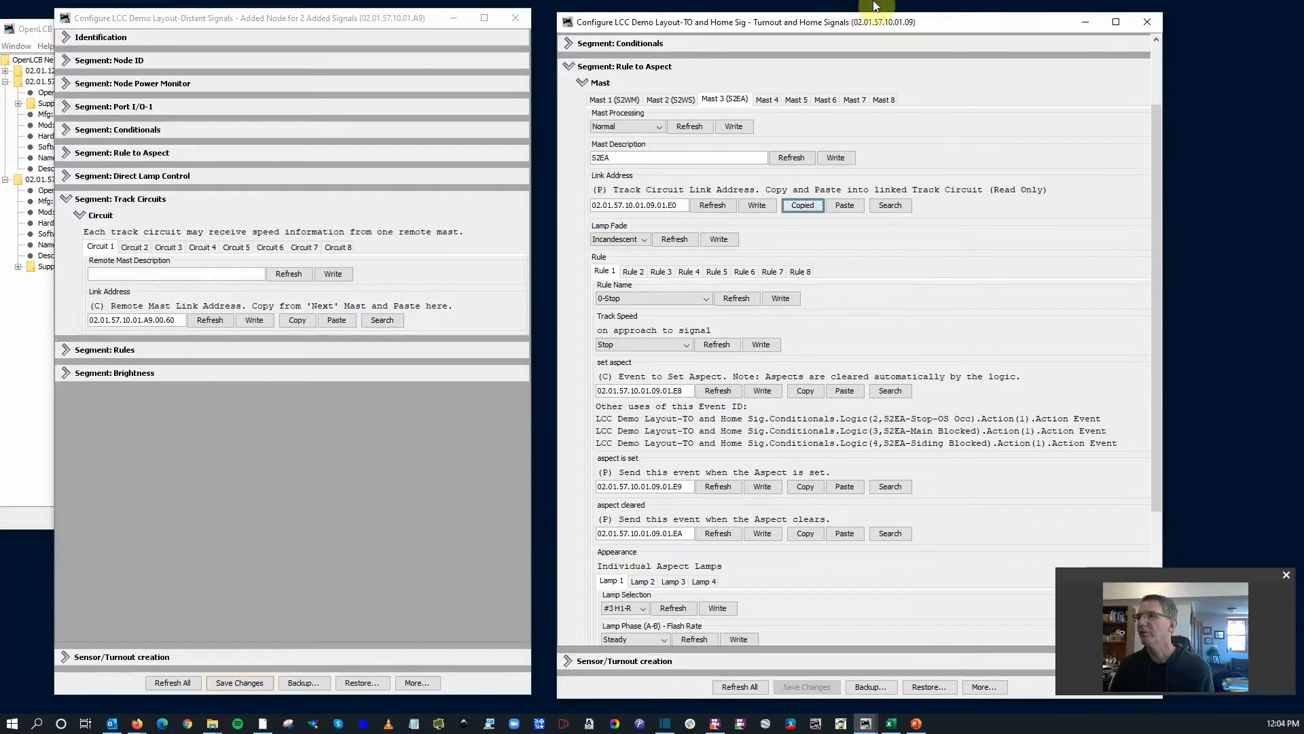
mouse_move(787, 115)
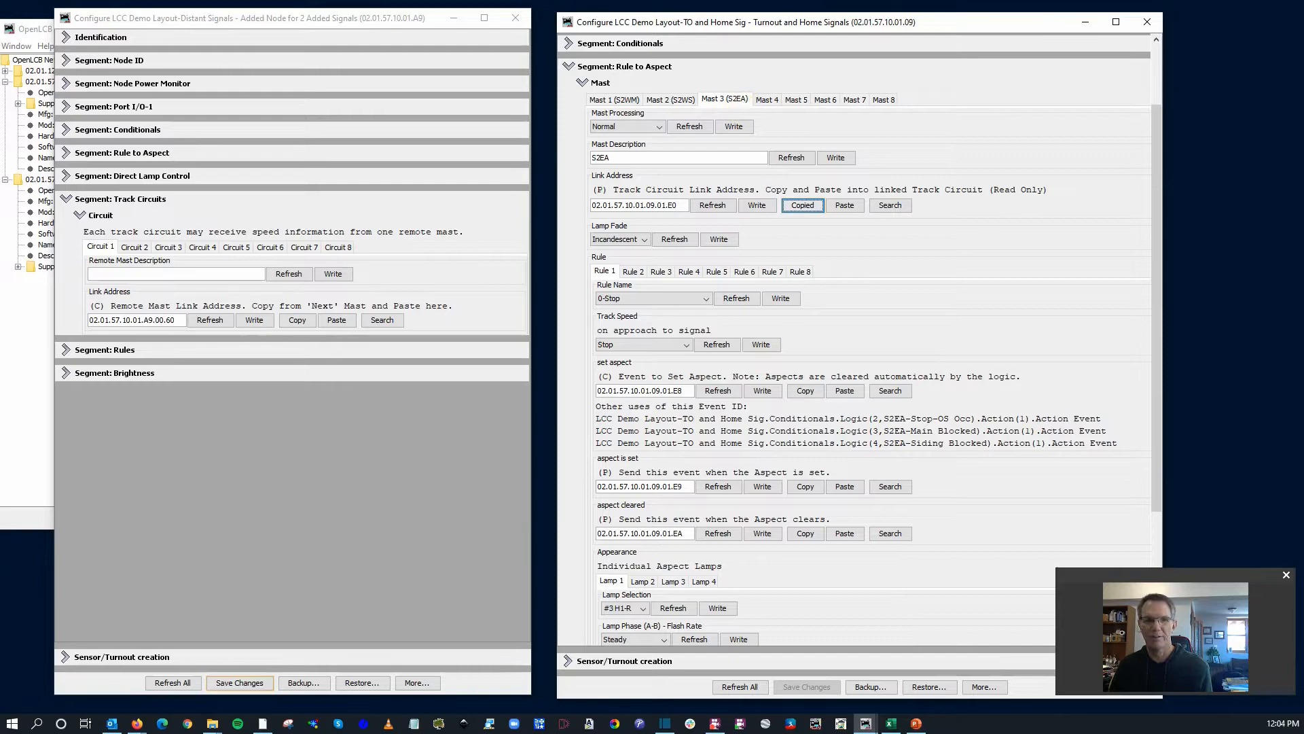
Step: Bring up the worksheet layout diagram showing mast S2EA and previous signal 2ED
click(889, 722)
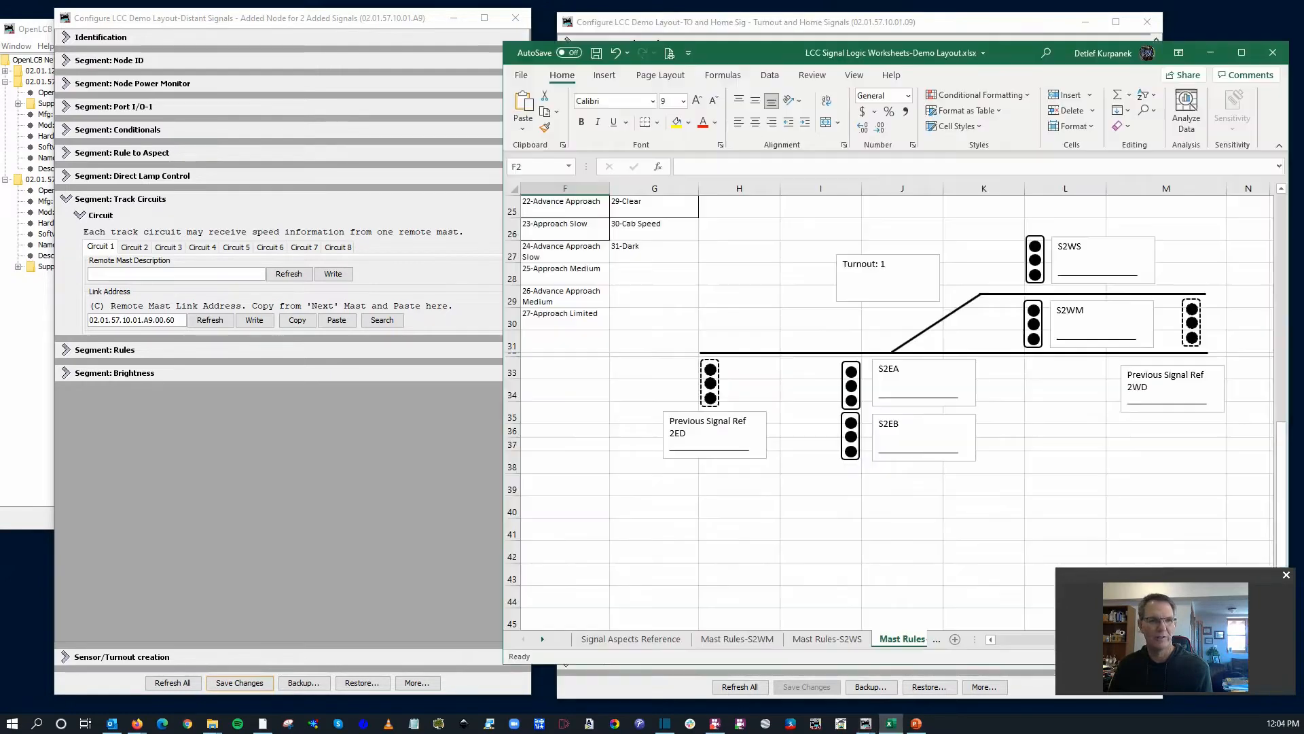
mouse_move(921, 473)
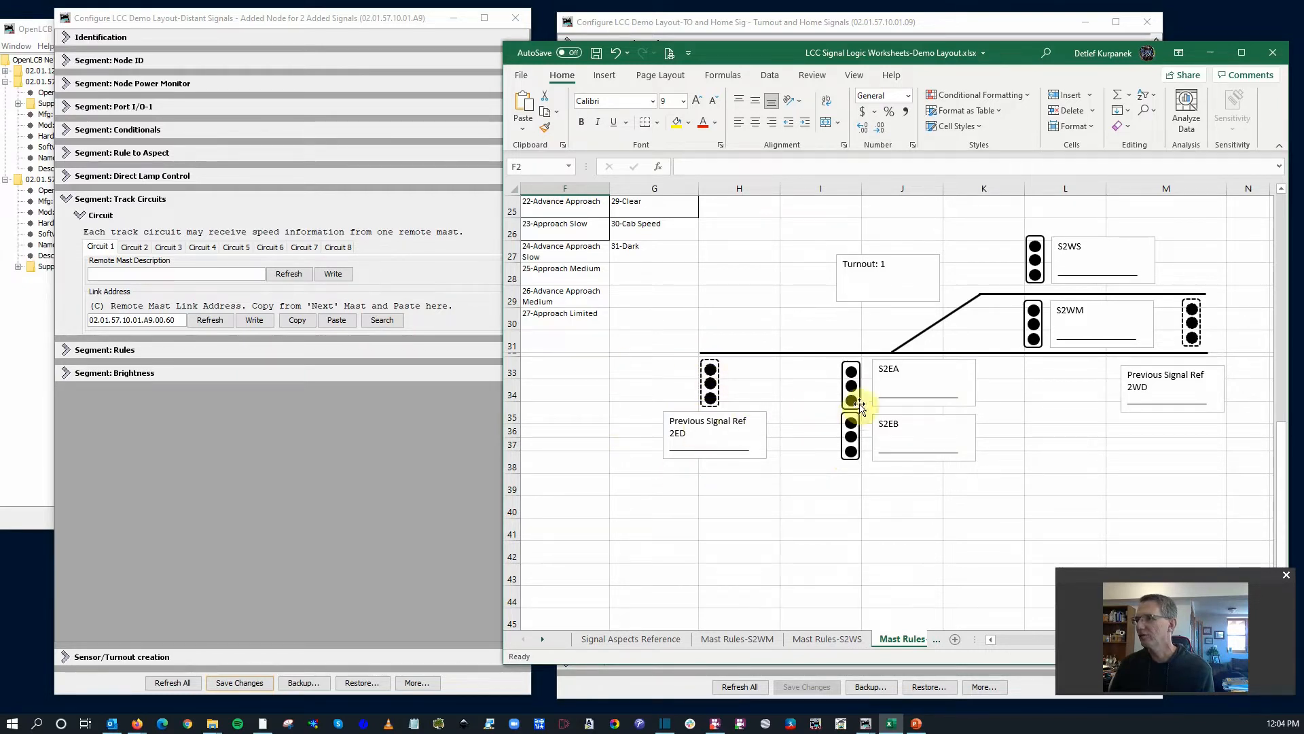
mouse_move(653, 364)
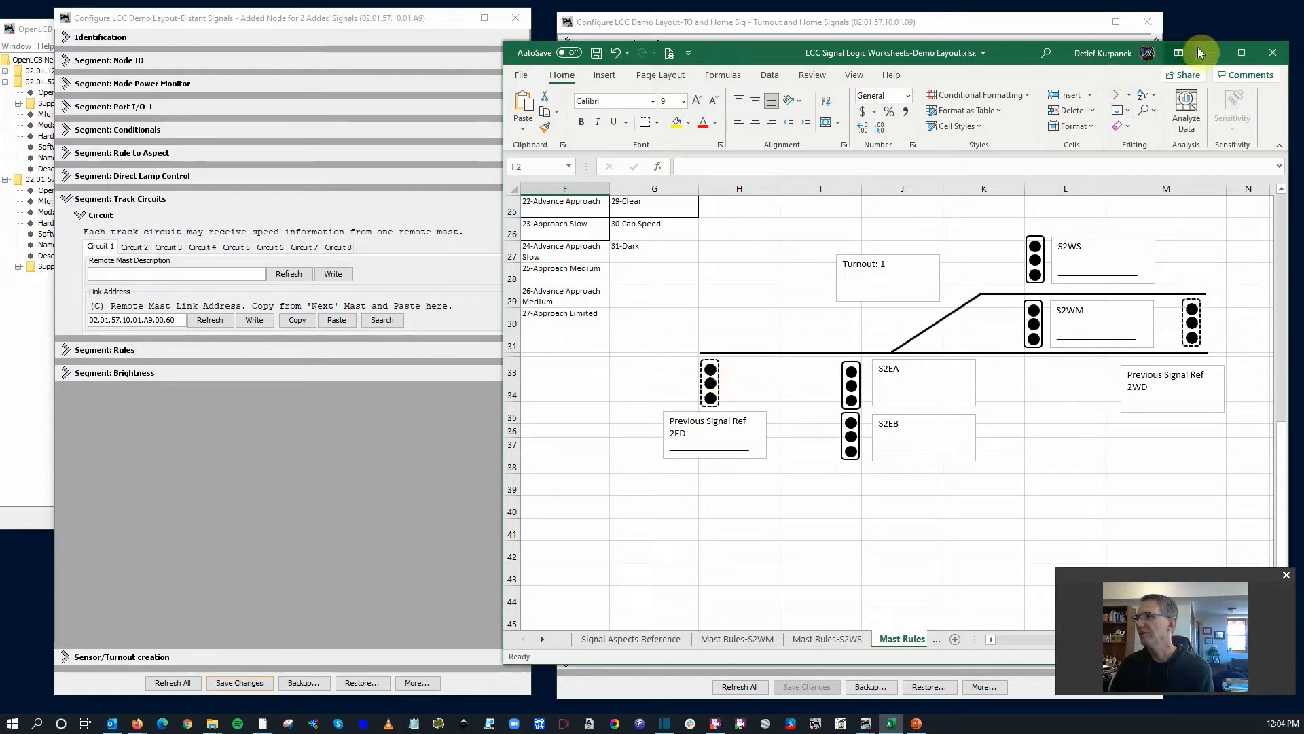
mouse_move(1164, 71)
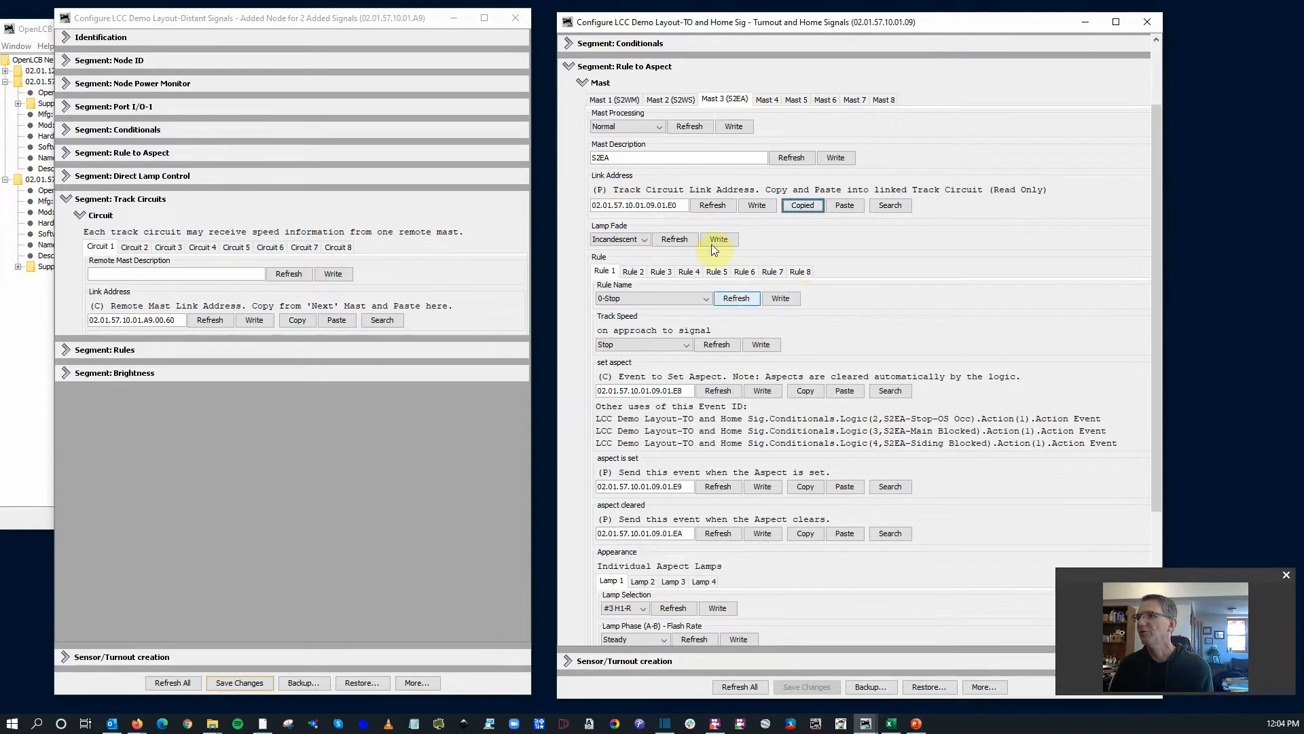
mouse_move(647, 145)
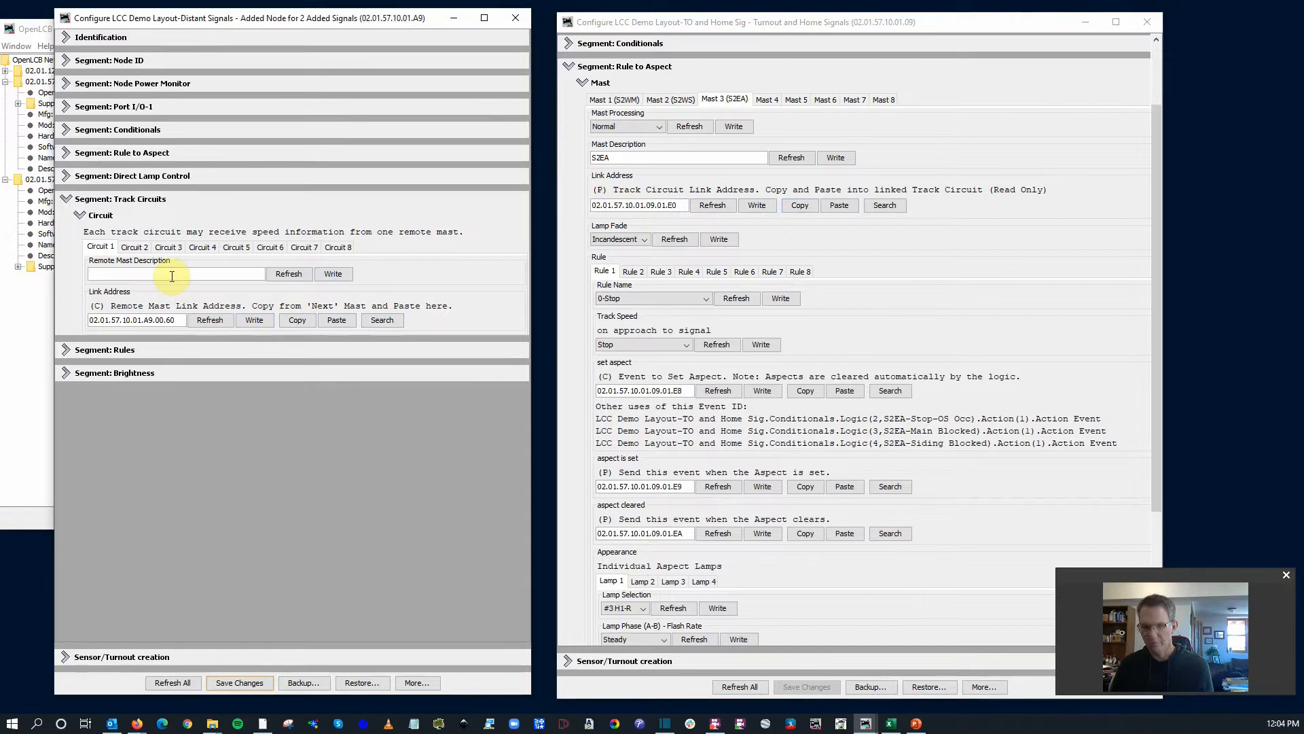
Step: Name circuit 1's remote mast S2EA, paste its link address, and review its rule names
text(S2EA)
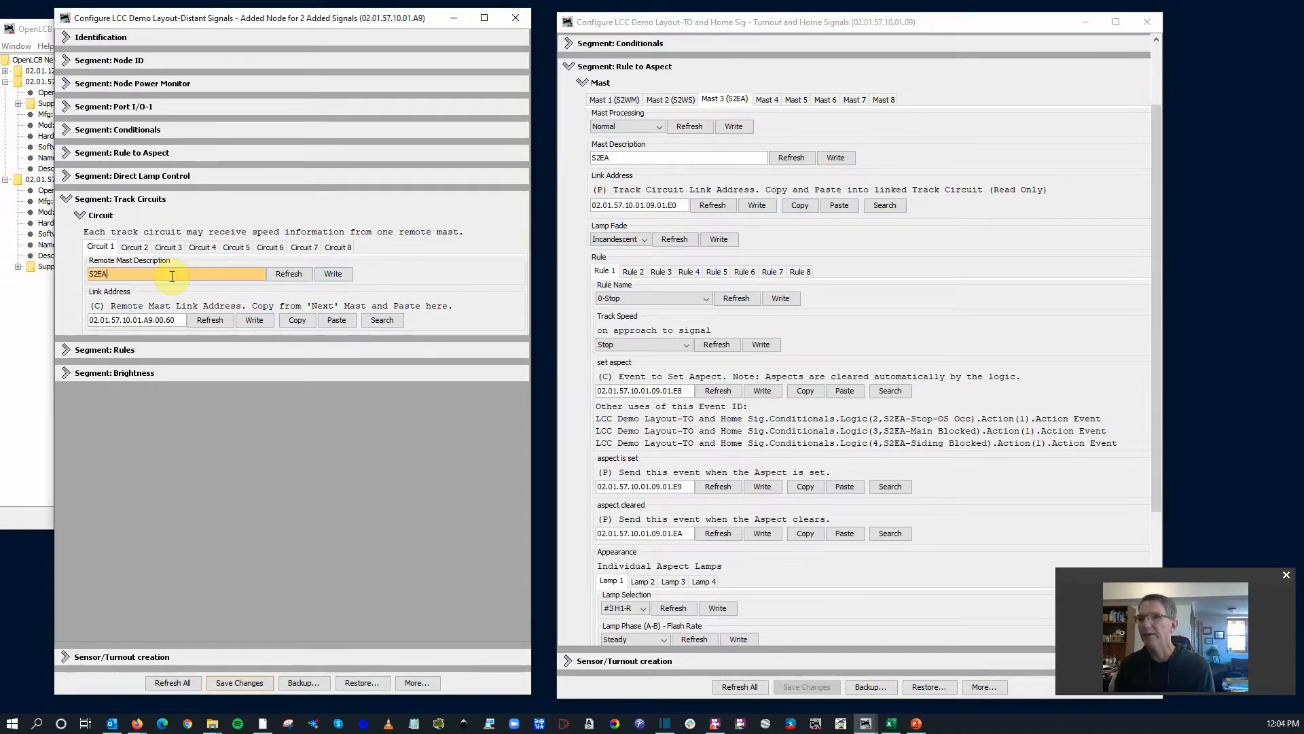
click(336, 319)
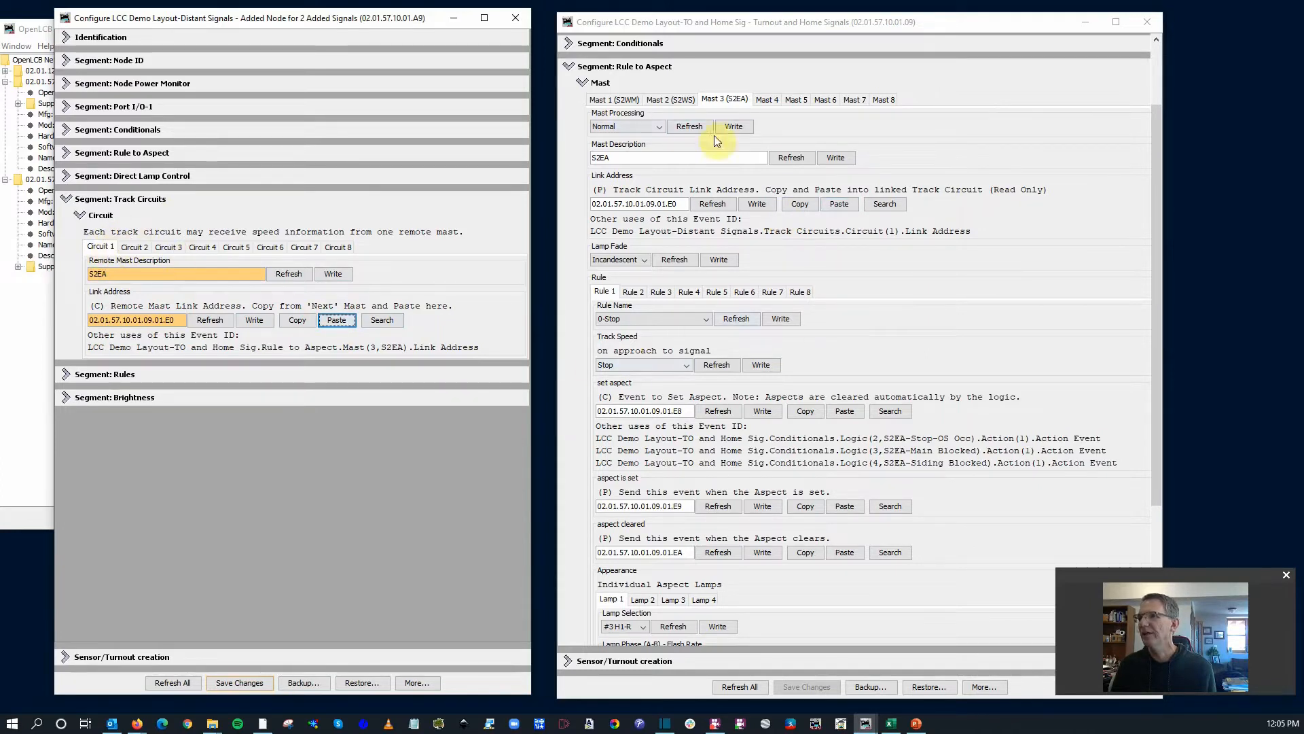
mouse_move(634, 241)
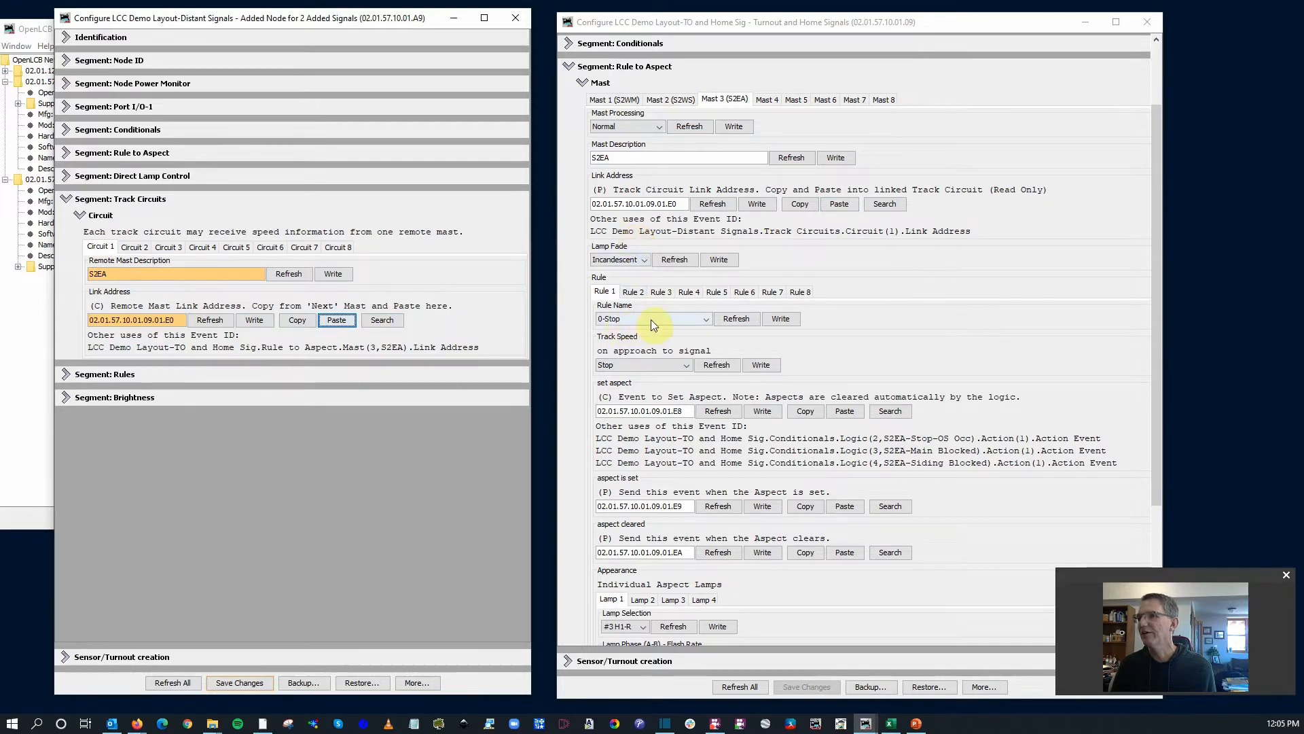
click(704, 318)
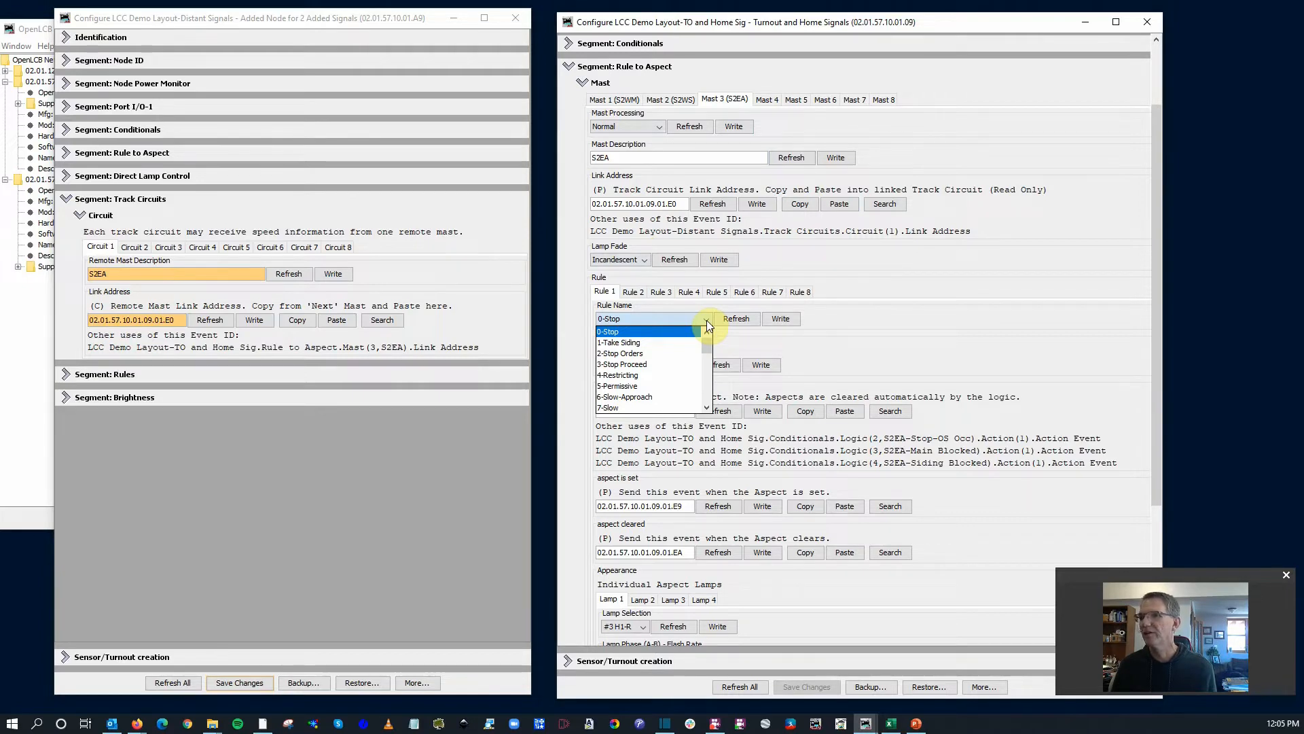
click(609, 330)
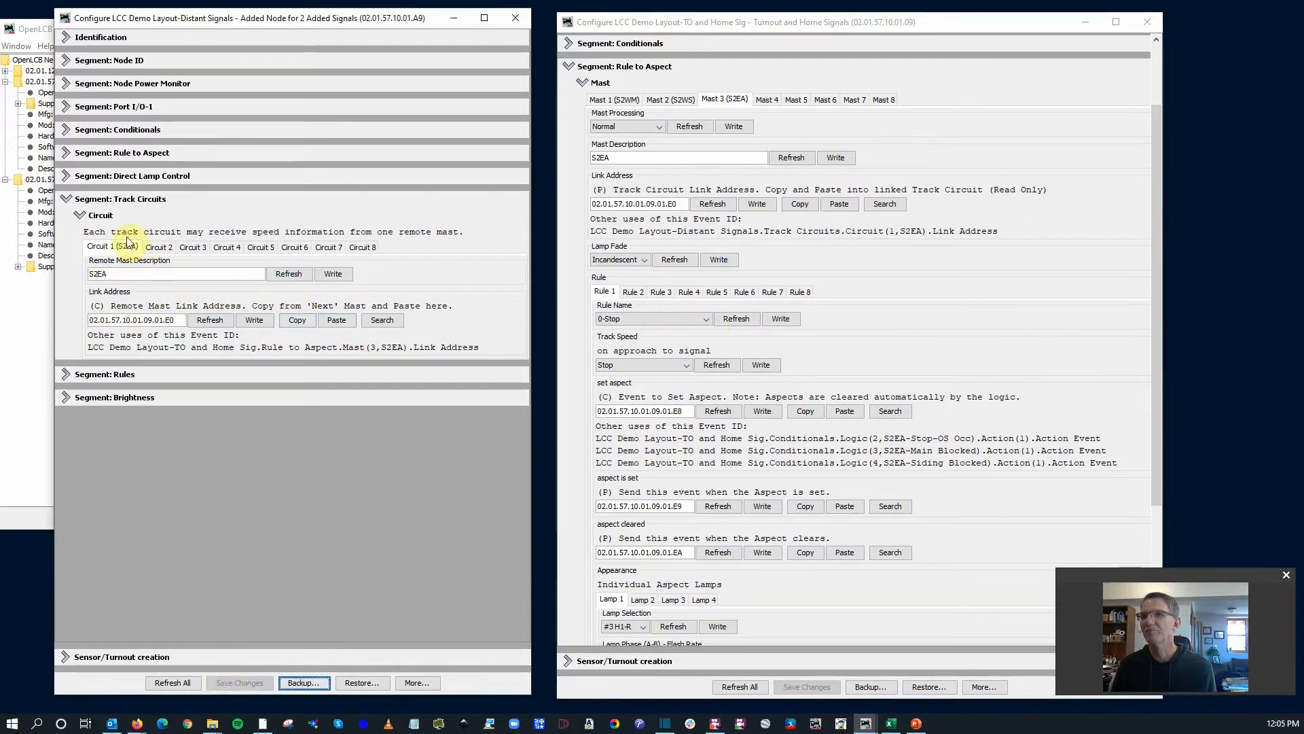
click(66, 198)
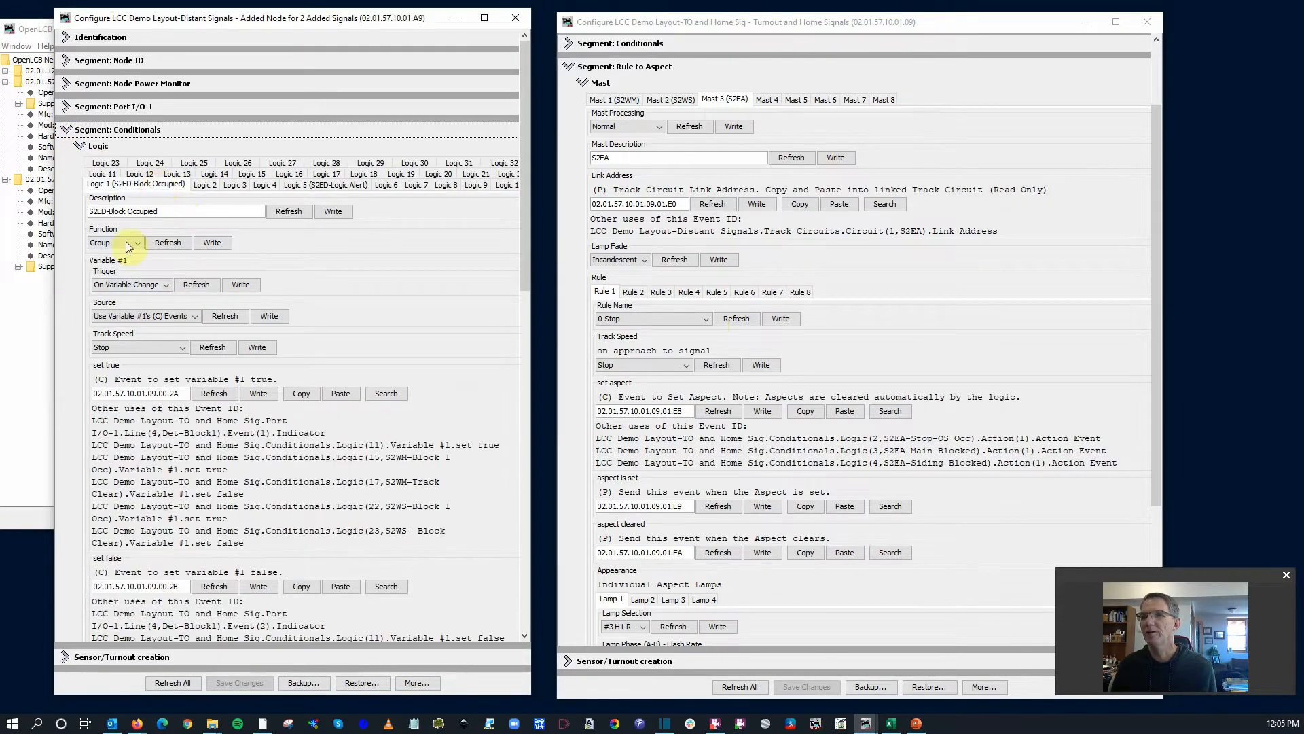
mouse_move(166, 358)
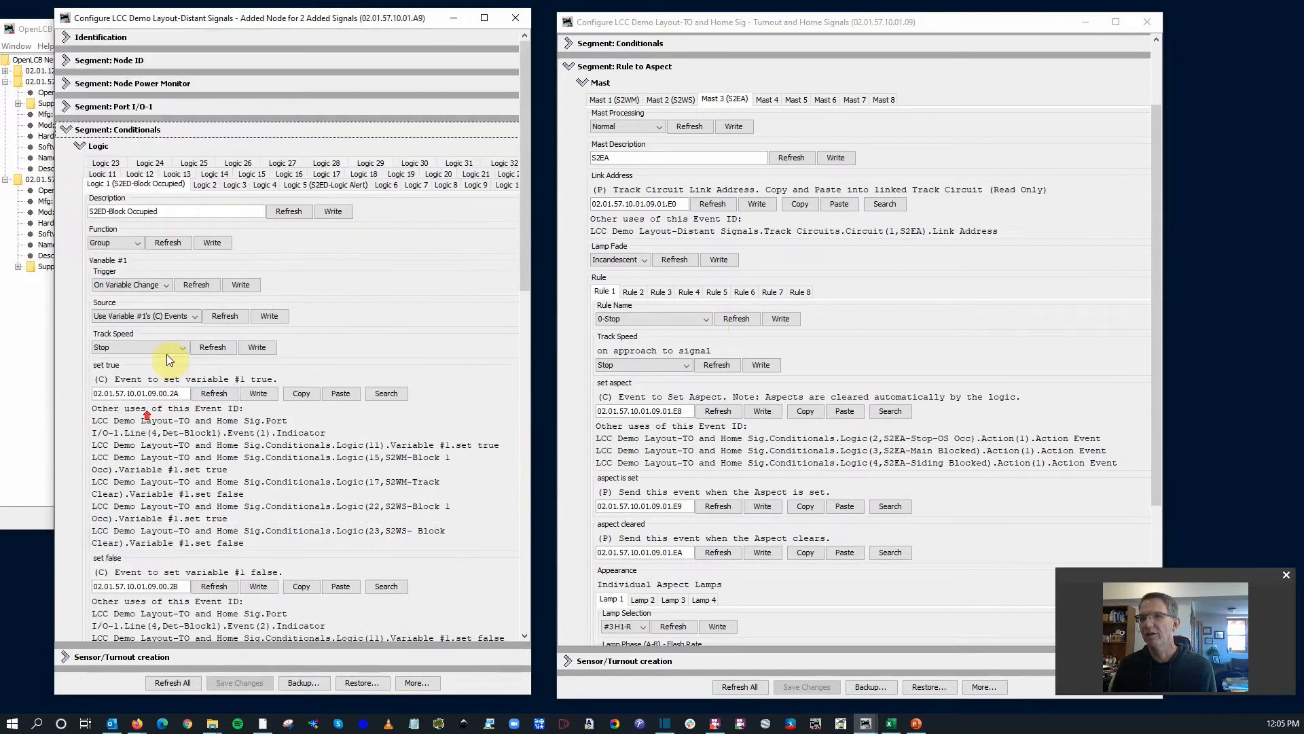
Step: Describe Logic 2 as S2ED-Approach and choose variable 1's source
click(204, 184)
text(S)
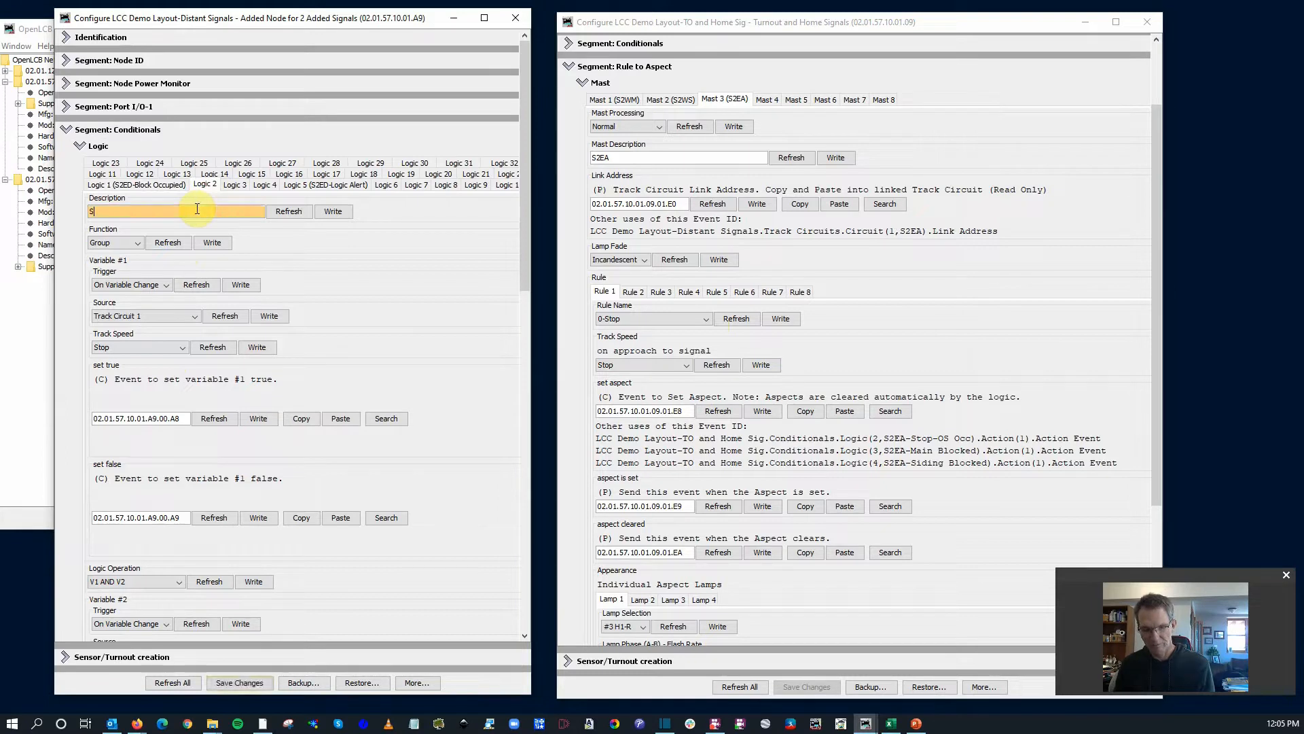
text(2ED)
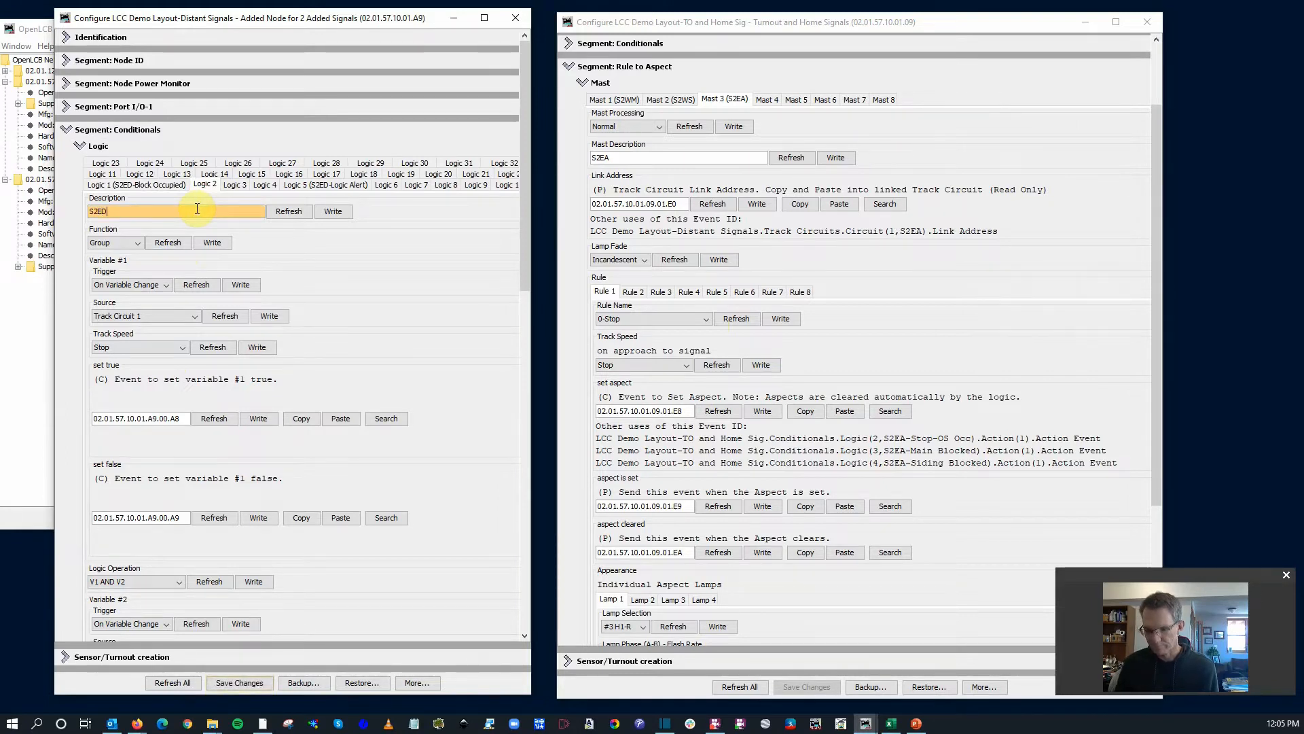
text(-Approach)
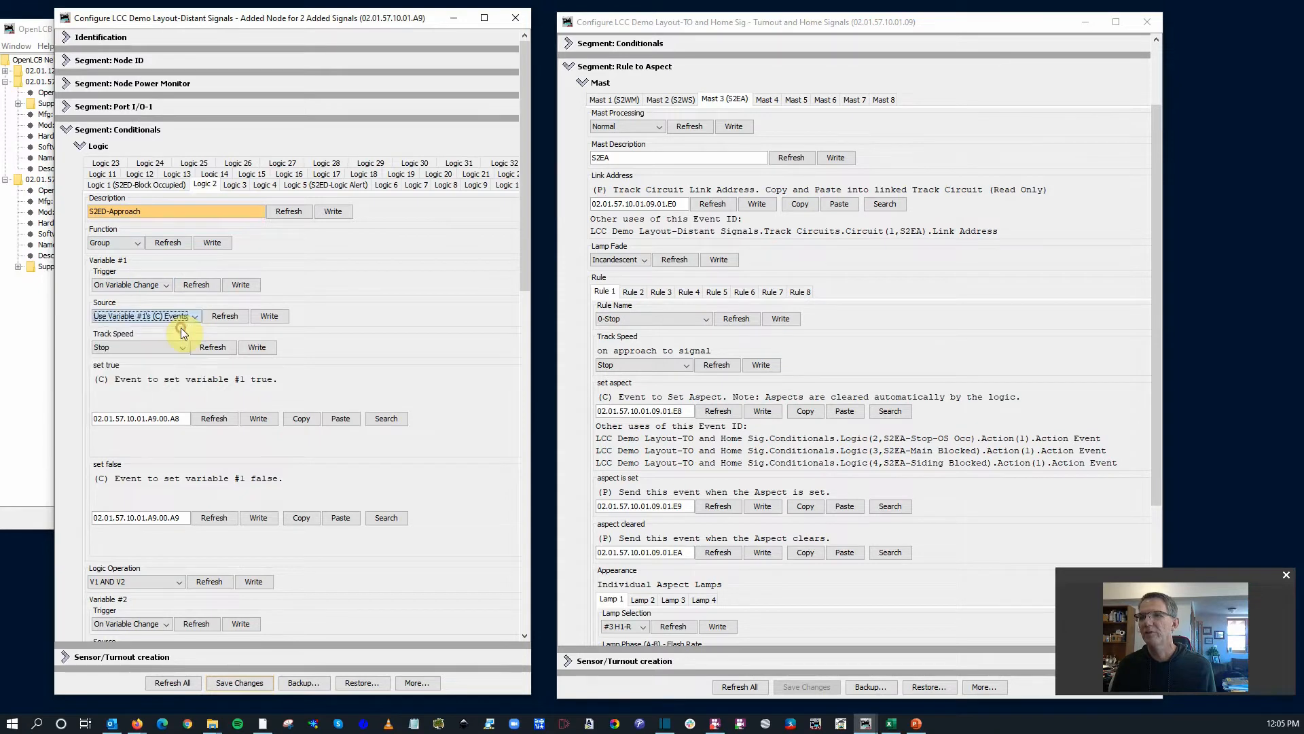
click(195, 315)
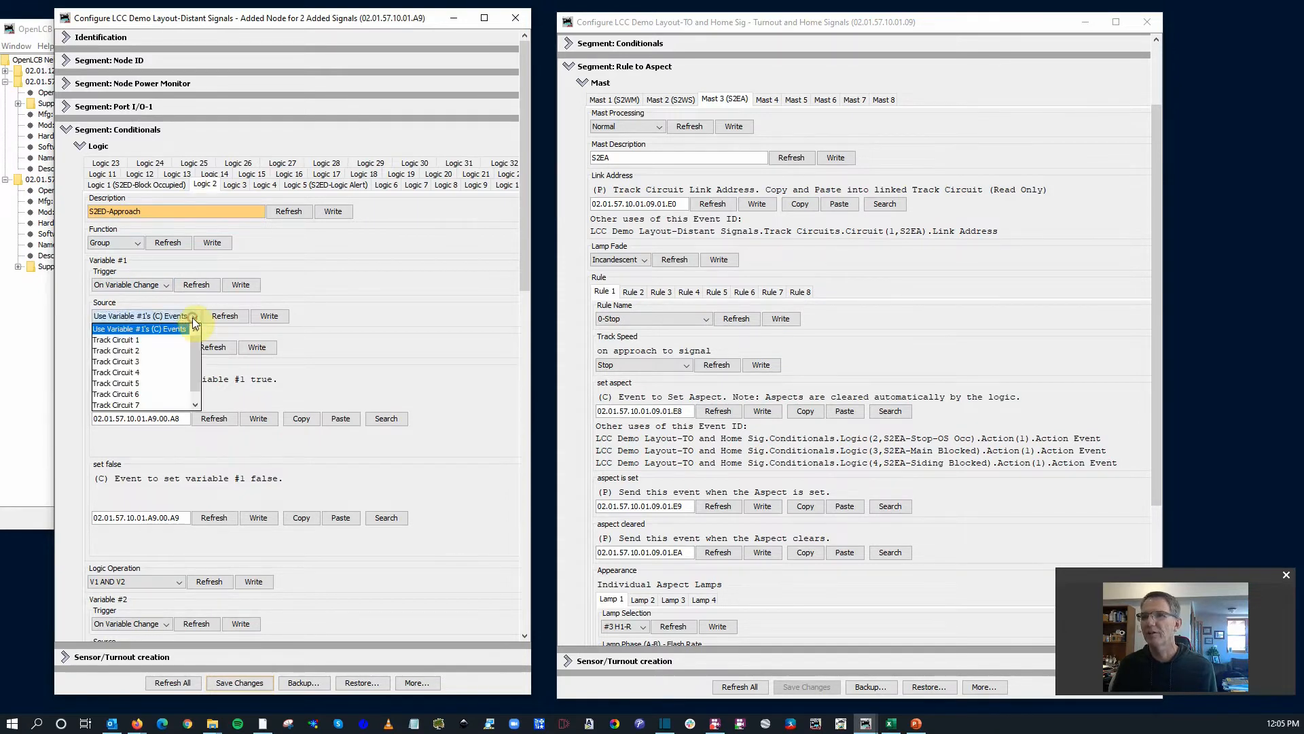
click(115, 339)
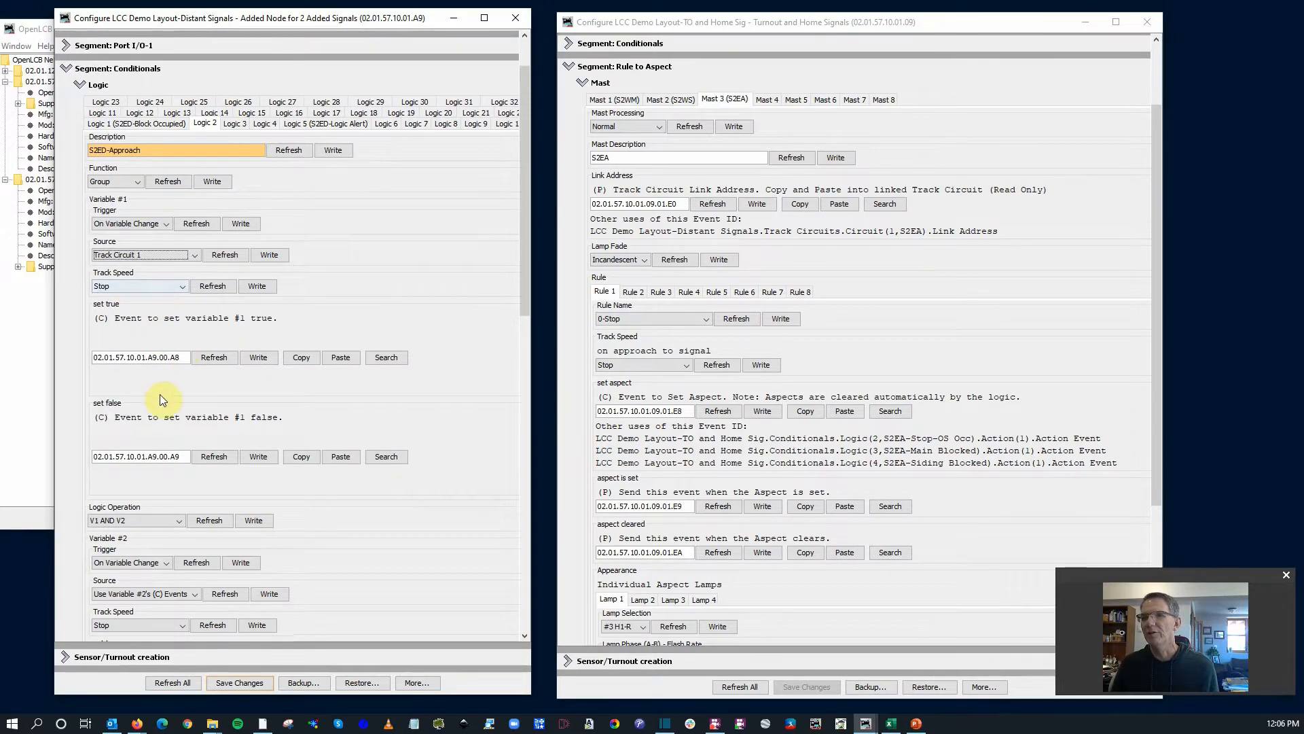
Step: Set Logic 2's operation to V1 Only and start setting Action 1's condition
scroll(down, 3)
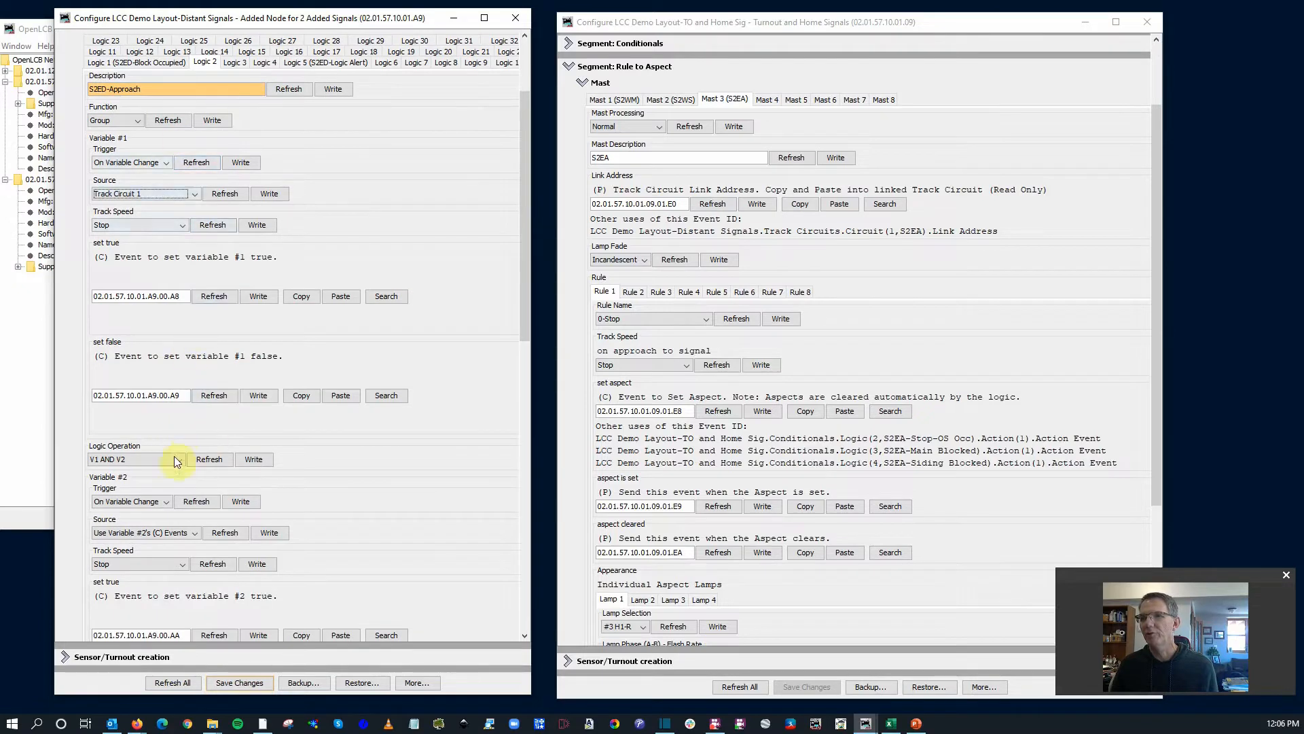
click(125, 459)
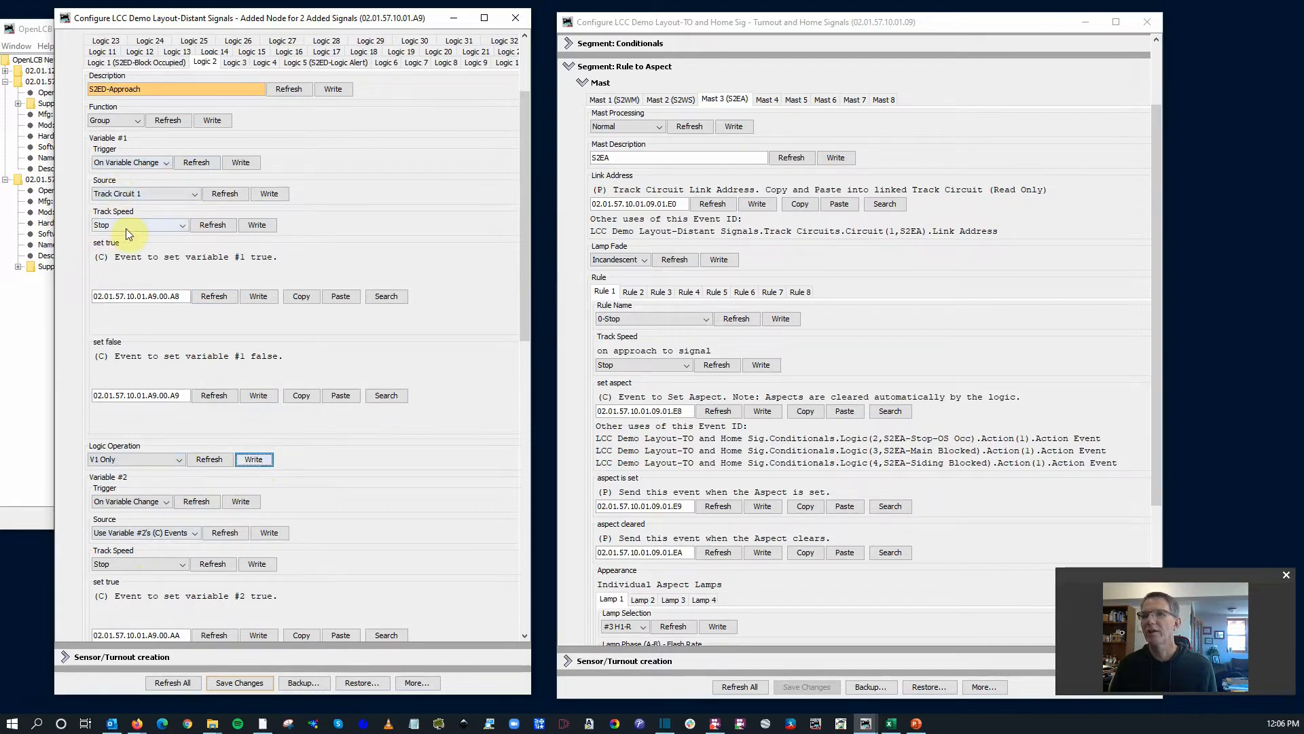
scroll(down, 3)
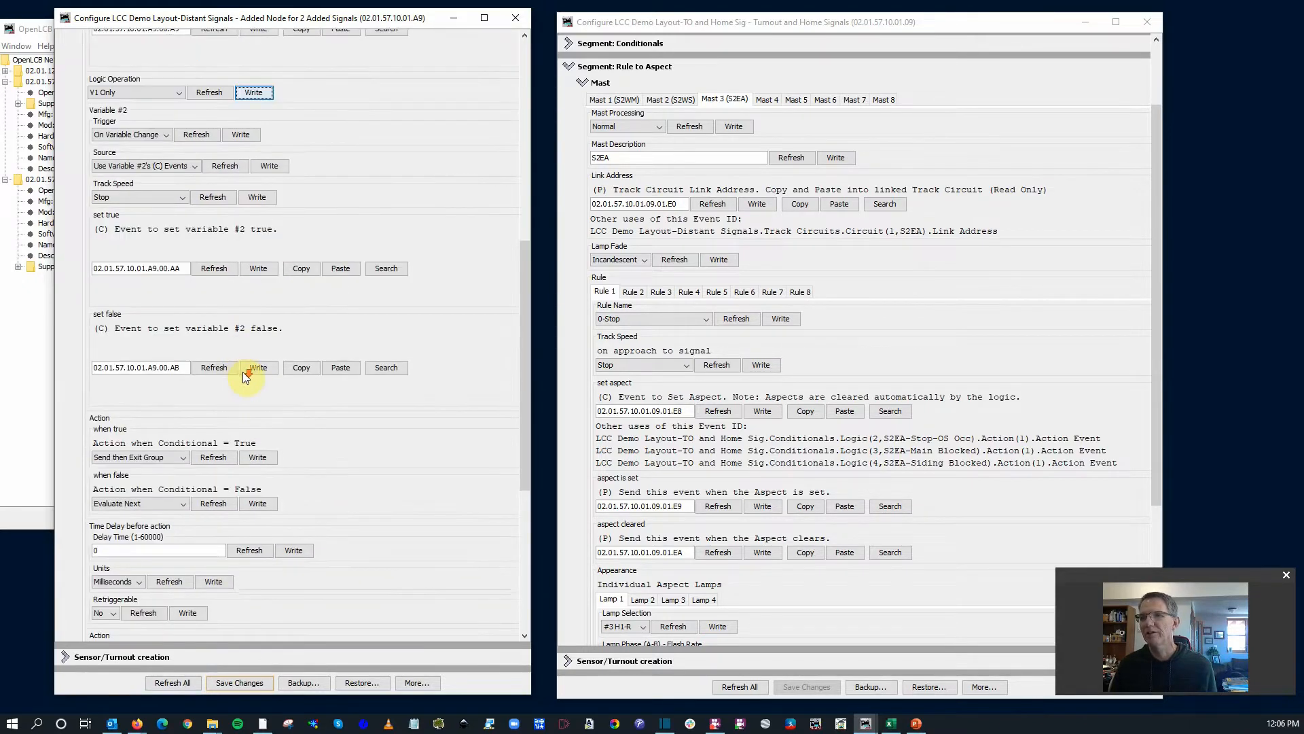
scroll(down, 3)
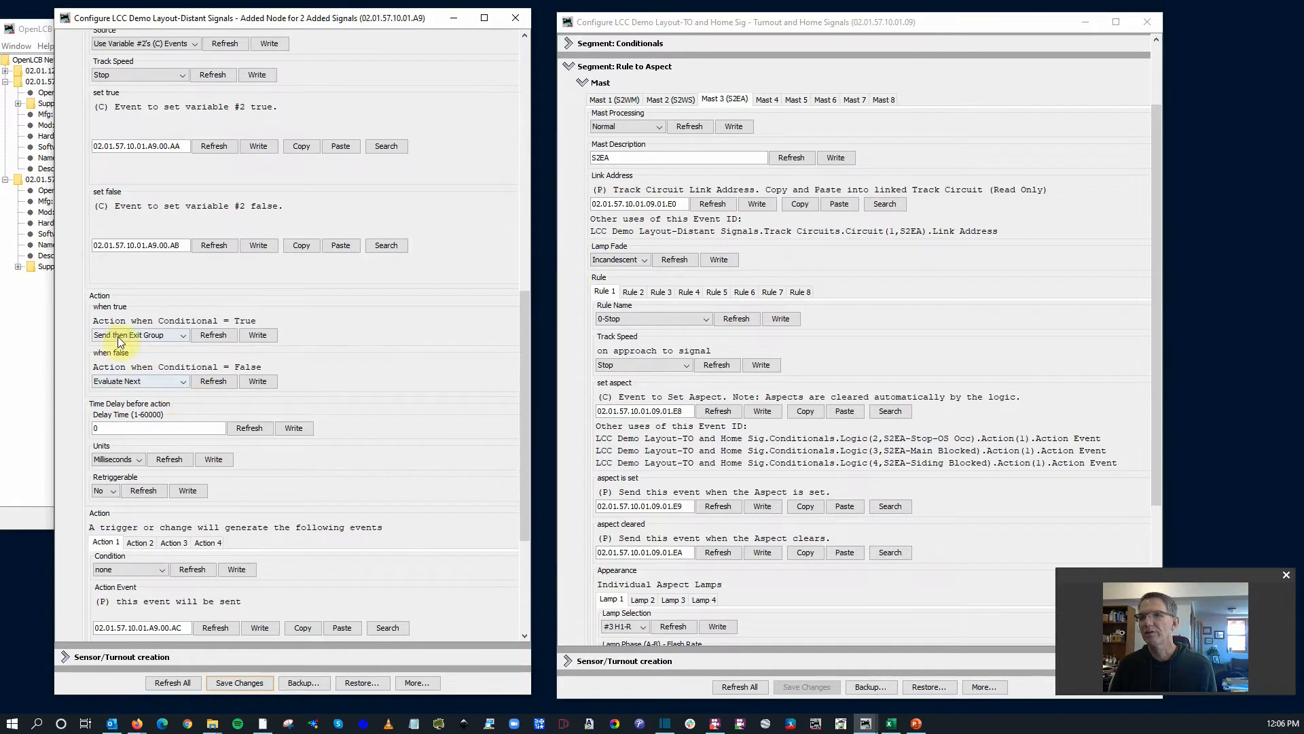
mouse_move(166, 342)
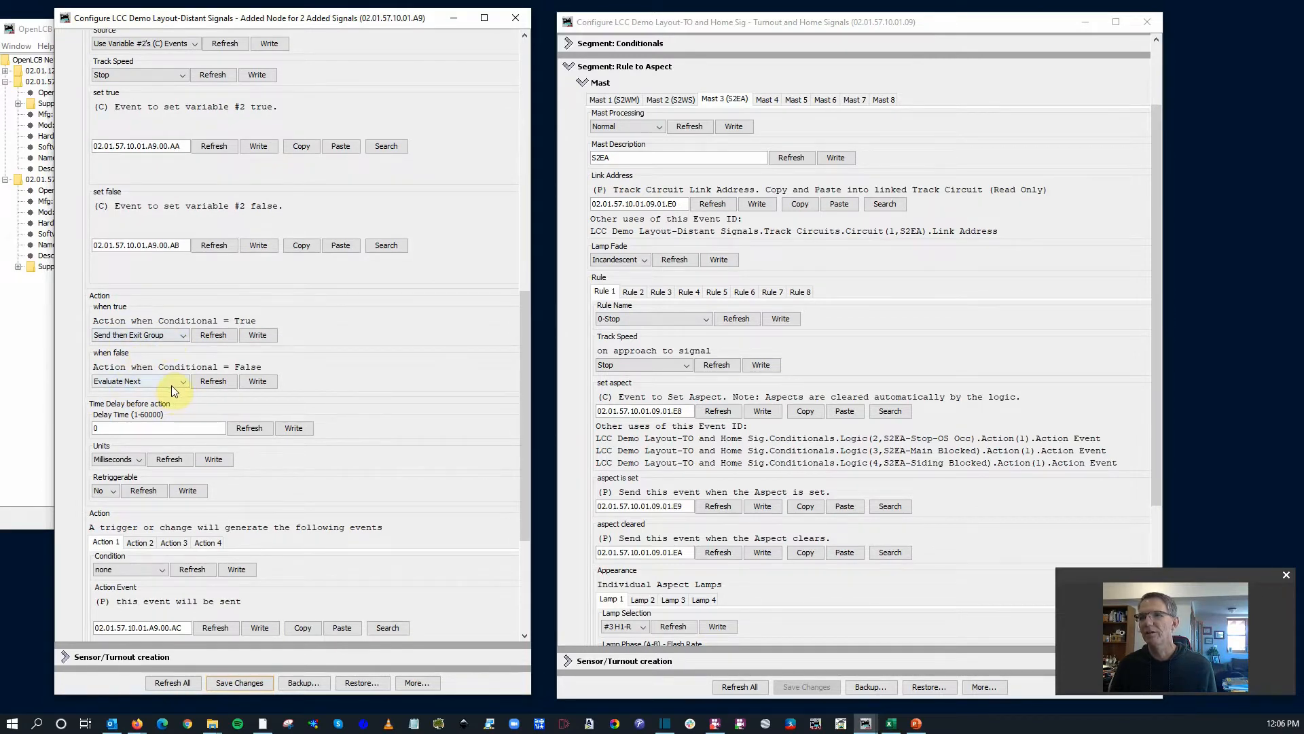
scroll(down, 3)
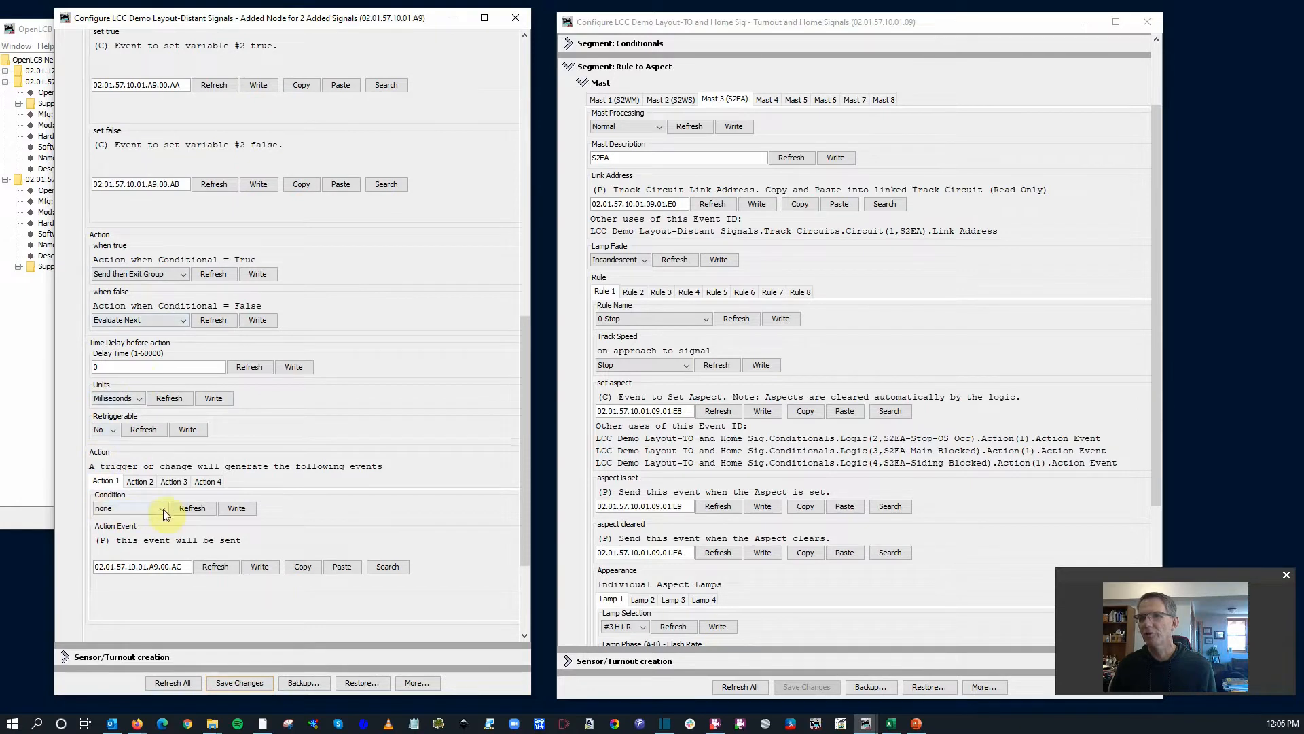
click(125, 508)
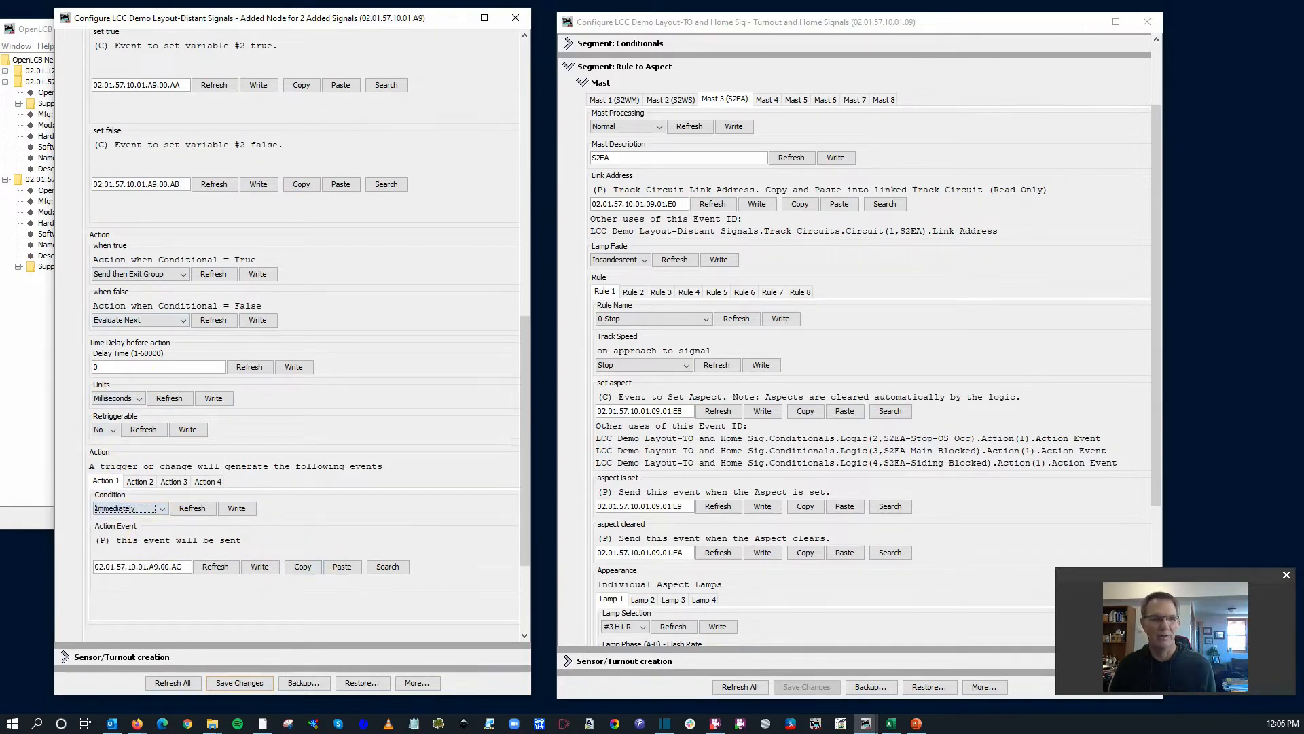
Step: Select the Approach event ID in F12 of Excel's Mast Rules-S2ED sheet
click(889, 722)
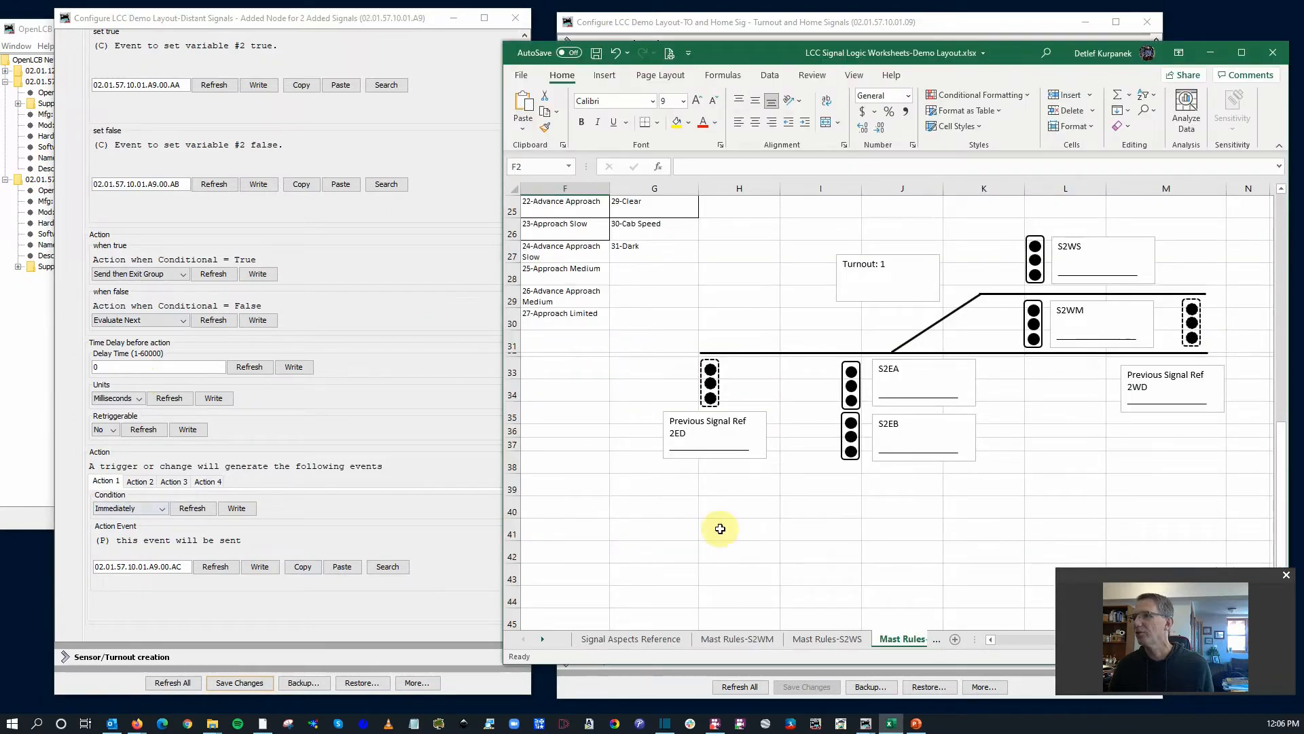
mouse_move(823, 663)
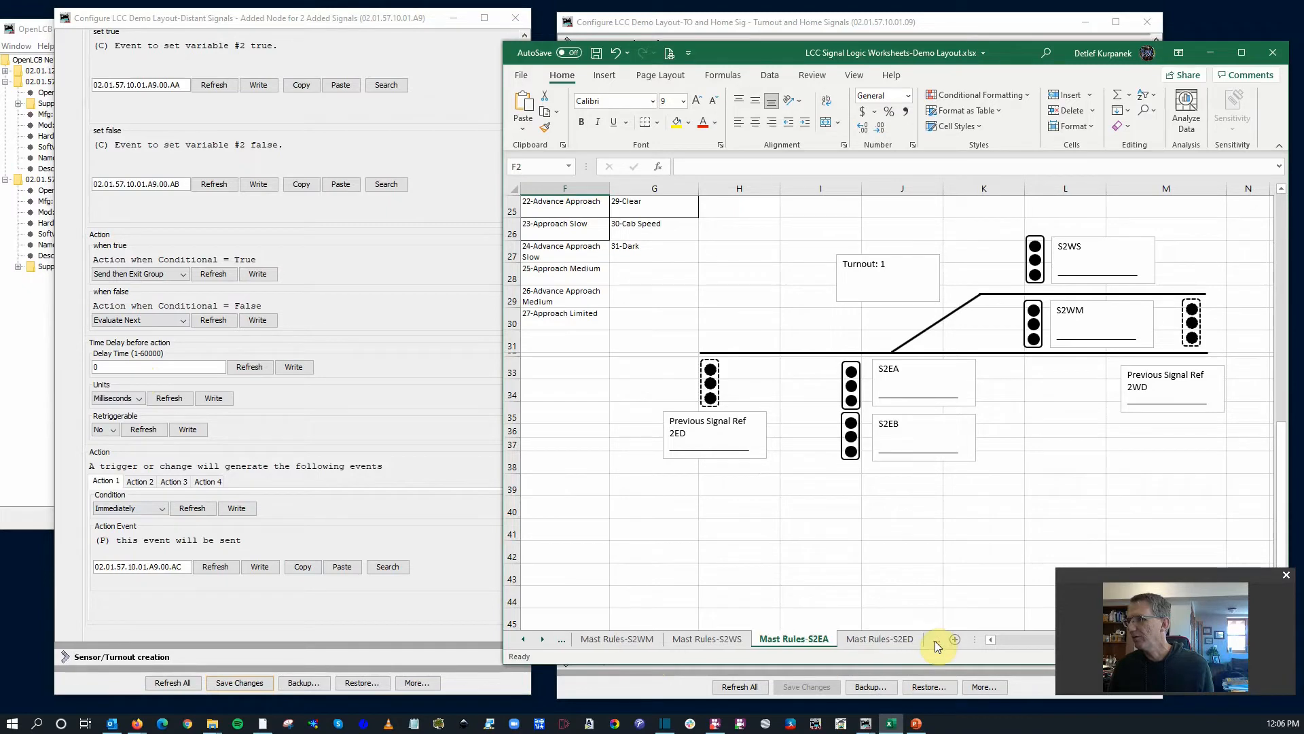
click(879, 639)
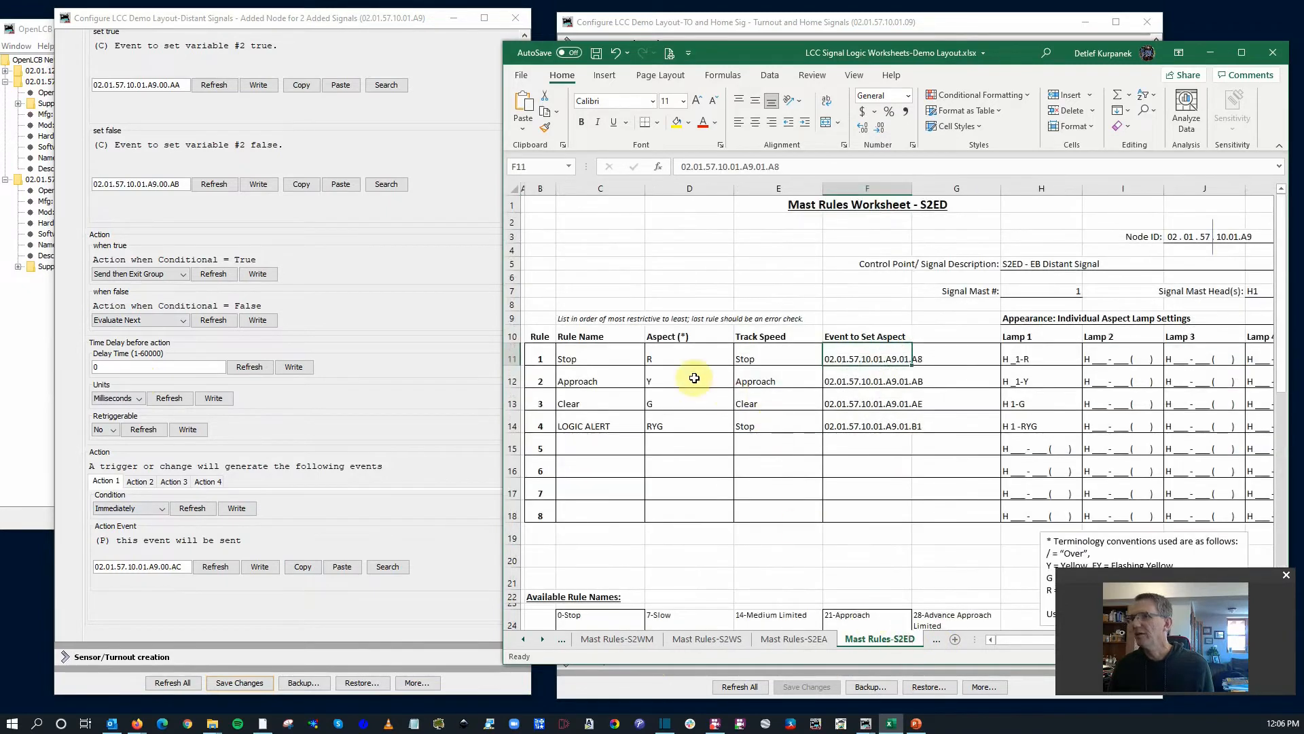
click(866, 381)
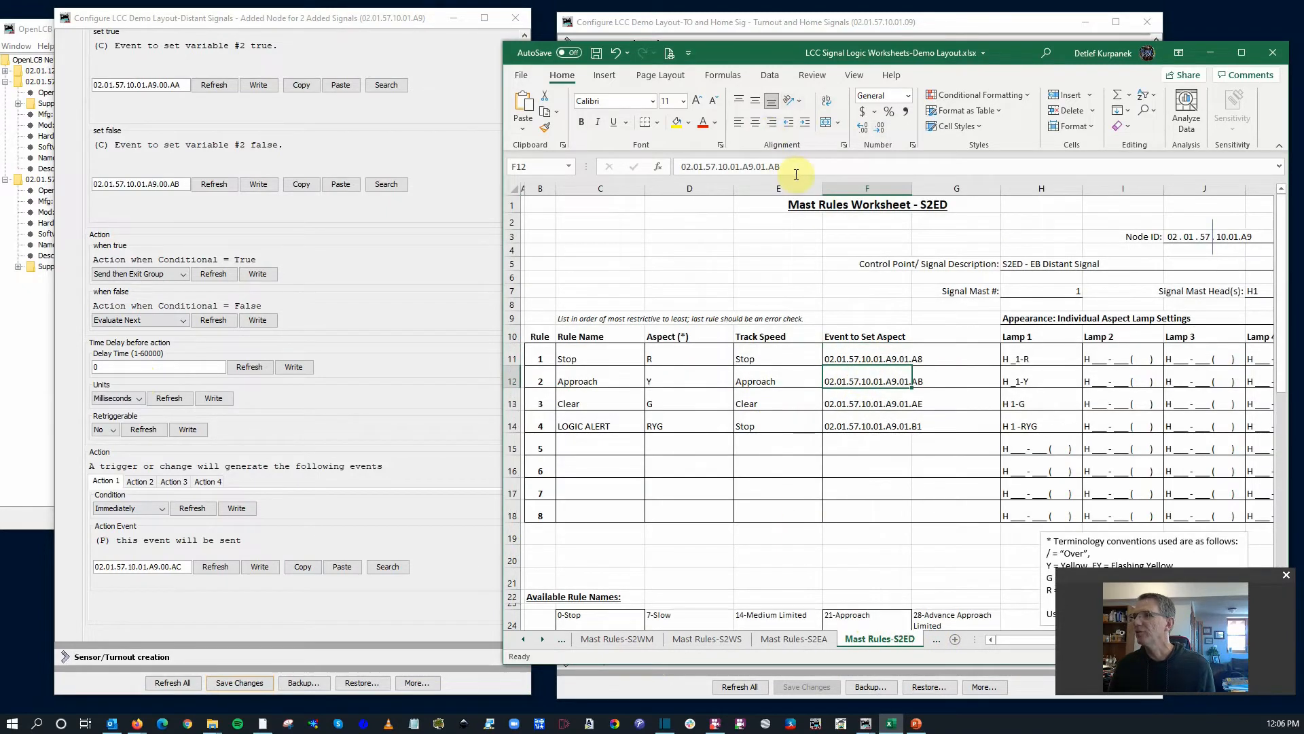
double_click(865, 381)
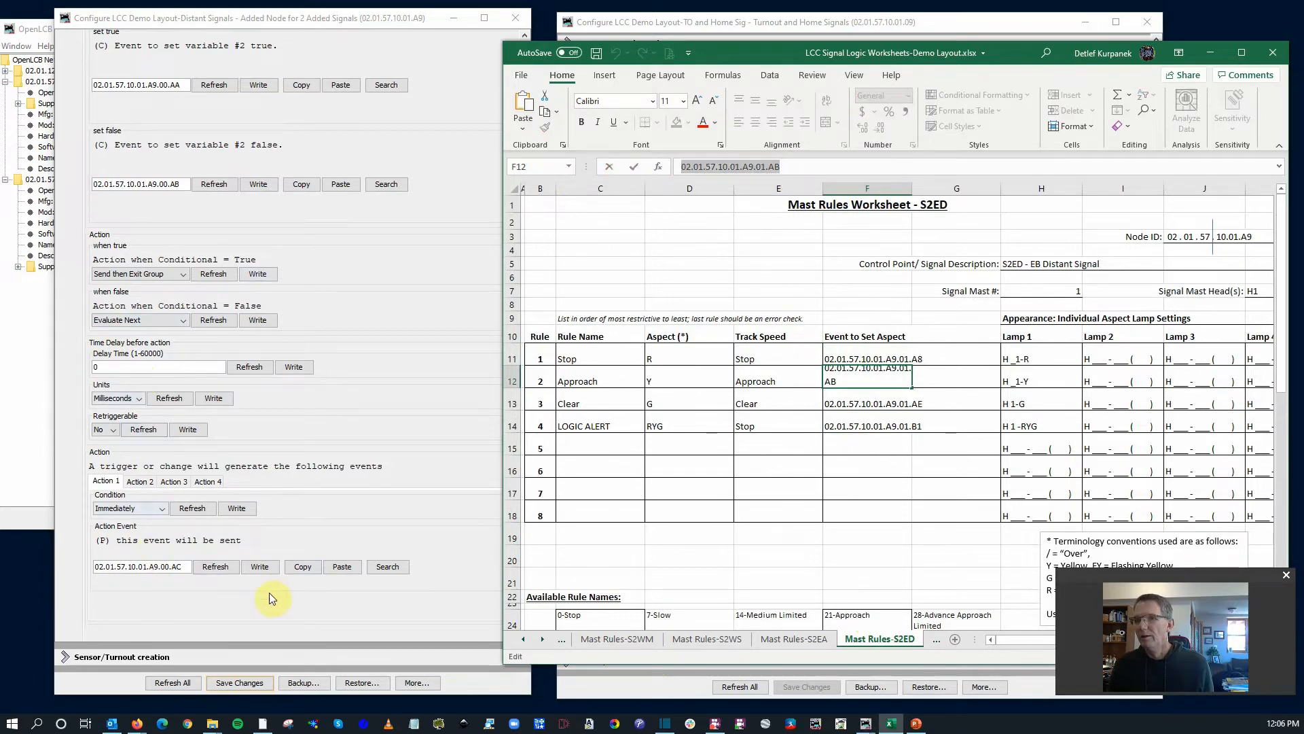
click(341, 566)
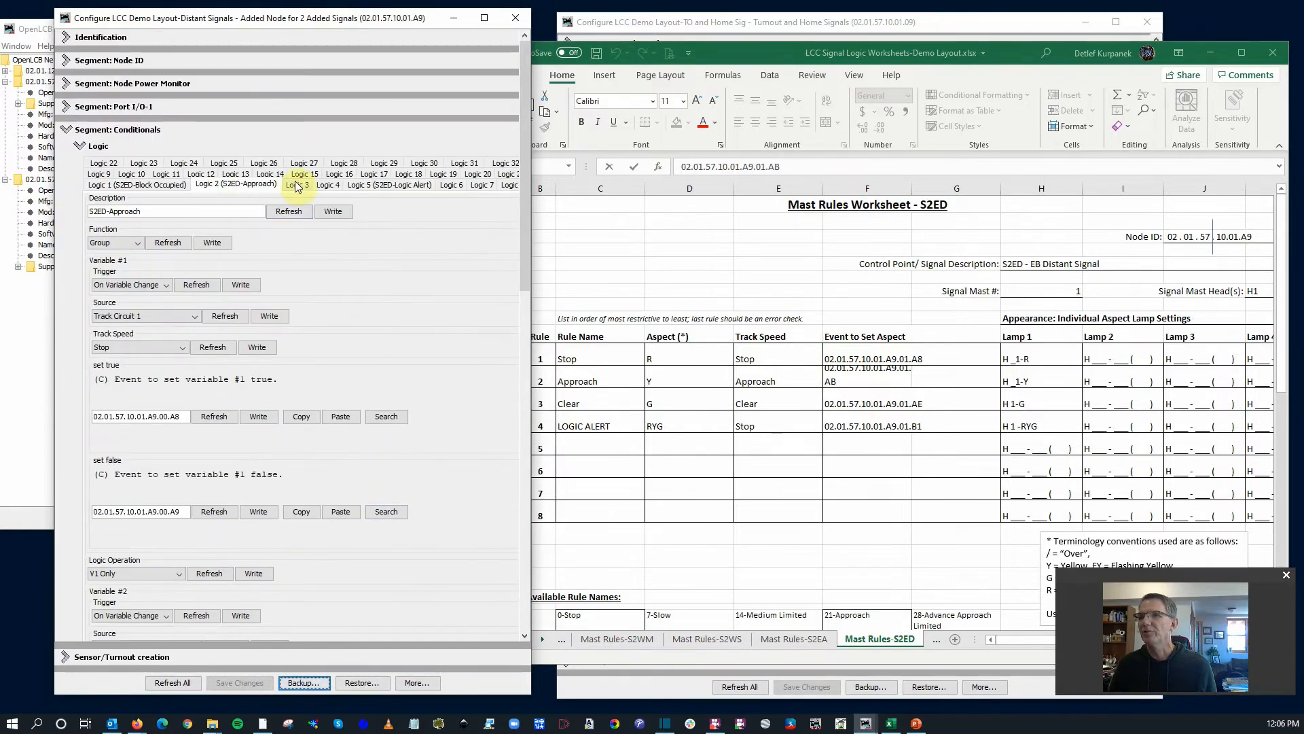
Step: Begin Logic 3's S2ED description, make it a Group function, sourced from Track Circuit 1
click(297, 184)
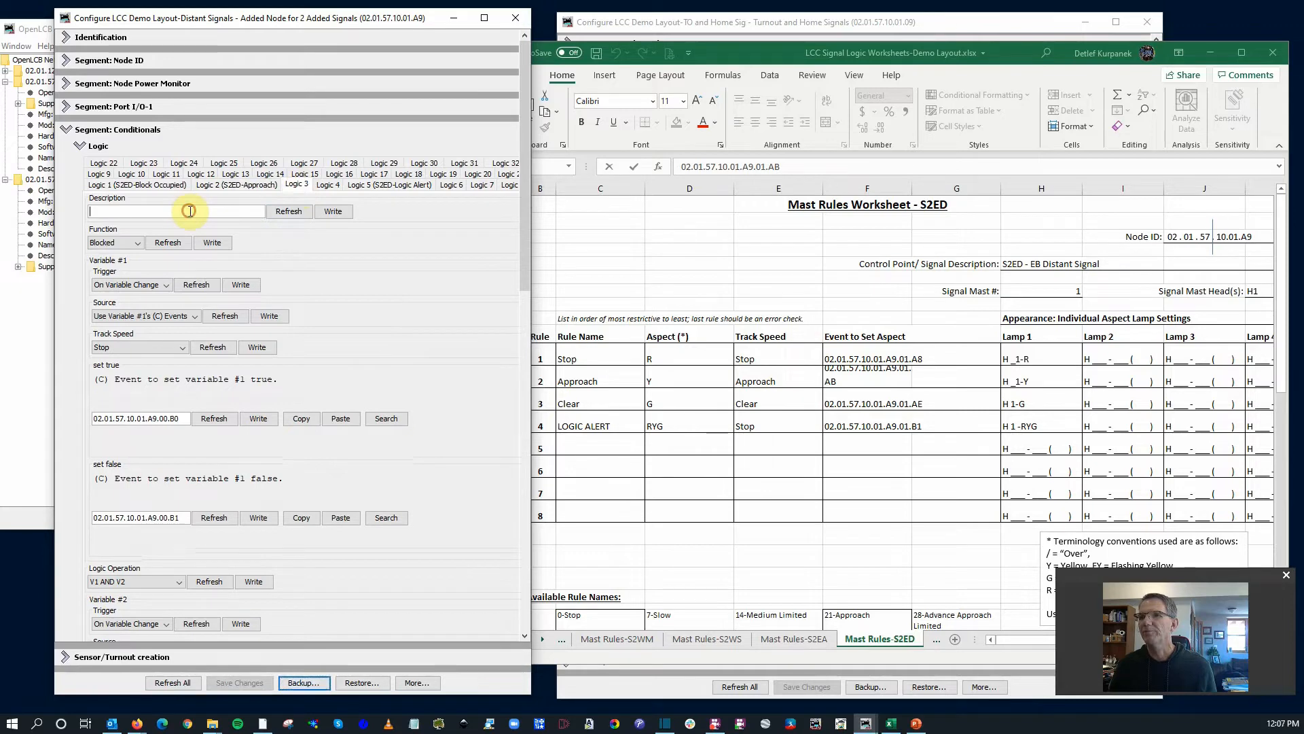
text(S)
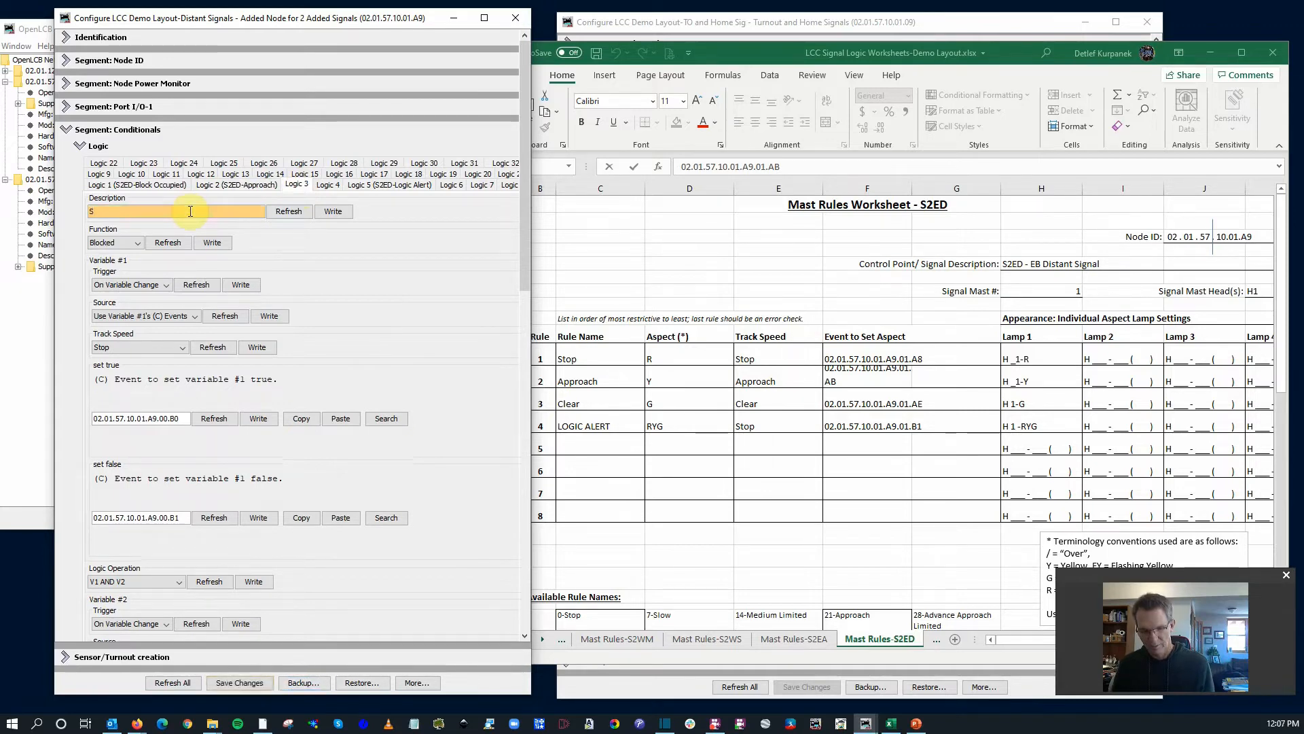
text(2ED)
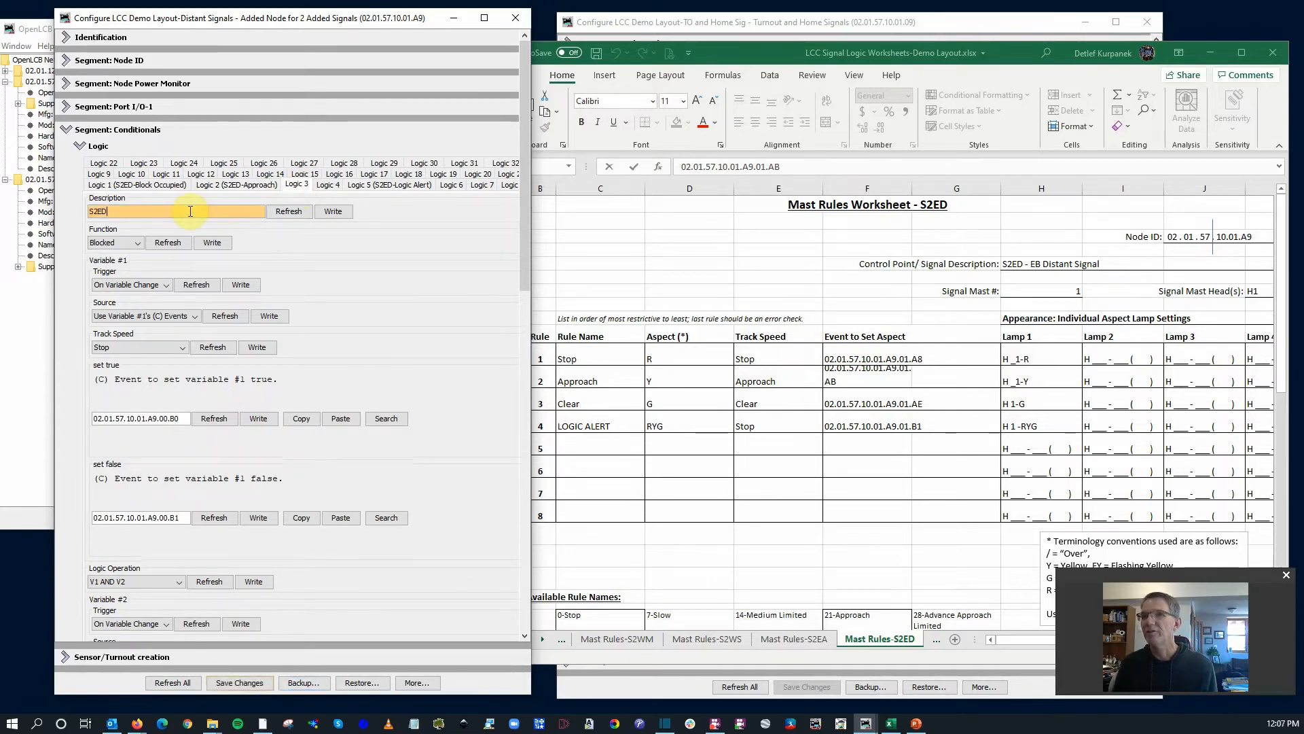
click(142, 242)
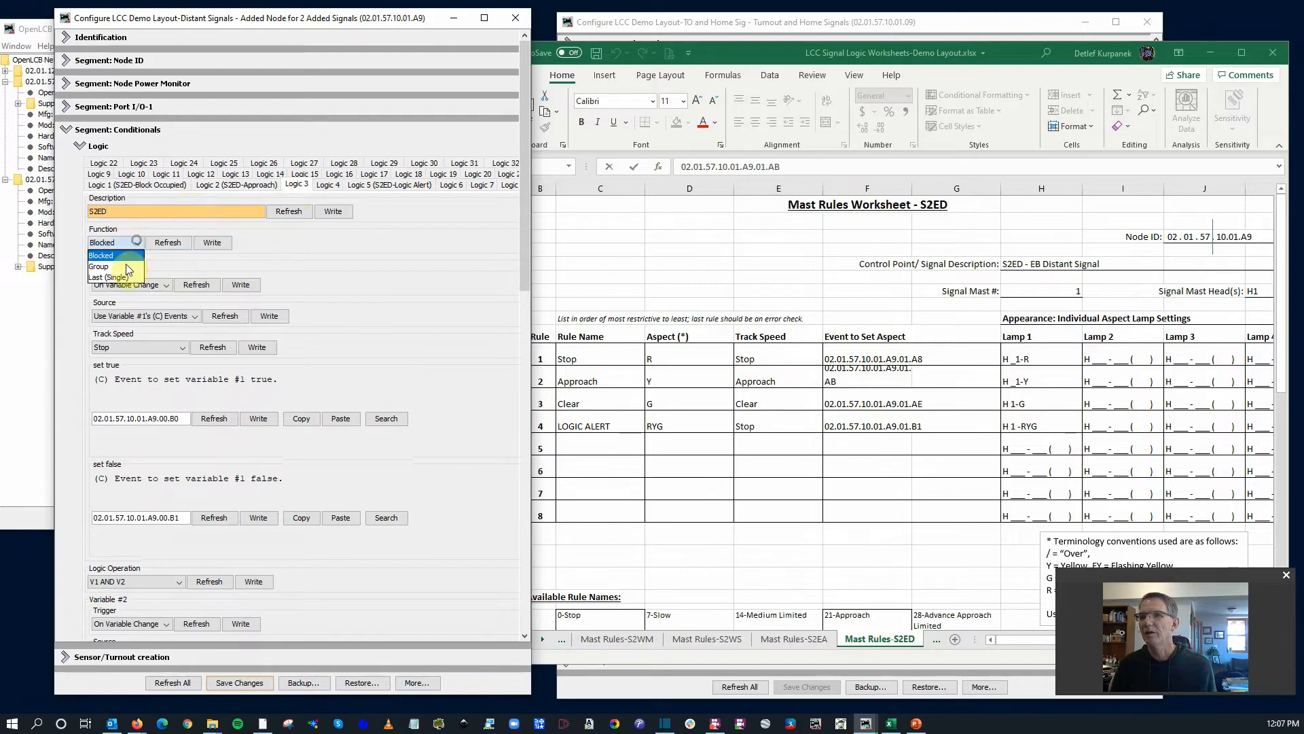
click(98, 266)
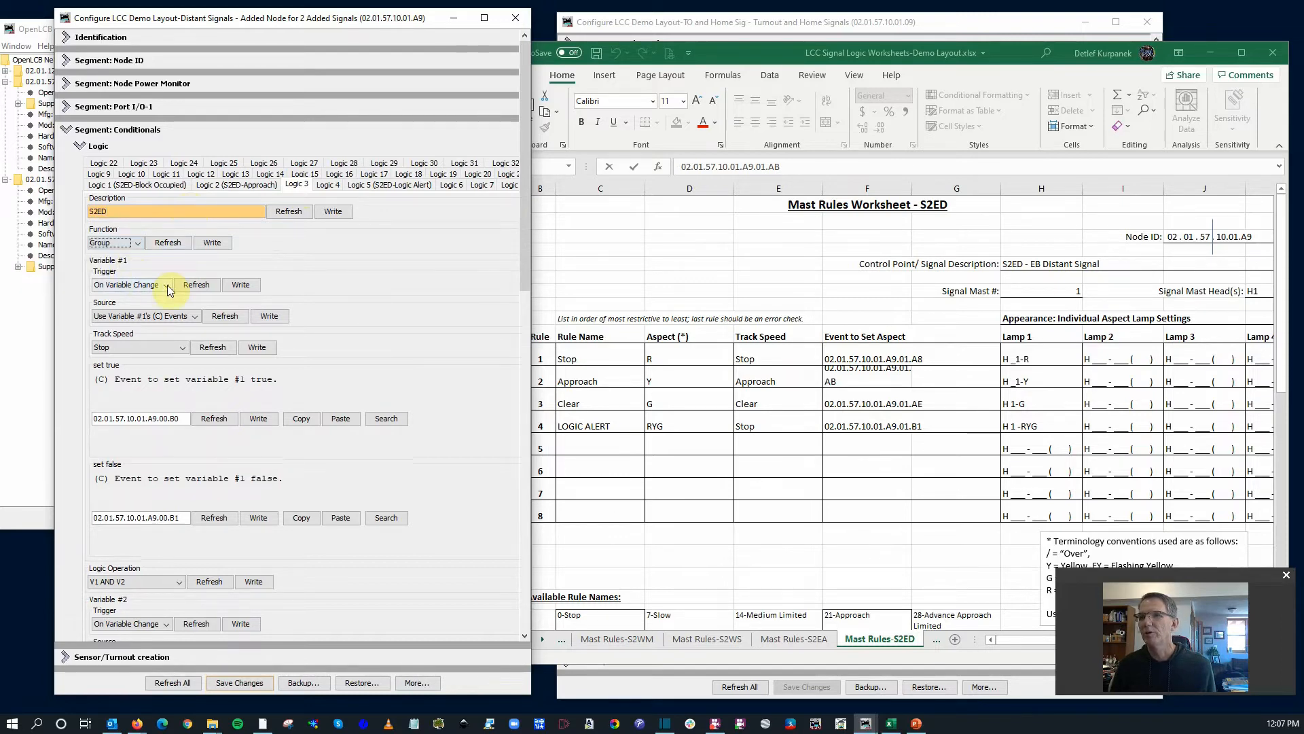
click(194, 315)
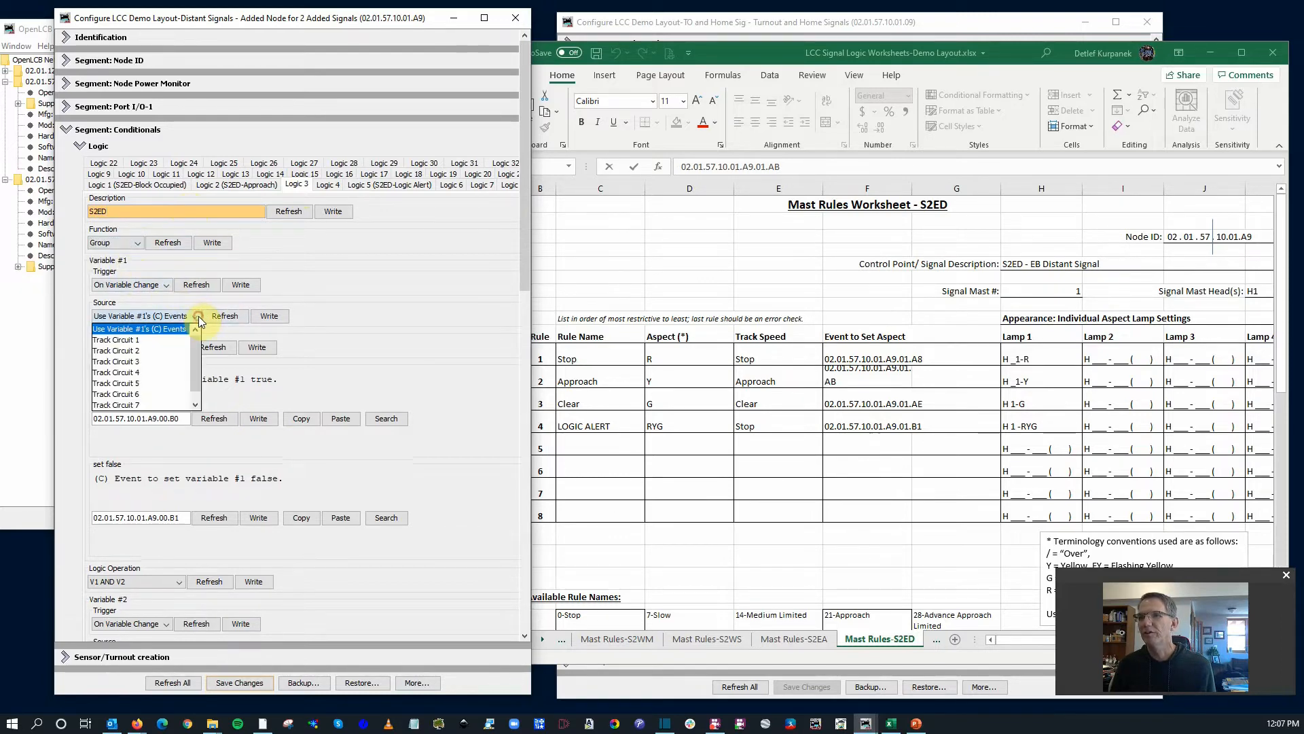
click(115, 340)
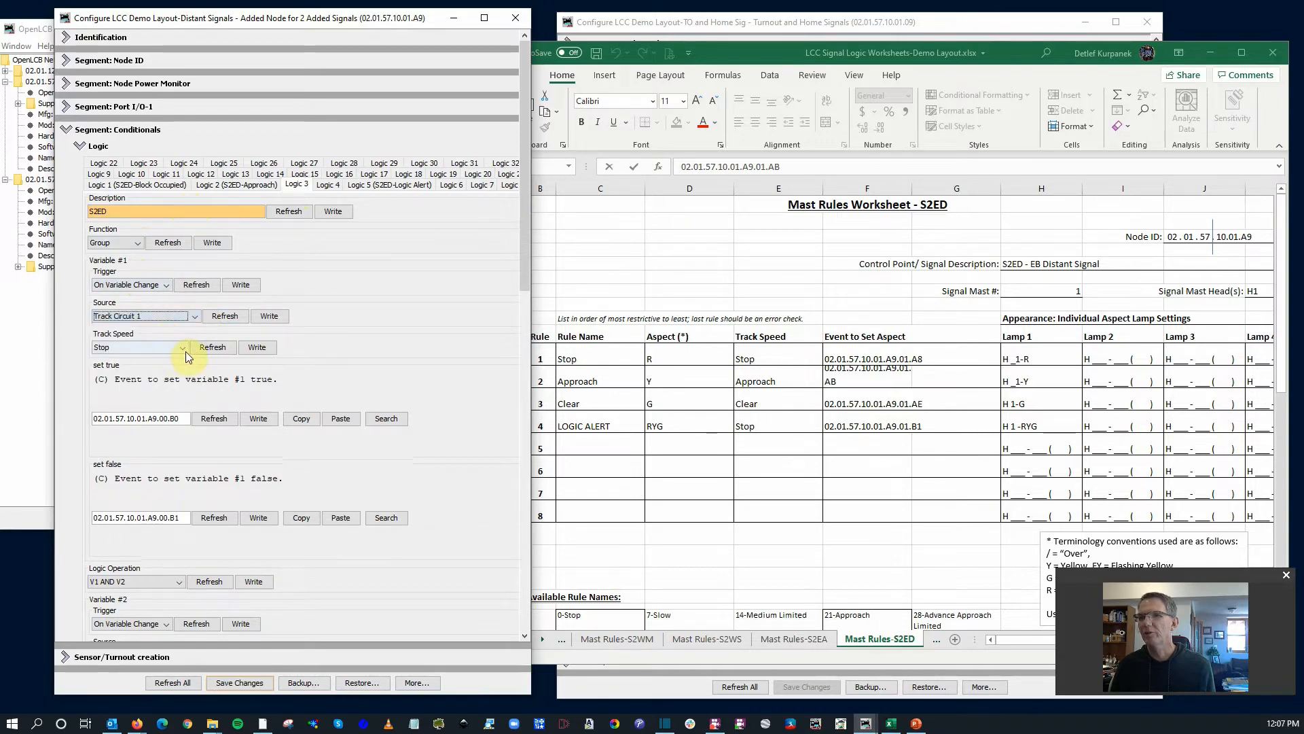
Step: Set variable 1 to Approach speed and Logic 3's operation to V1 Only
click(182, 347)
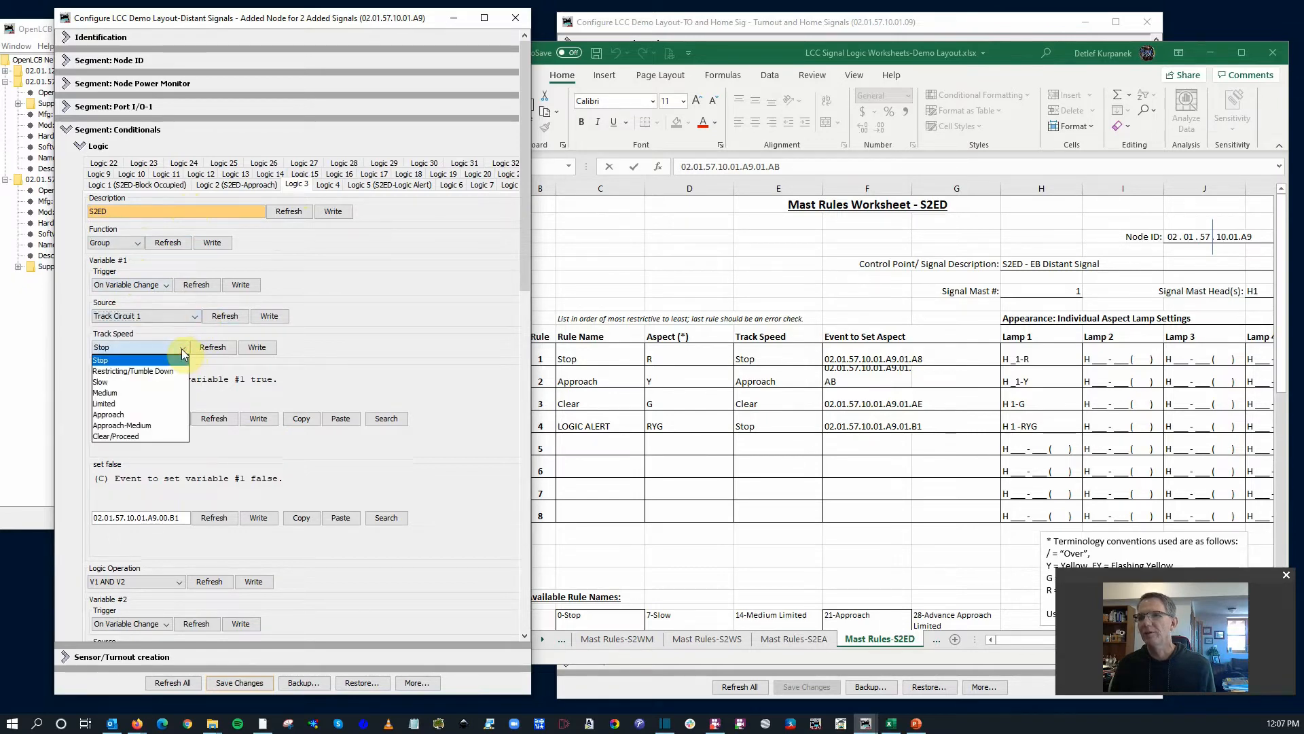
mouse_move(108, 415)
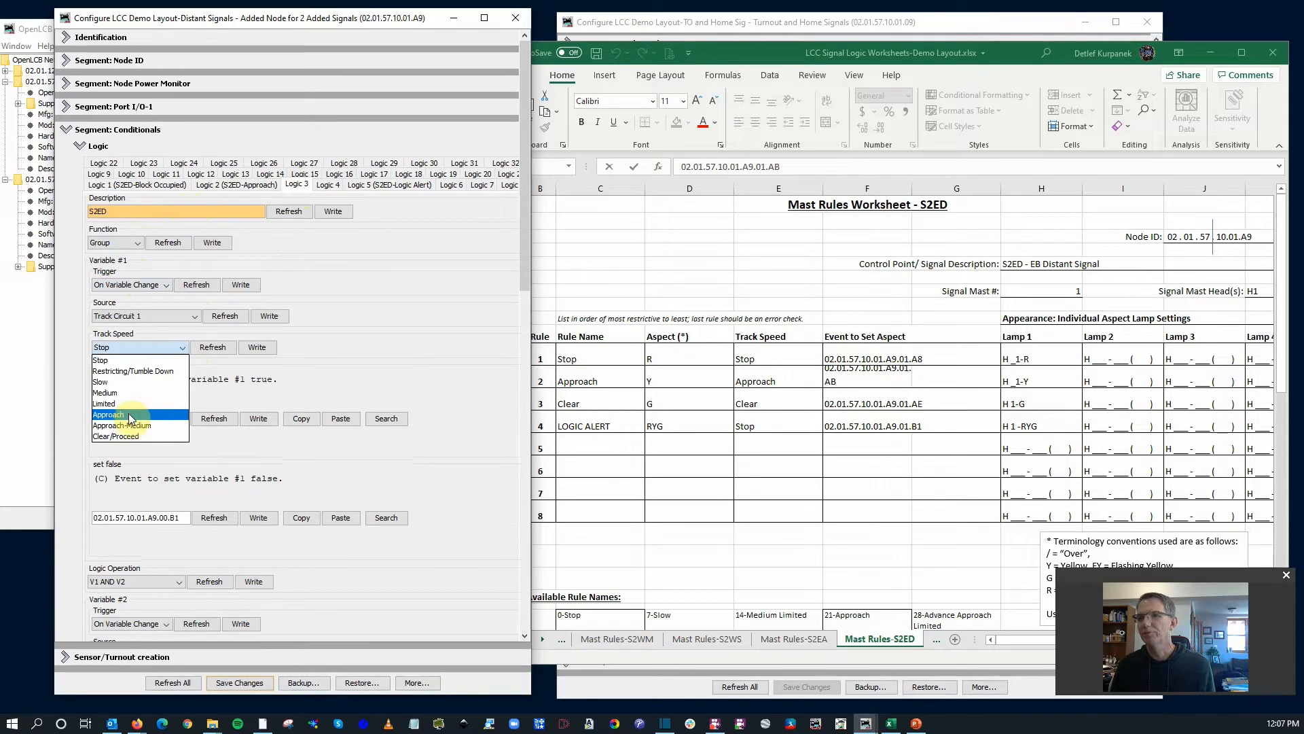
click(107, 415)
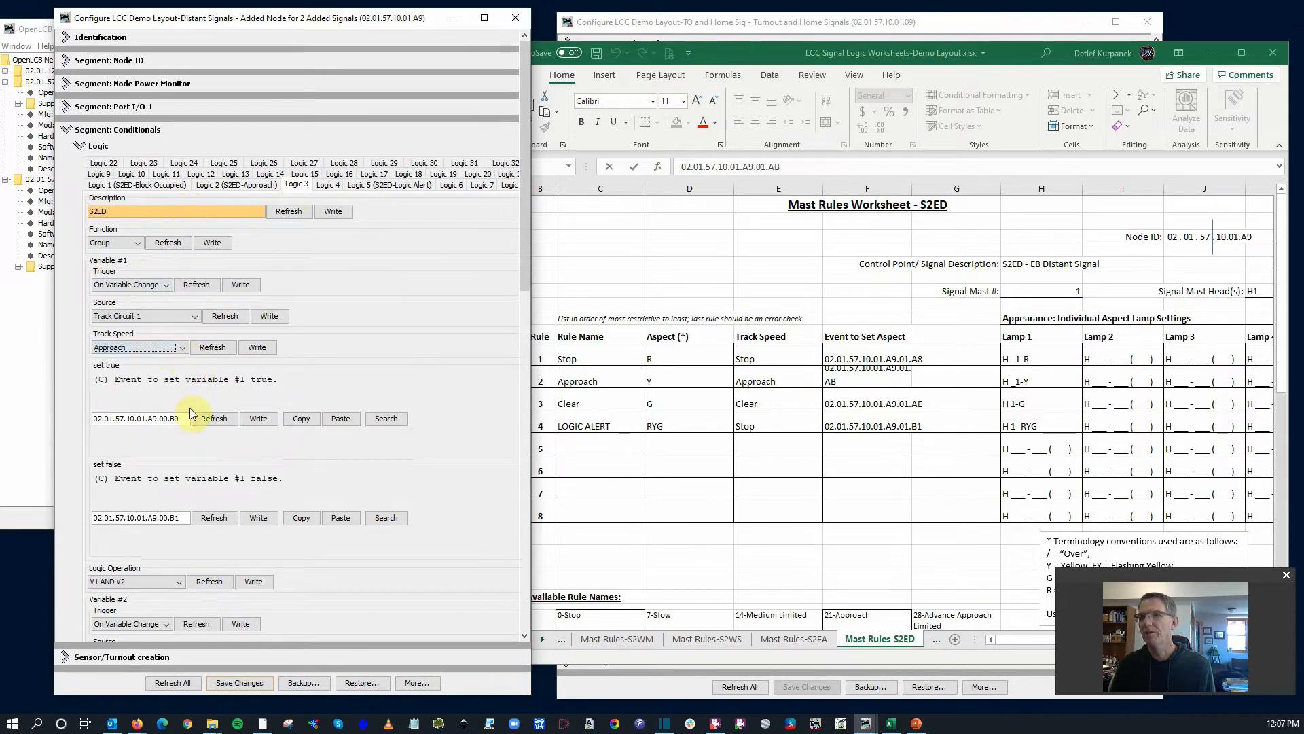
scroll(down, 3)
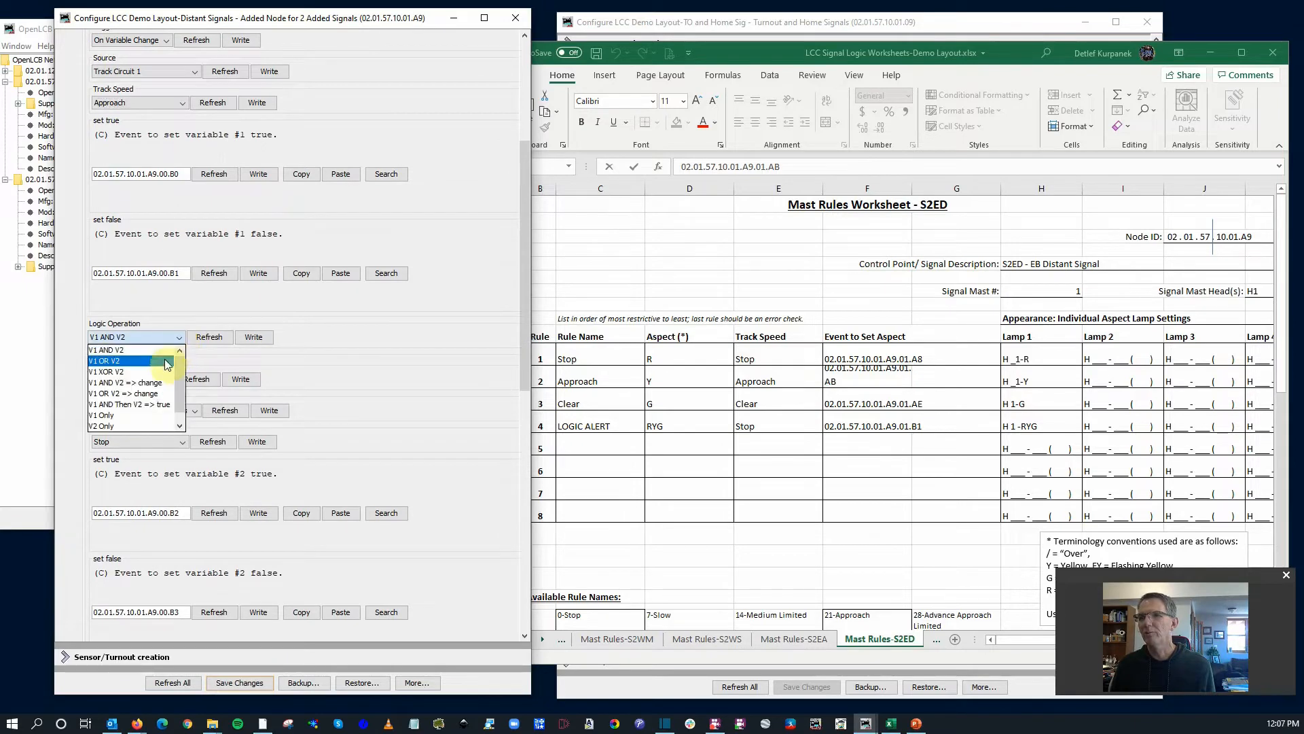
click(101, 414)
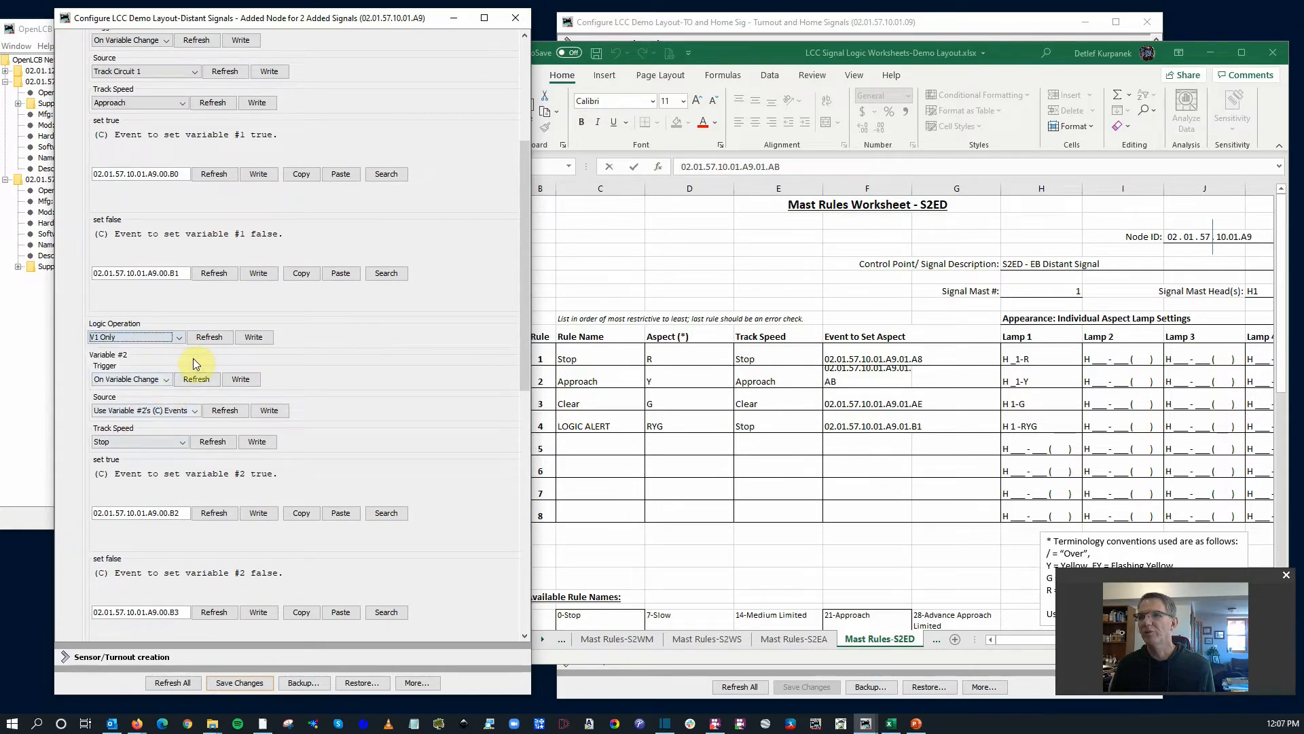
scroll(down, 3)
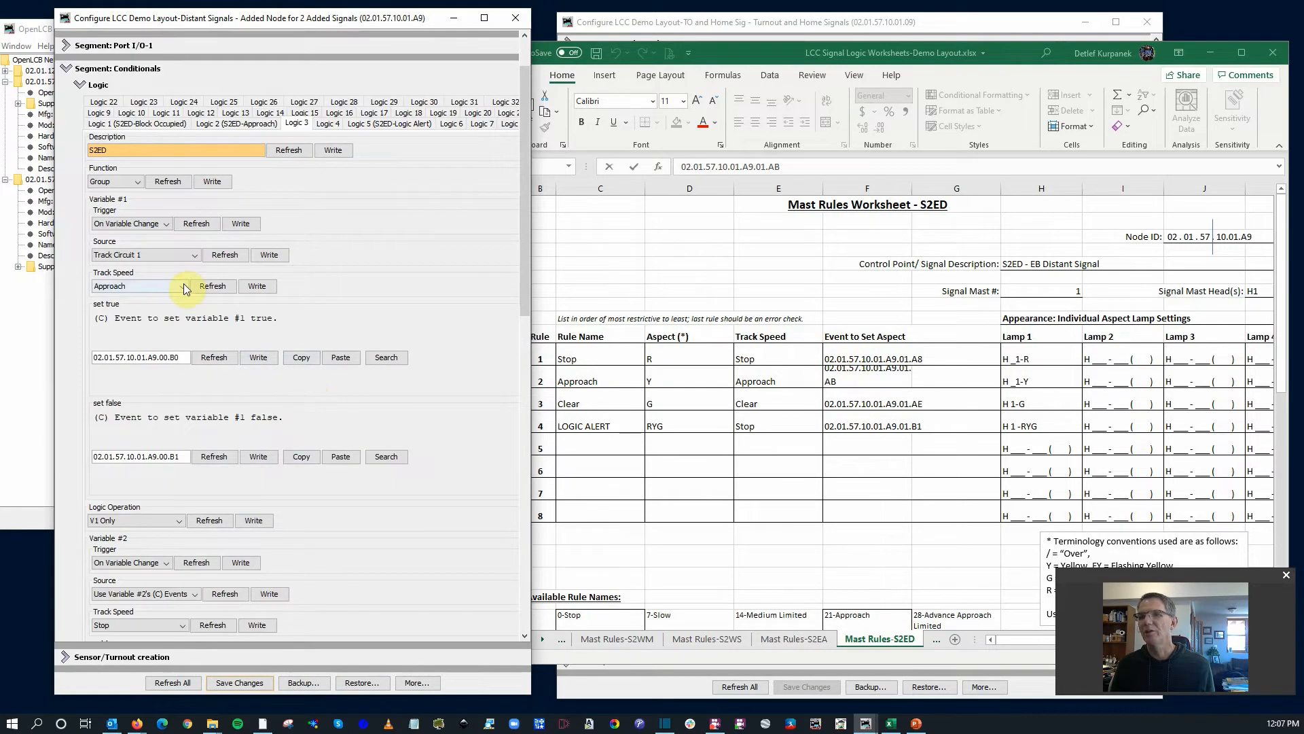
Step: Finish the description as S2ED-Clear and change the track speed to Clear/Proceed
click(136, 285)
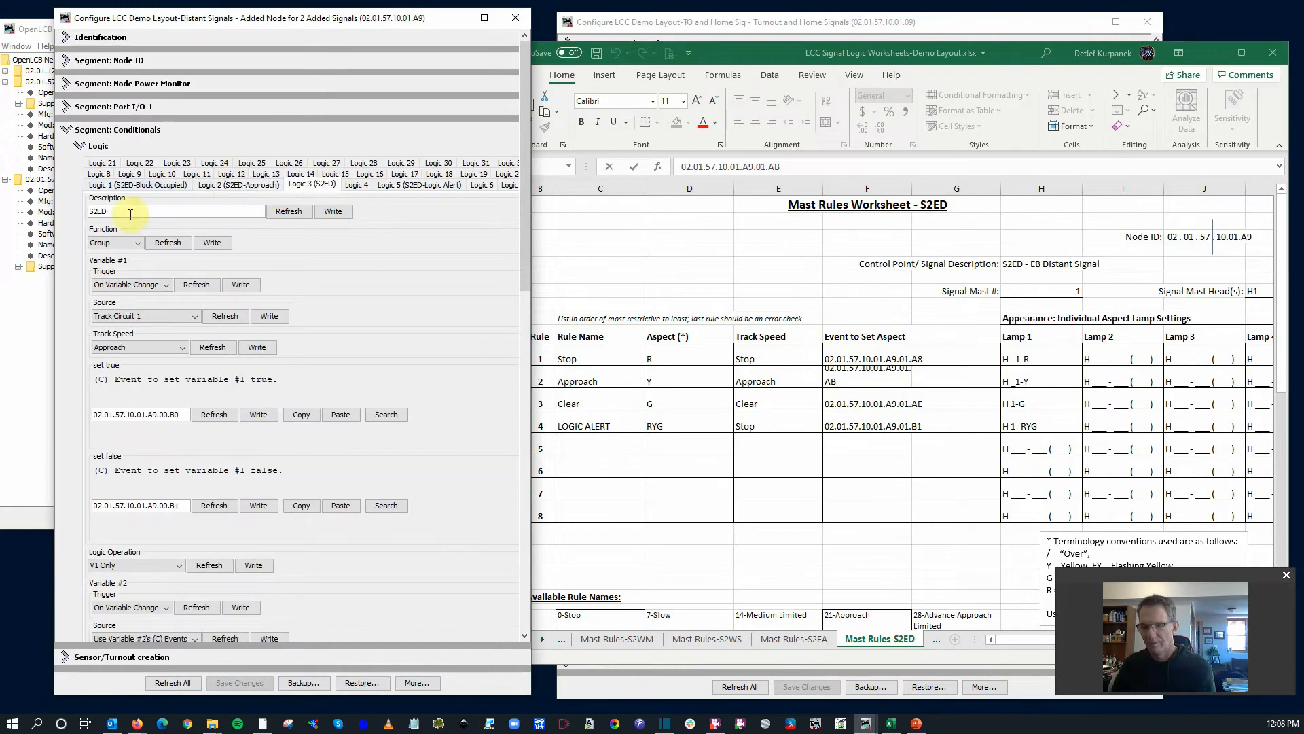
text(-Clear)
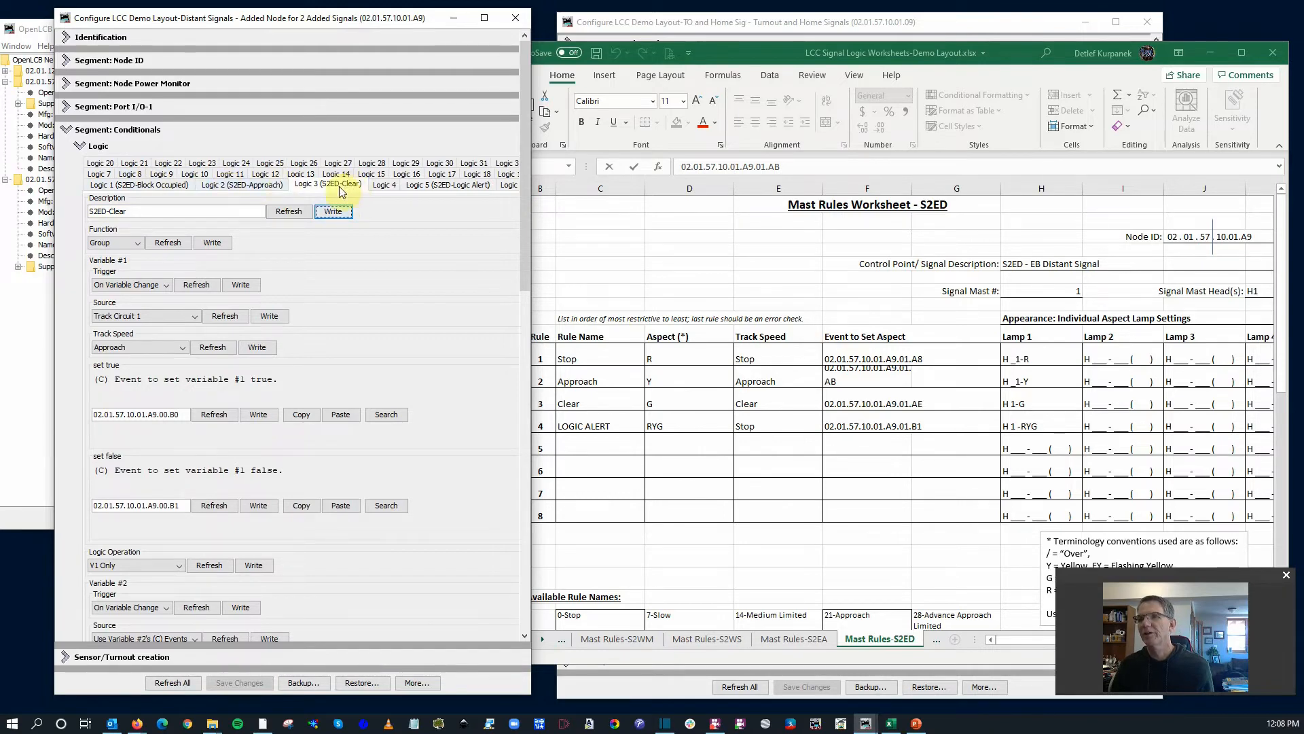
mouse_move(171, 367)
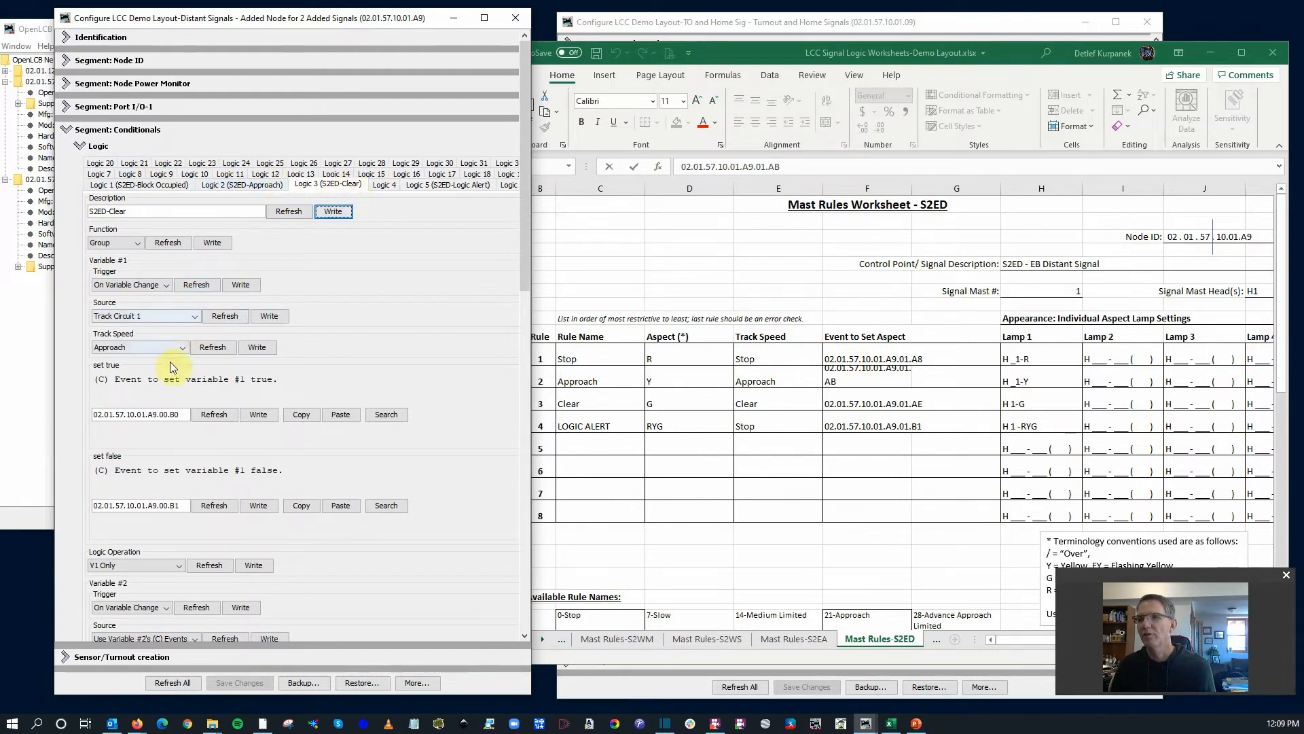
click(140, 347)
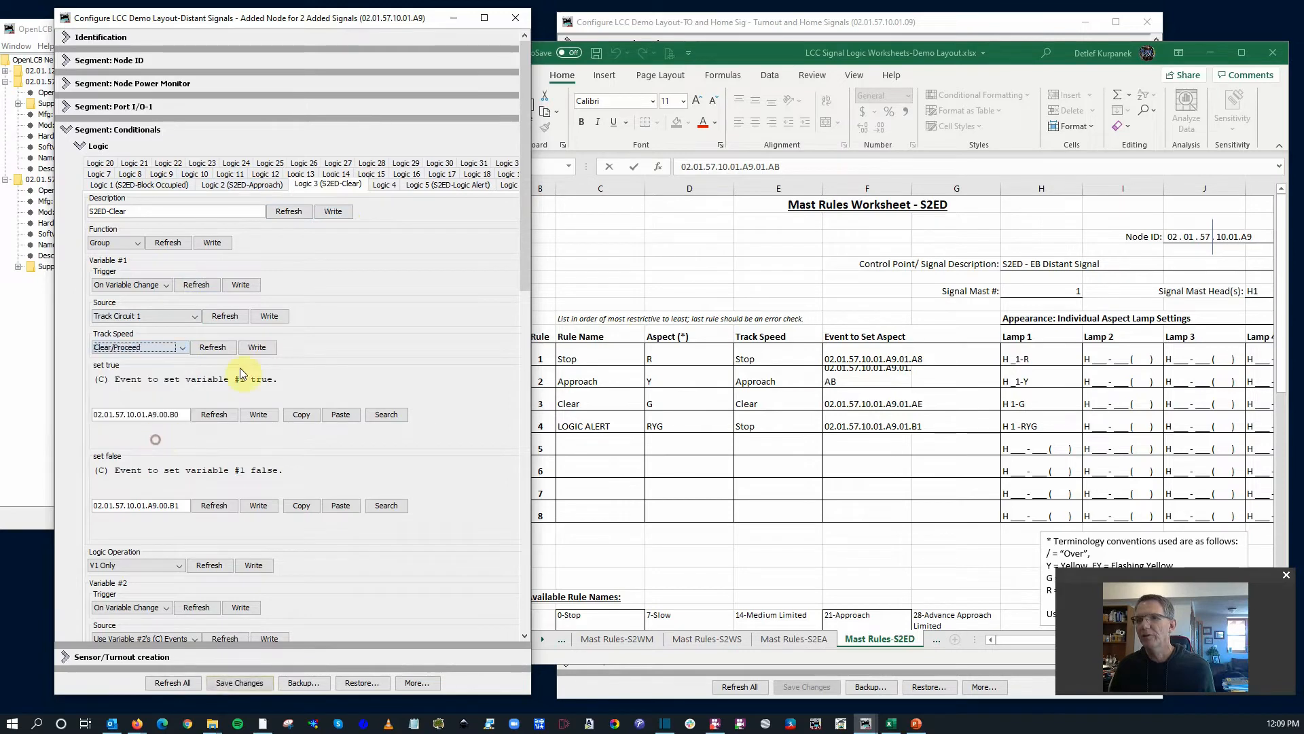
scroll(down, 3)
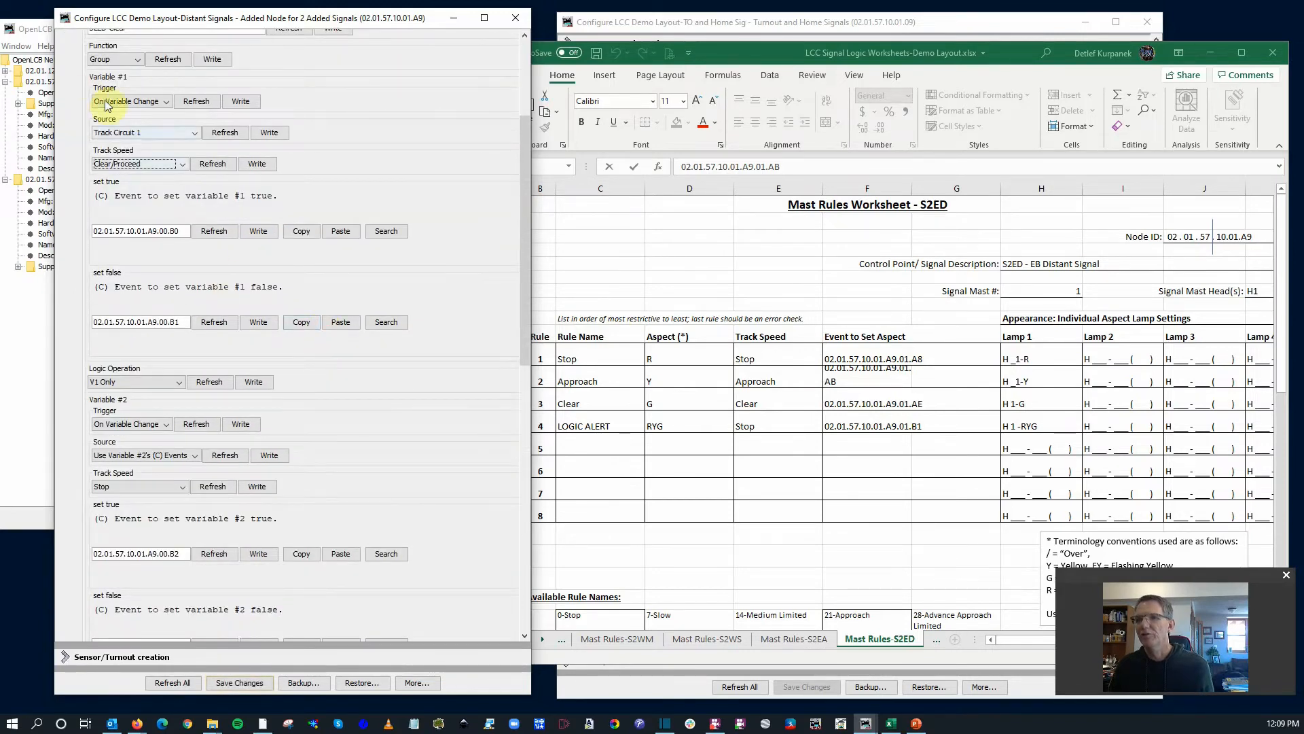
scroll(down, 3)
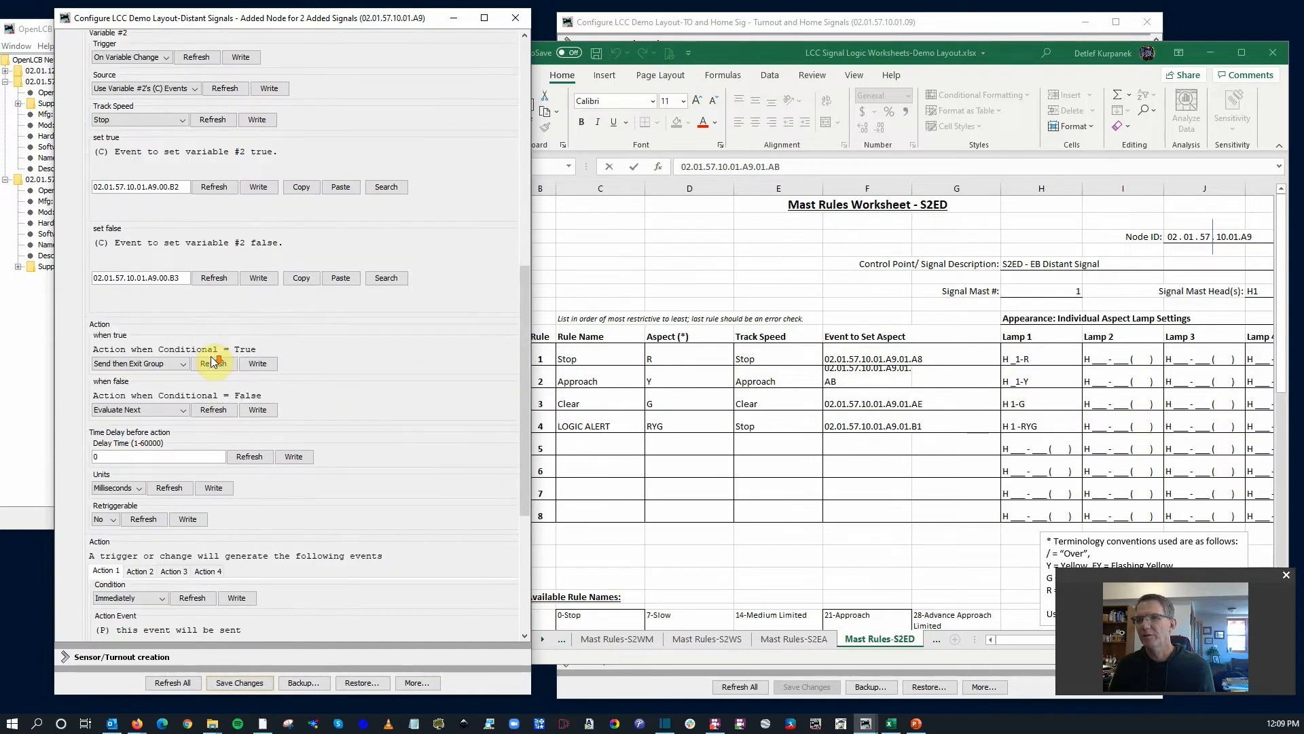
scroll(down, 3)
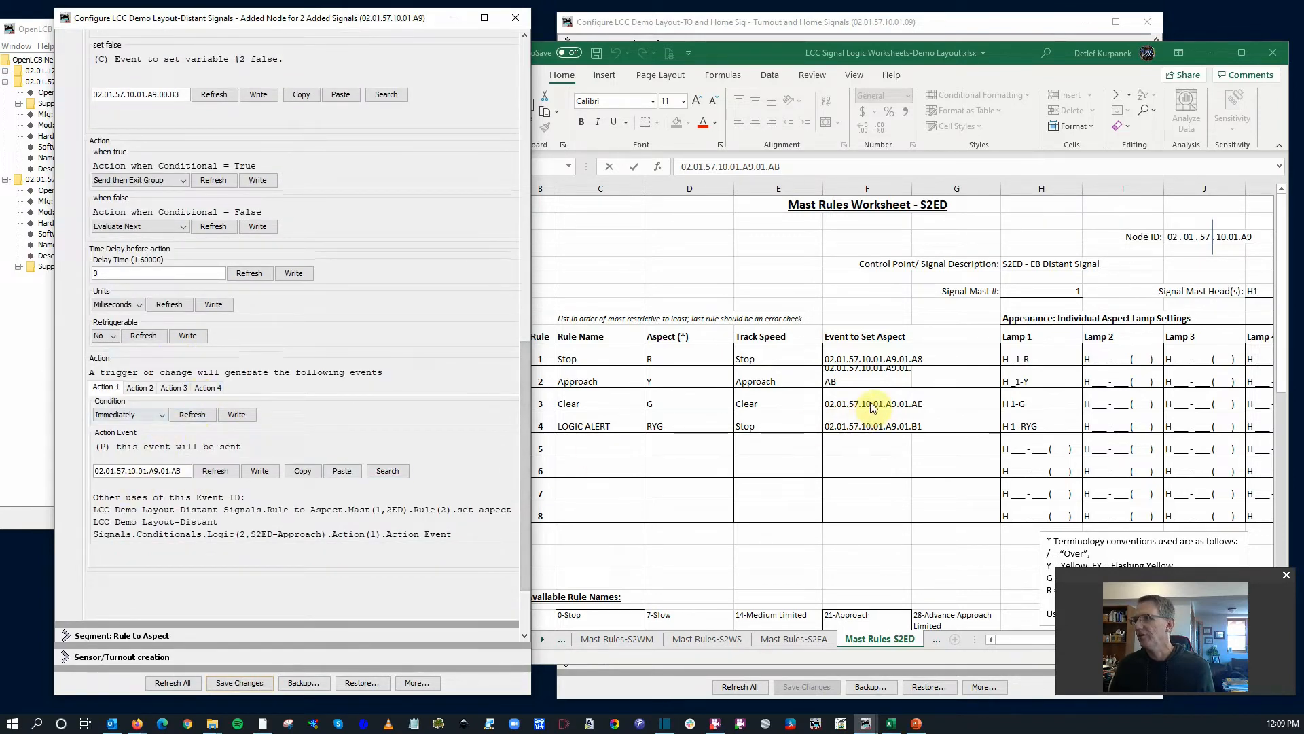
Step: Check the Clear event in Excel cell F13, then save the node's pending changes in JMRI
click(867, 403)
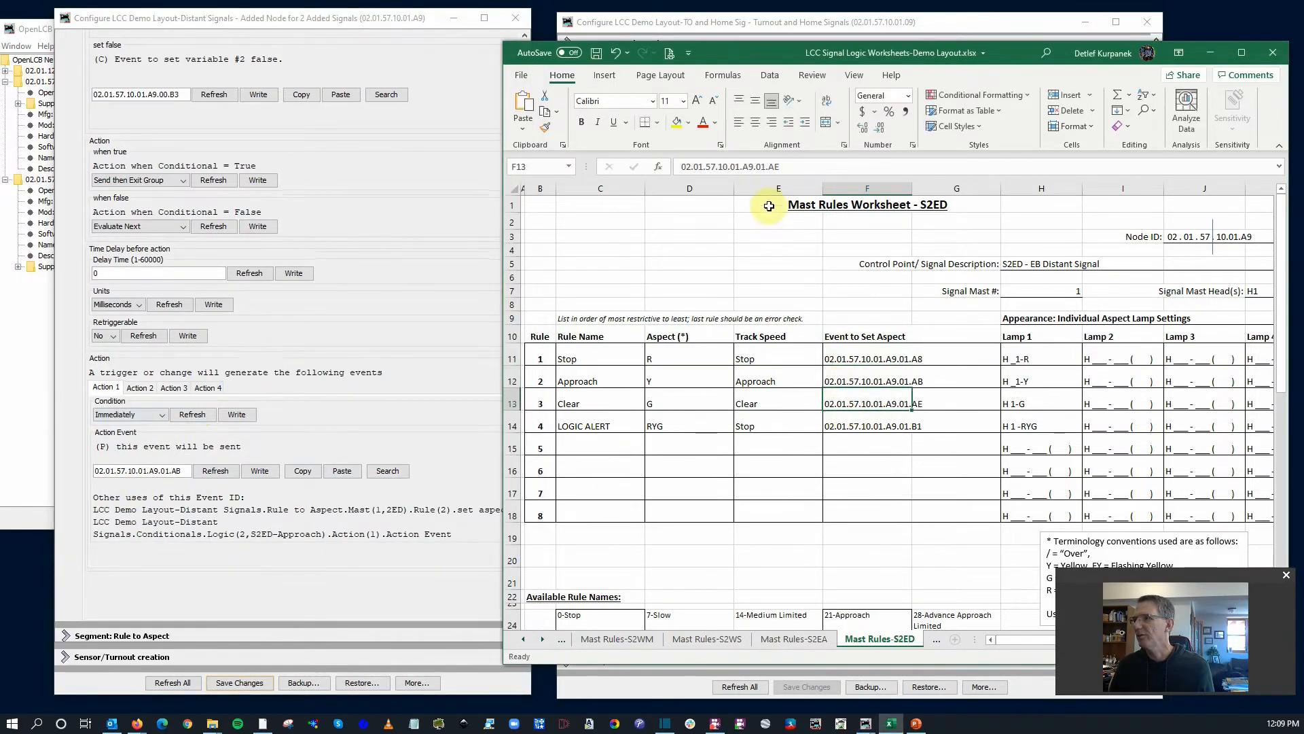
double_click(866, 402)
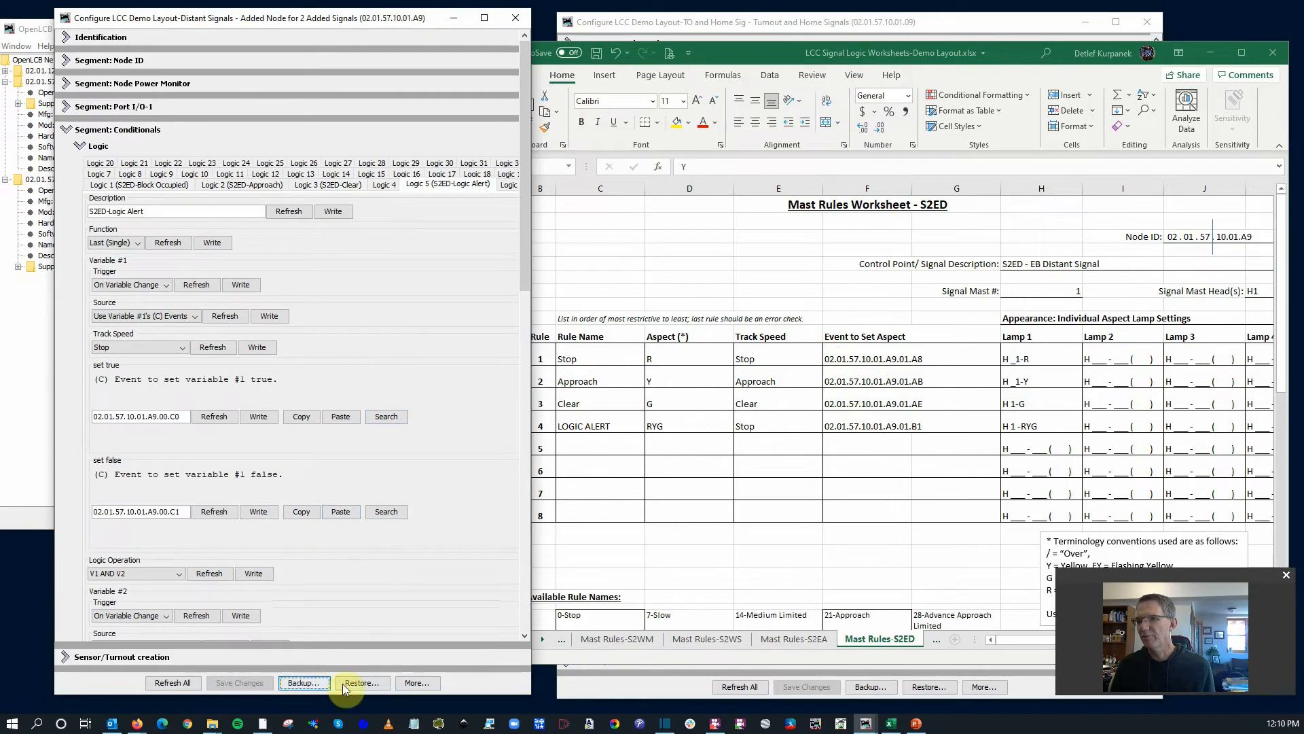
mouse_move(416, 682)
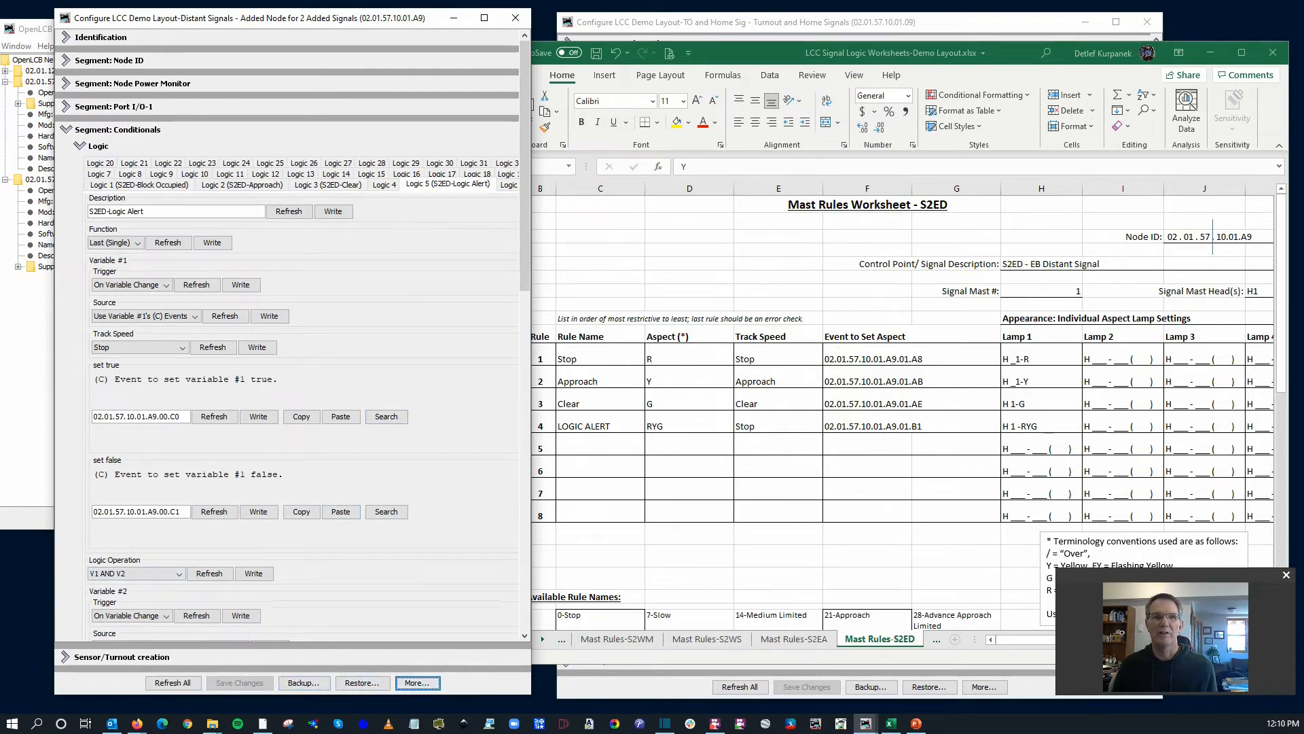
click(139, 184)
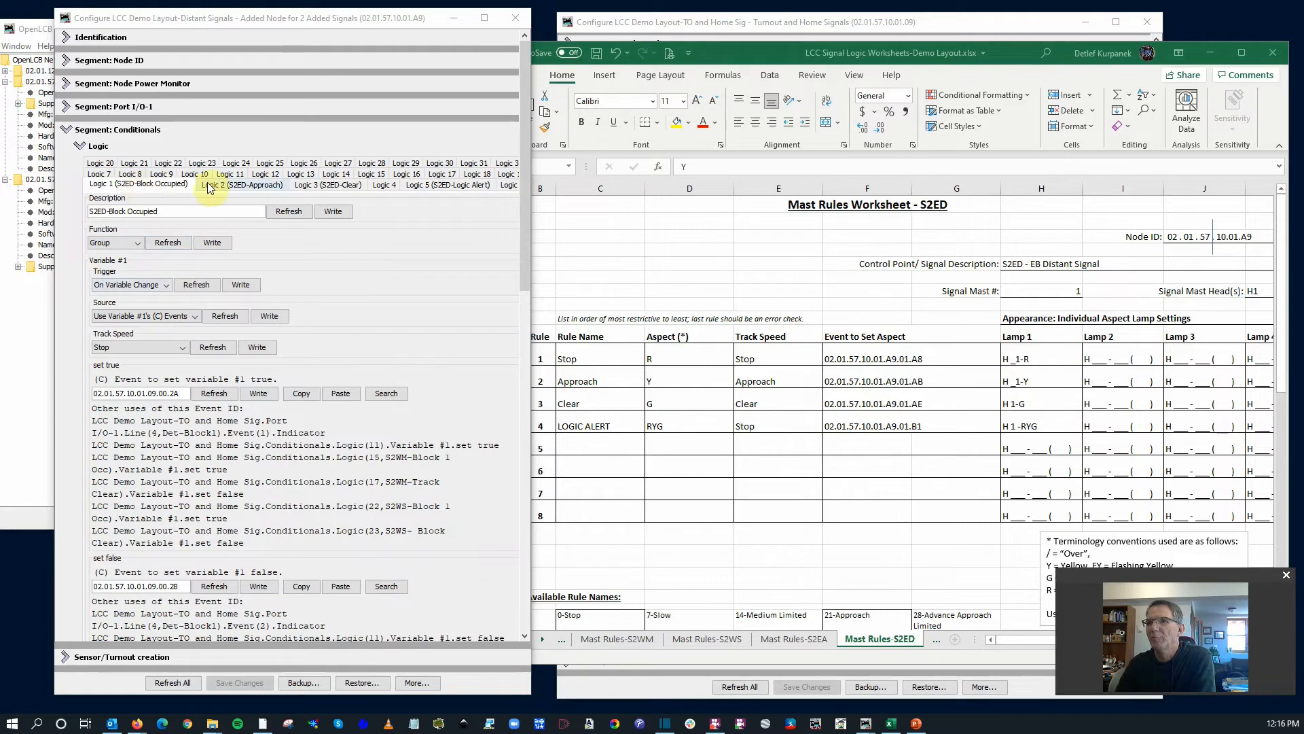
Step: Review the Logic 2, Logic 3 and Logic 5 conditionals, ending back on Logic 2 (S2ED-Approach)
click(241, 184)
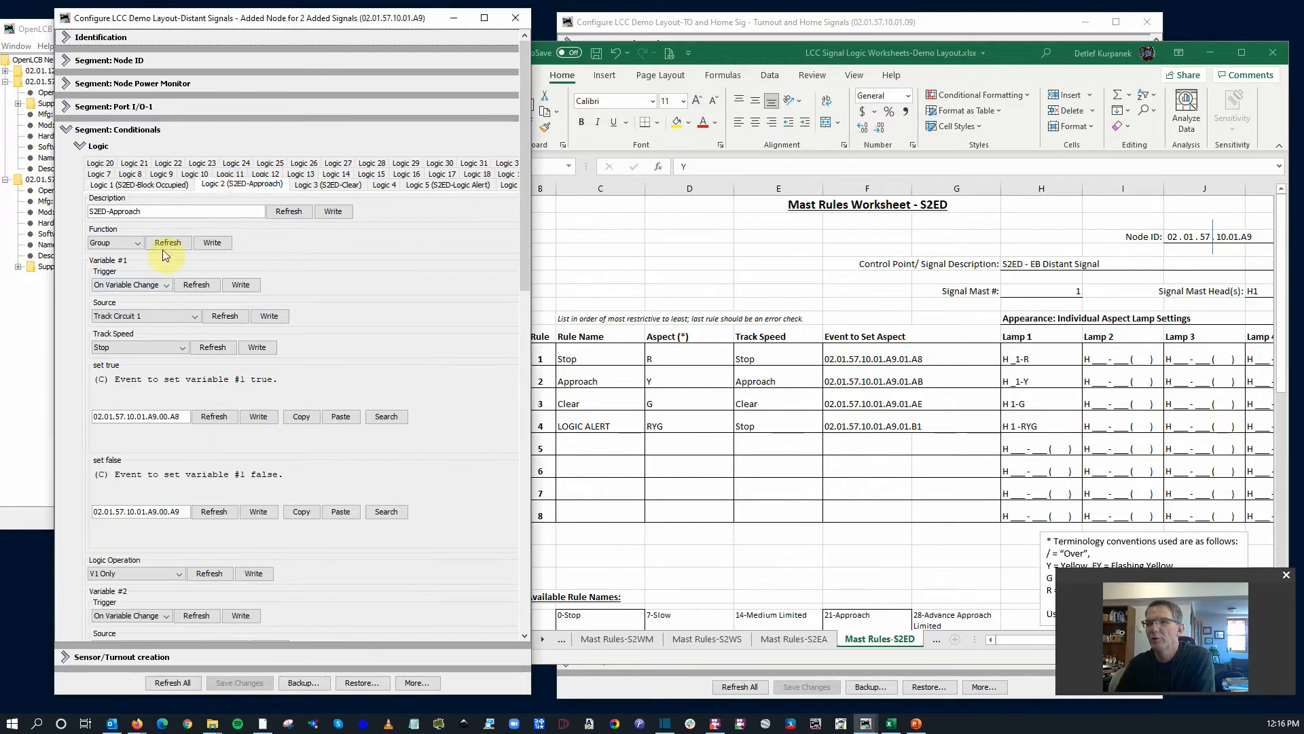
mouse_move(310, 207)
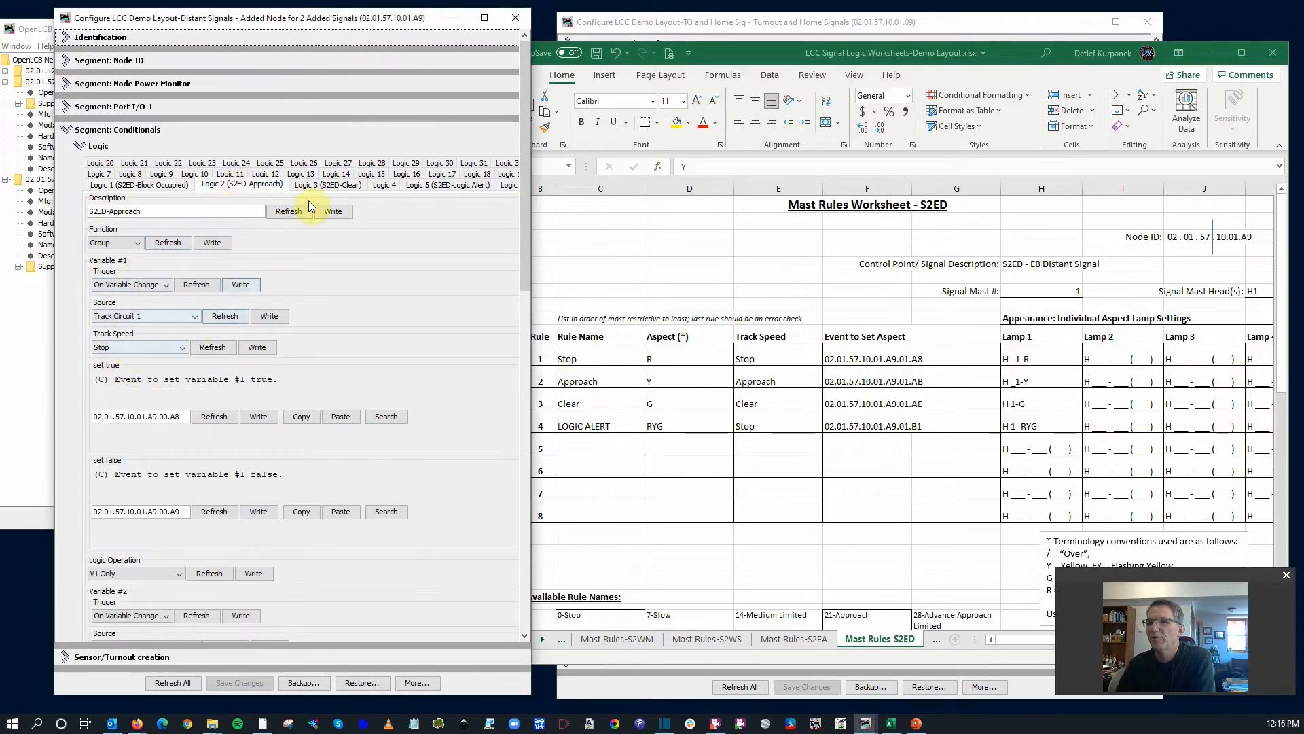
click(328, 184)
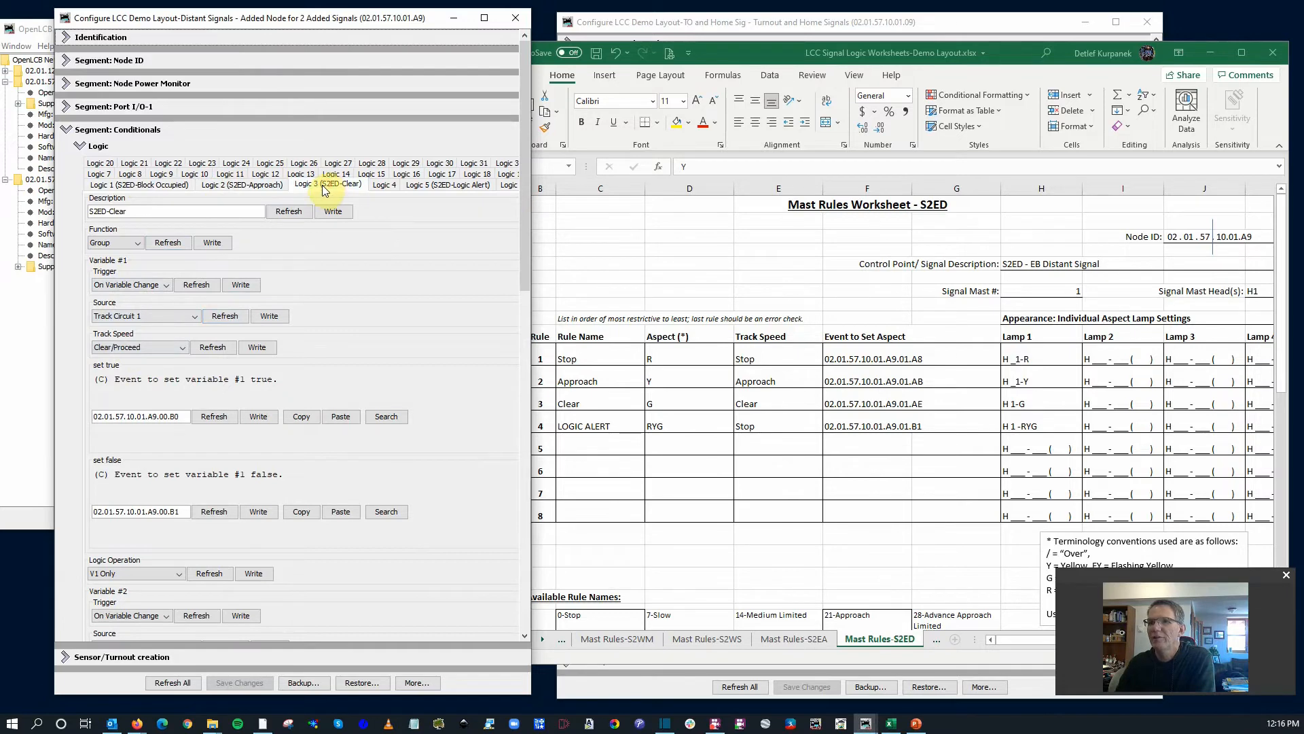
mouse_move(142, 347)
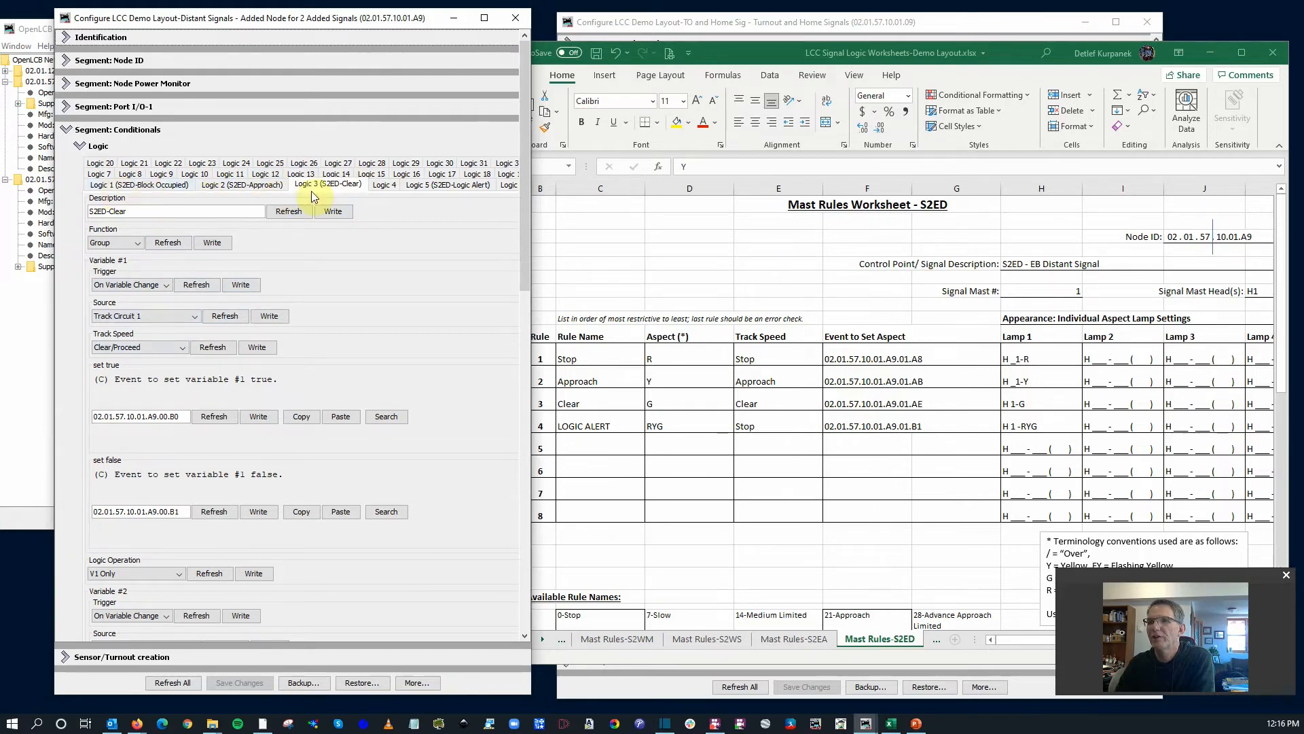
mouse_move(437, 188)
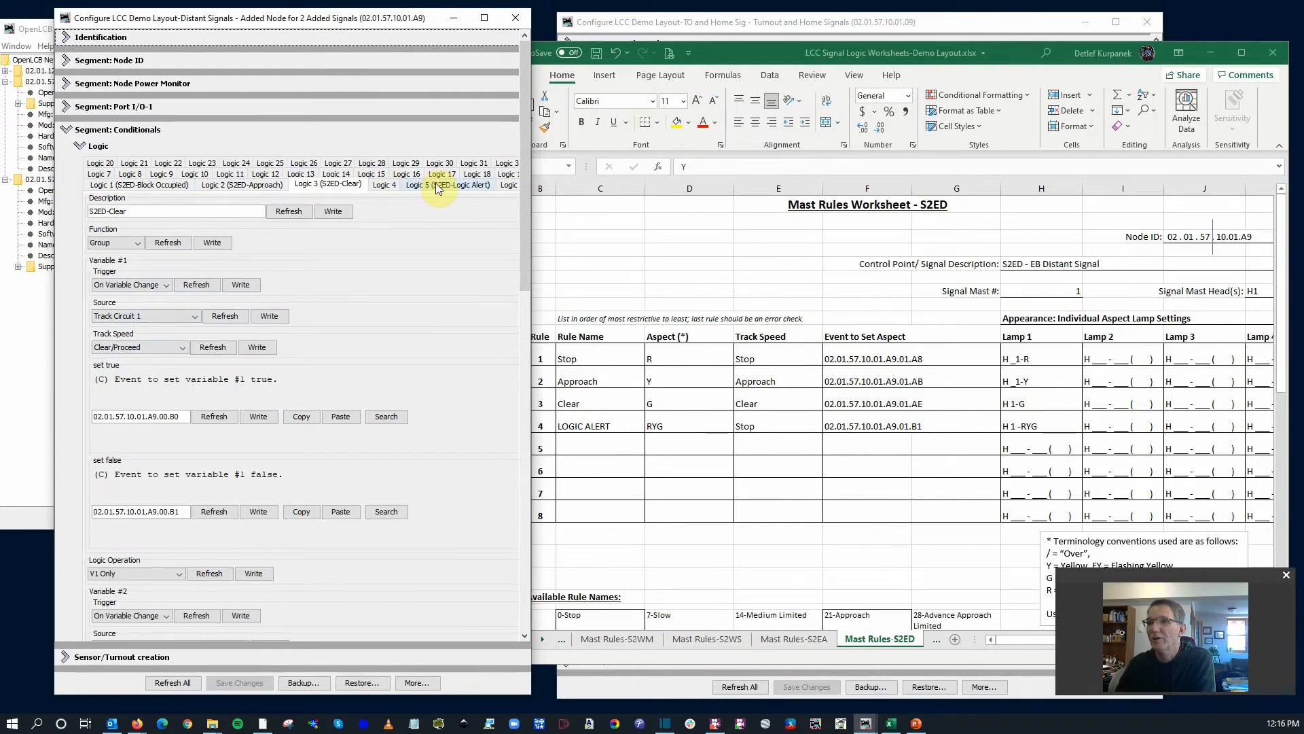
click(241, 184)
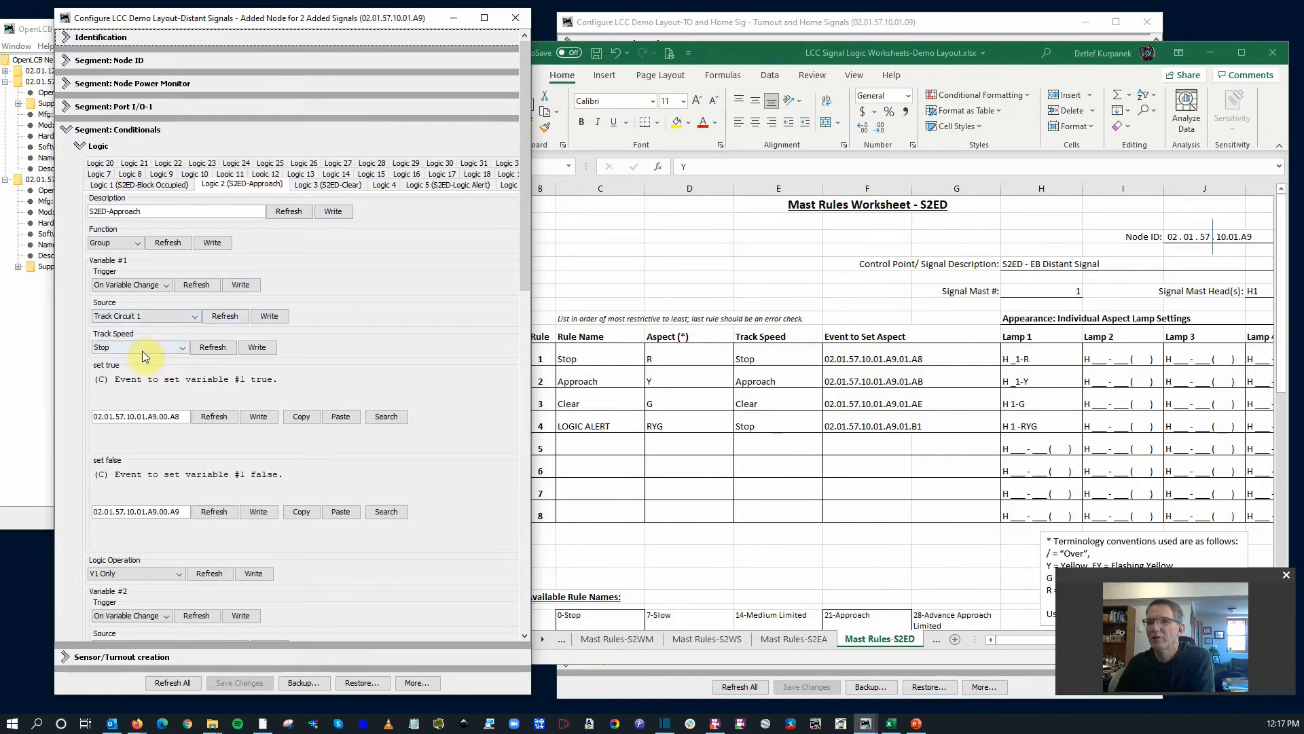
Step: Set Logic 2 to V1 OR V2, with variable 2 reading Track Circuit 1 at Approach speed
scroll(down, 3)
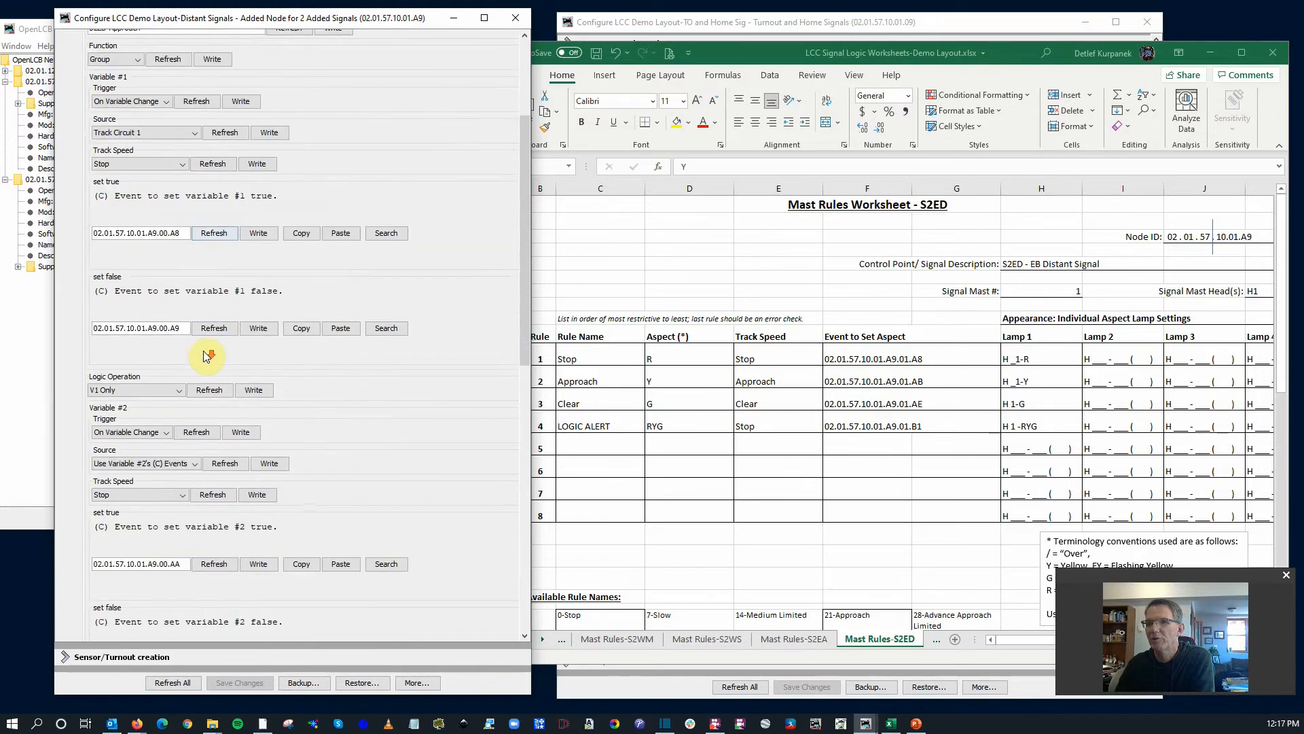
click(177, 266)
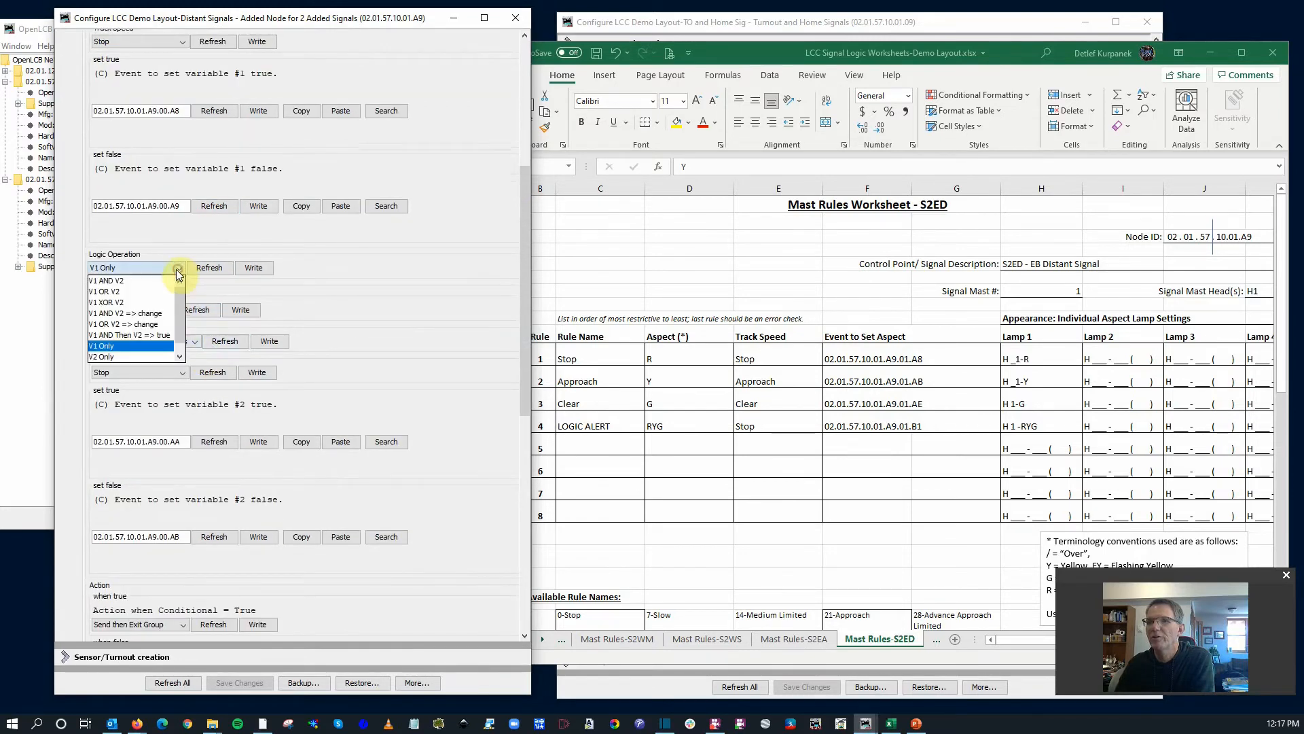
click(106, 290)
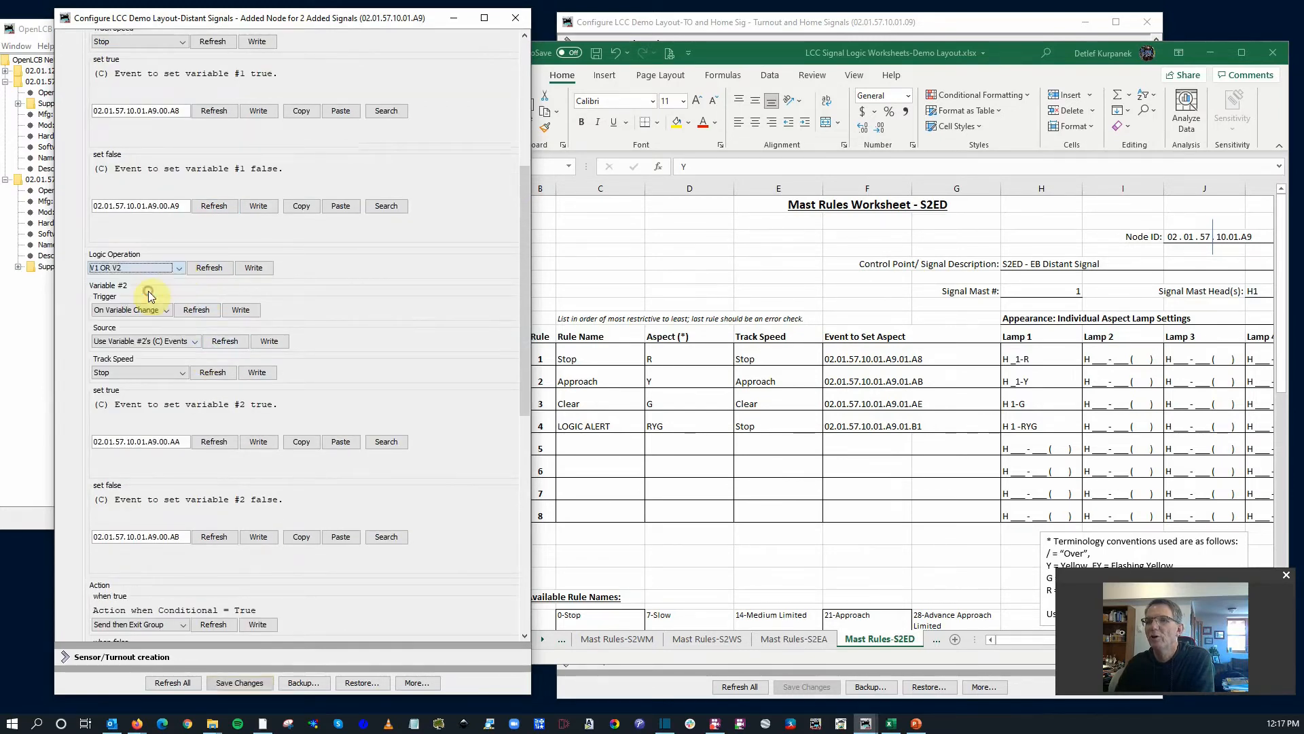
scroll(down, 3)
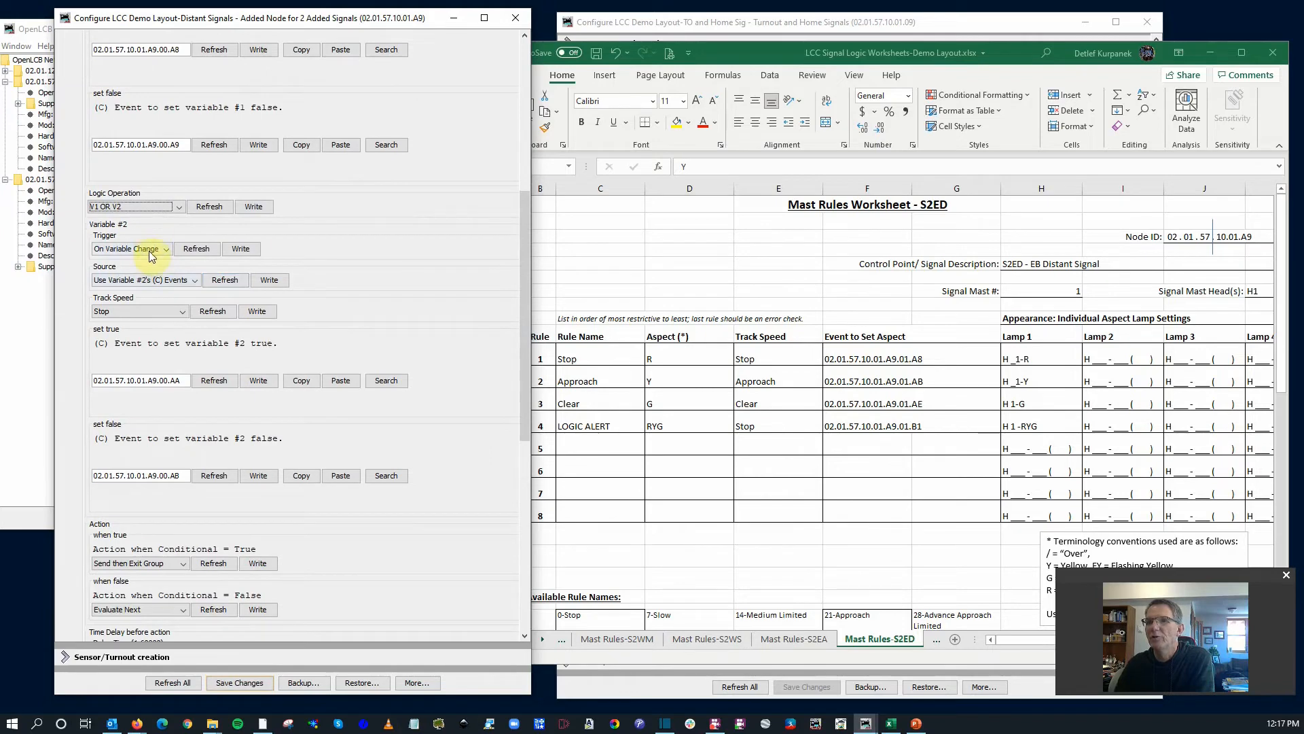
click(145, 279)
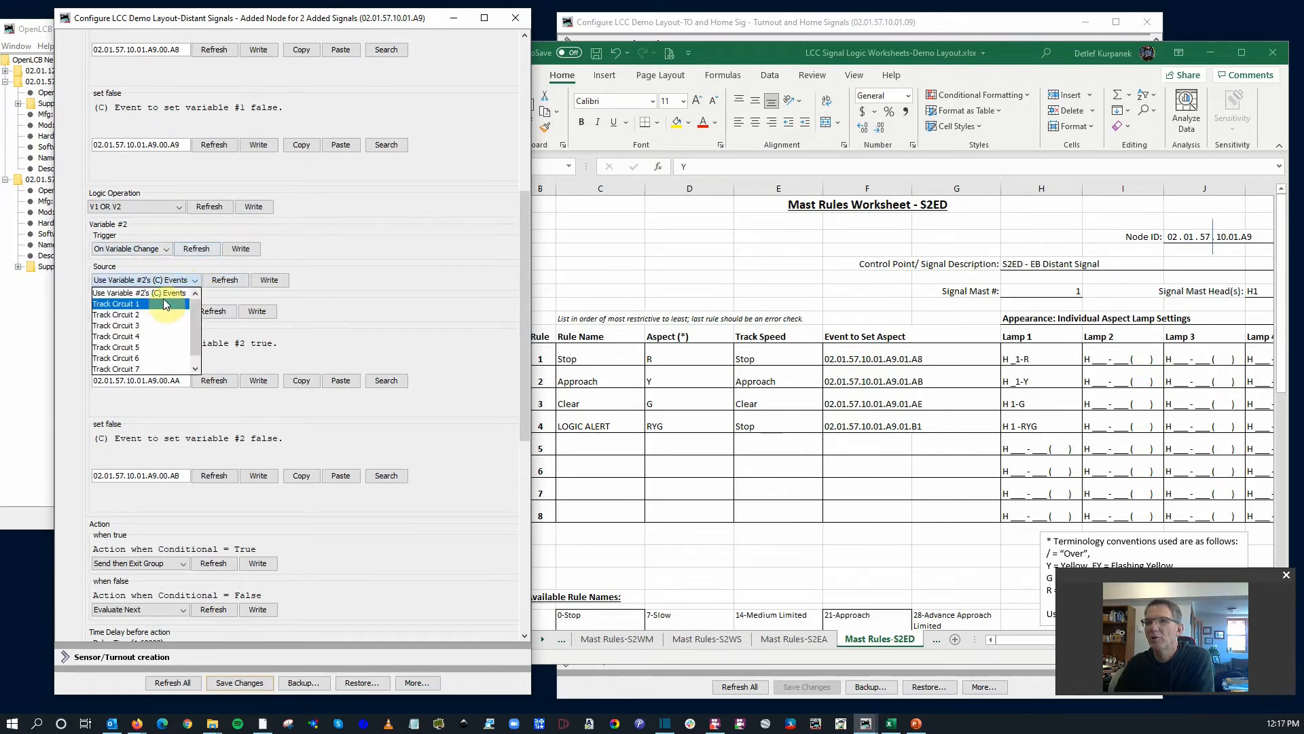
click(116, 303)
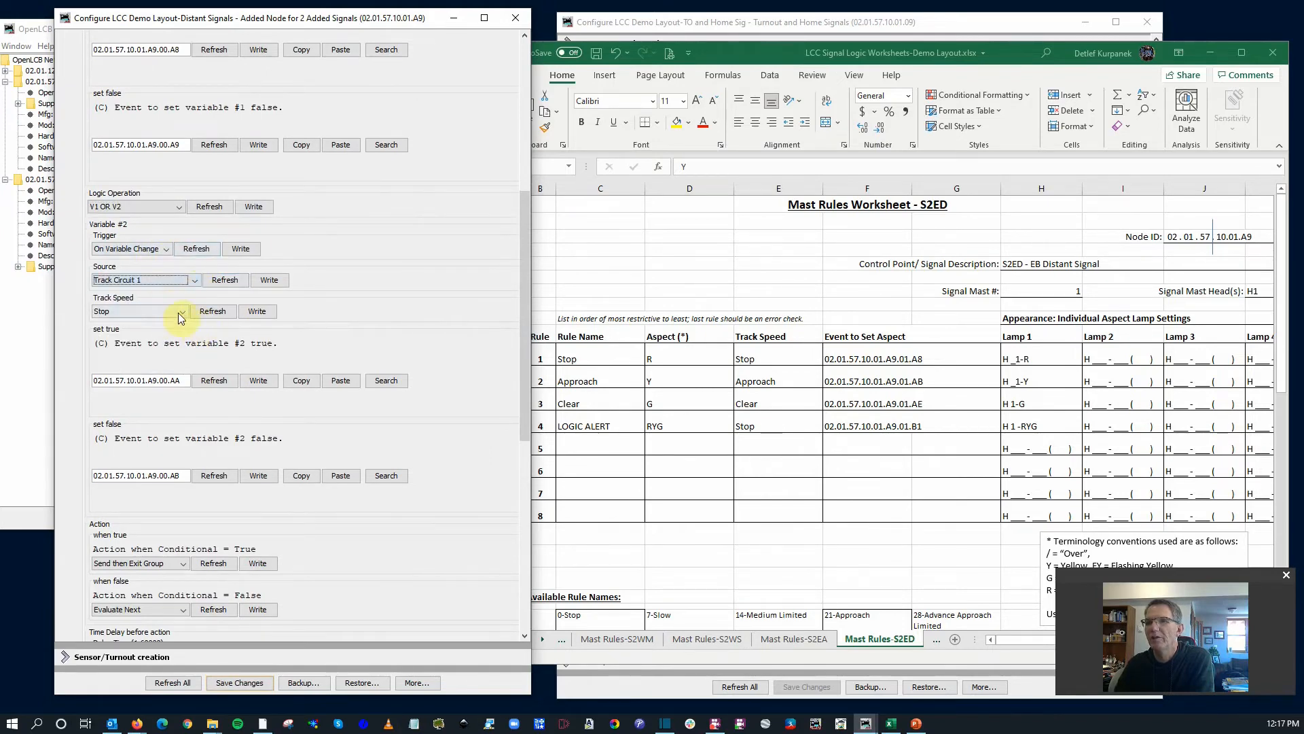
click(190, 310)
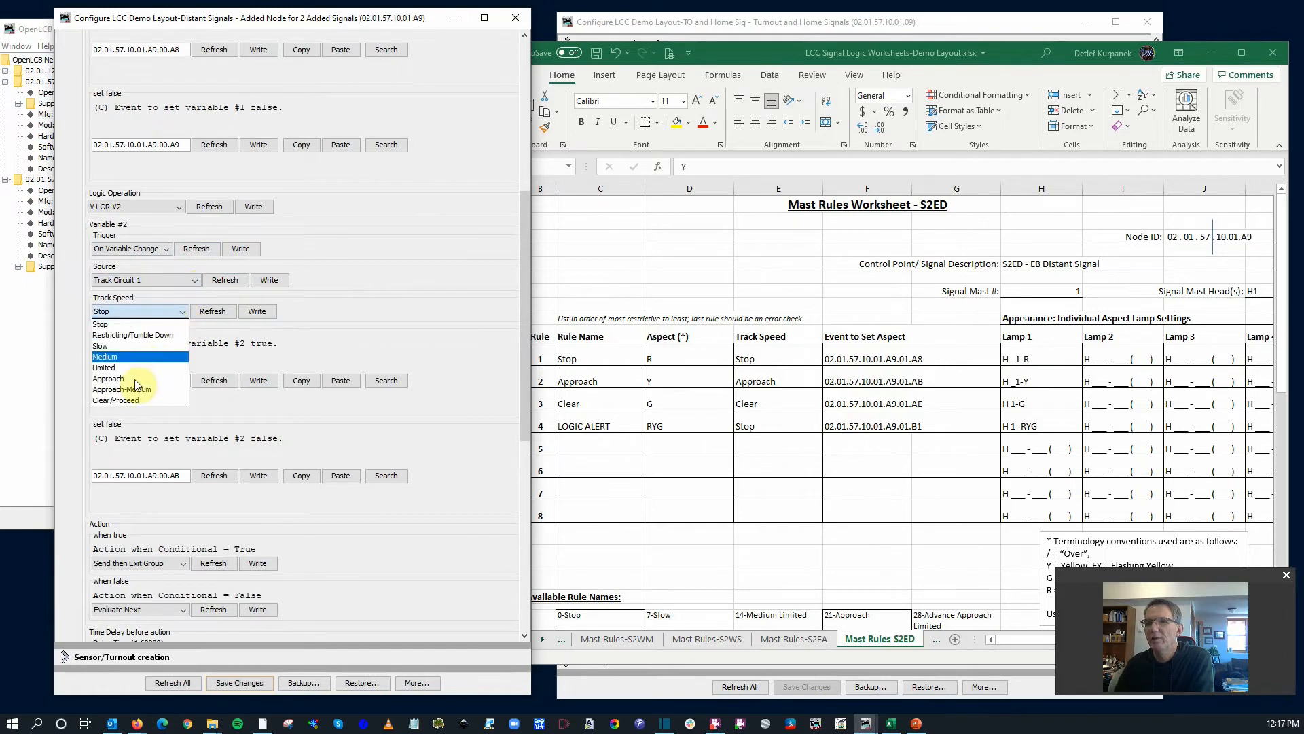
click(108, 379)
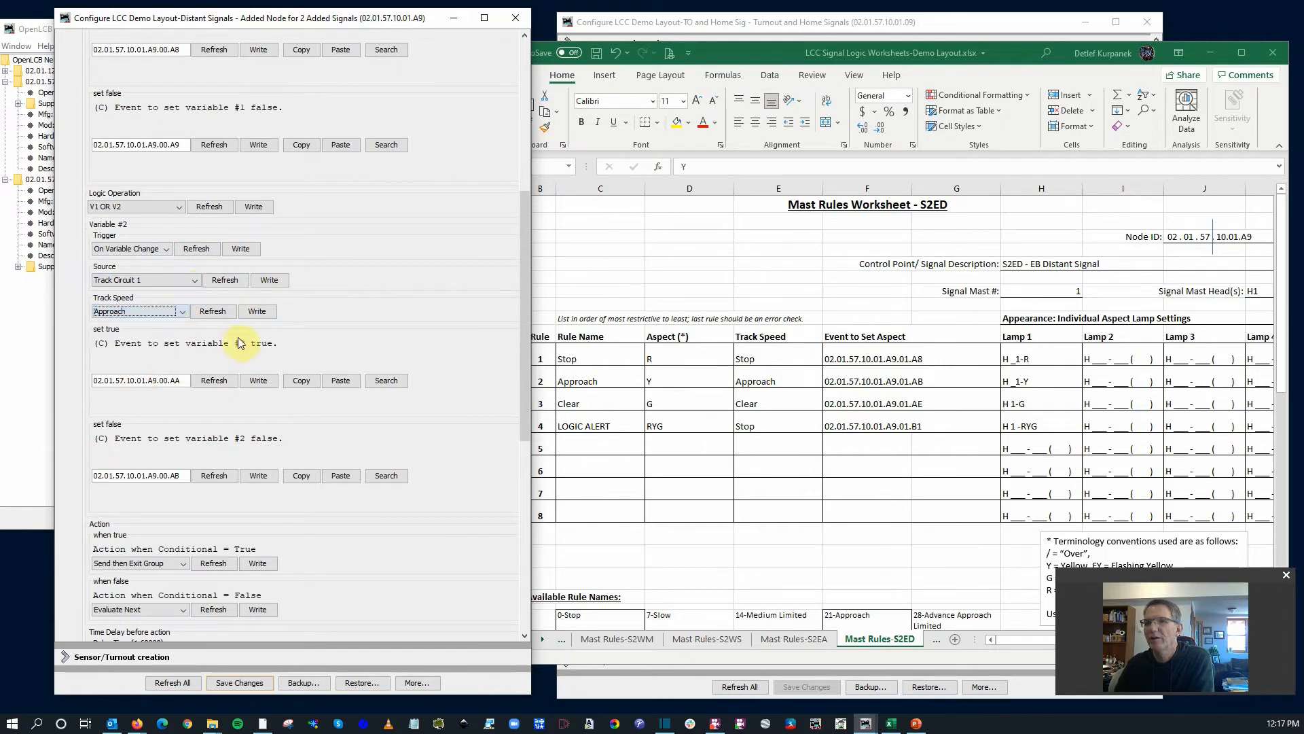
scroll(down, 3)
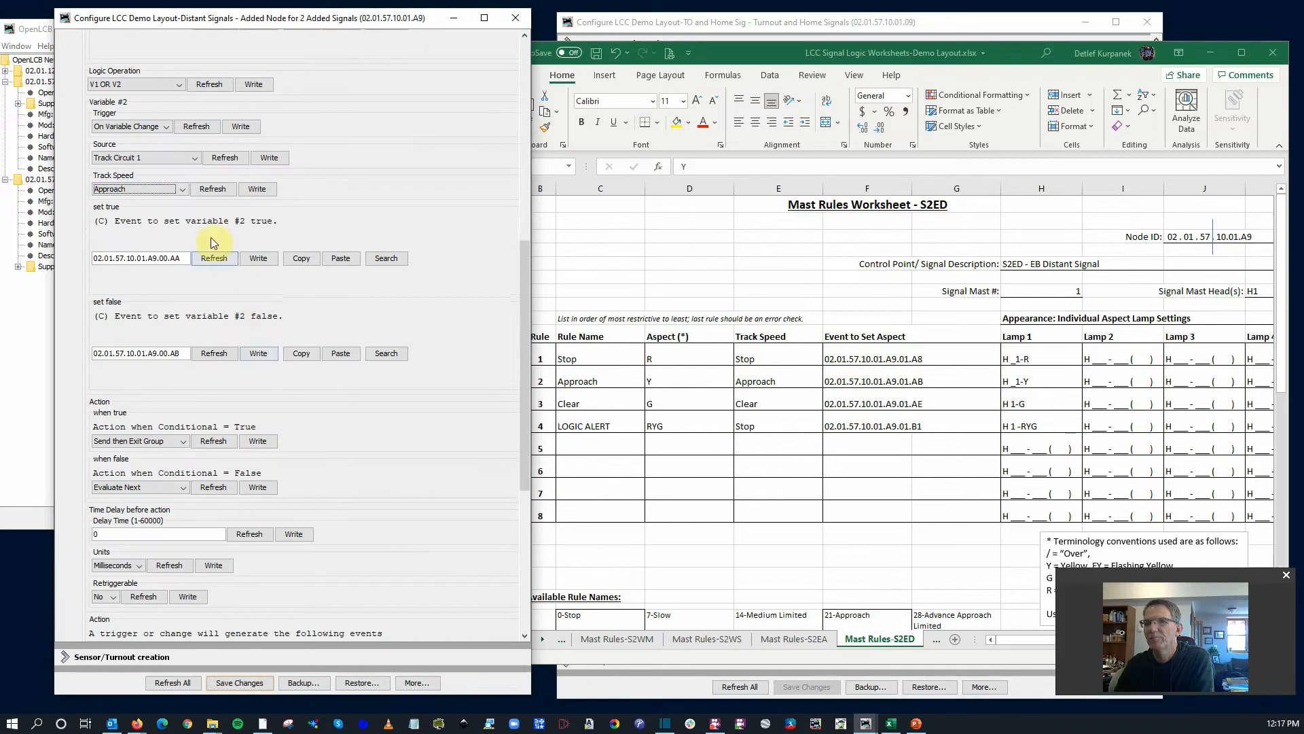
scroll(up, 3)
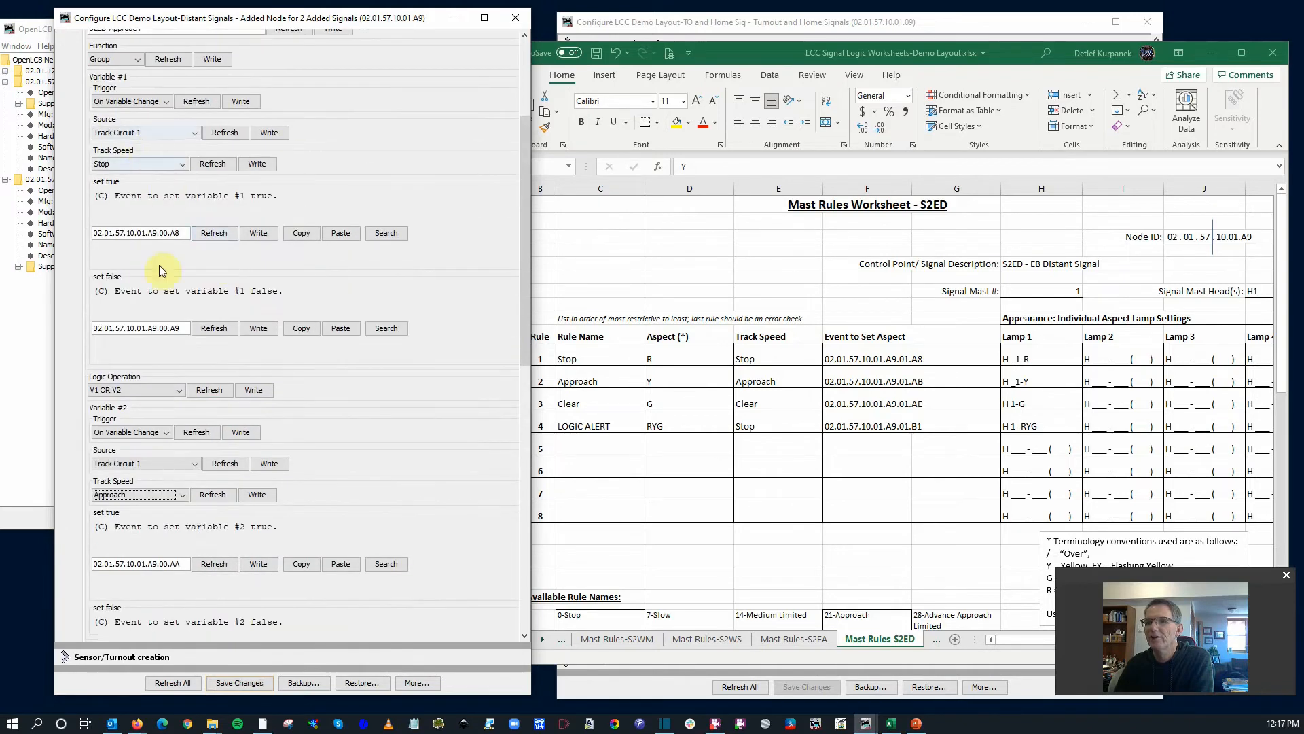
scroll(down, 3)
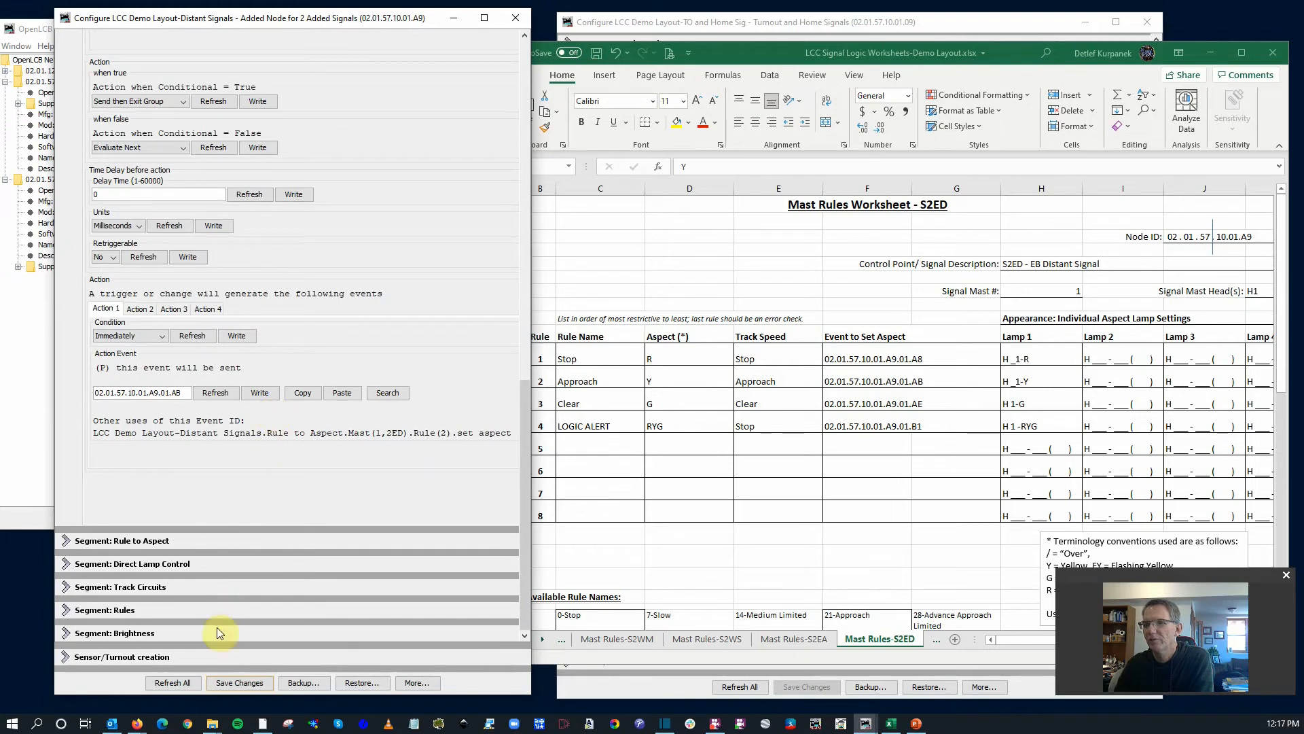
Step: Reboot the distant-signal node from the More... menu to apply the Logic 2 changes
click(416, 682)
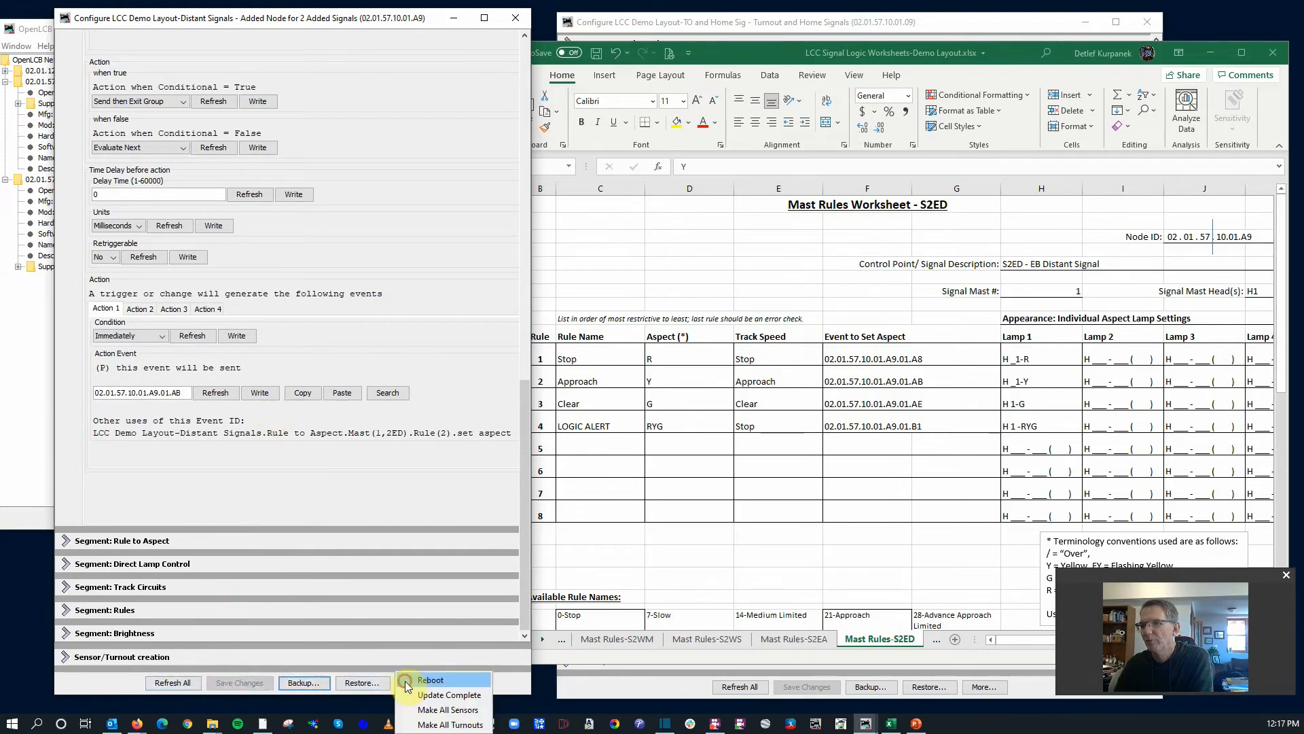
click(416, 683)
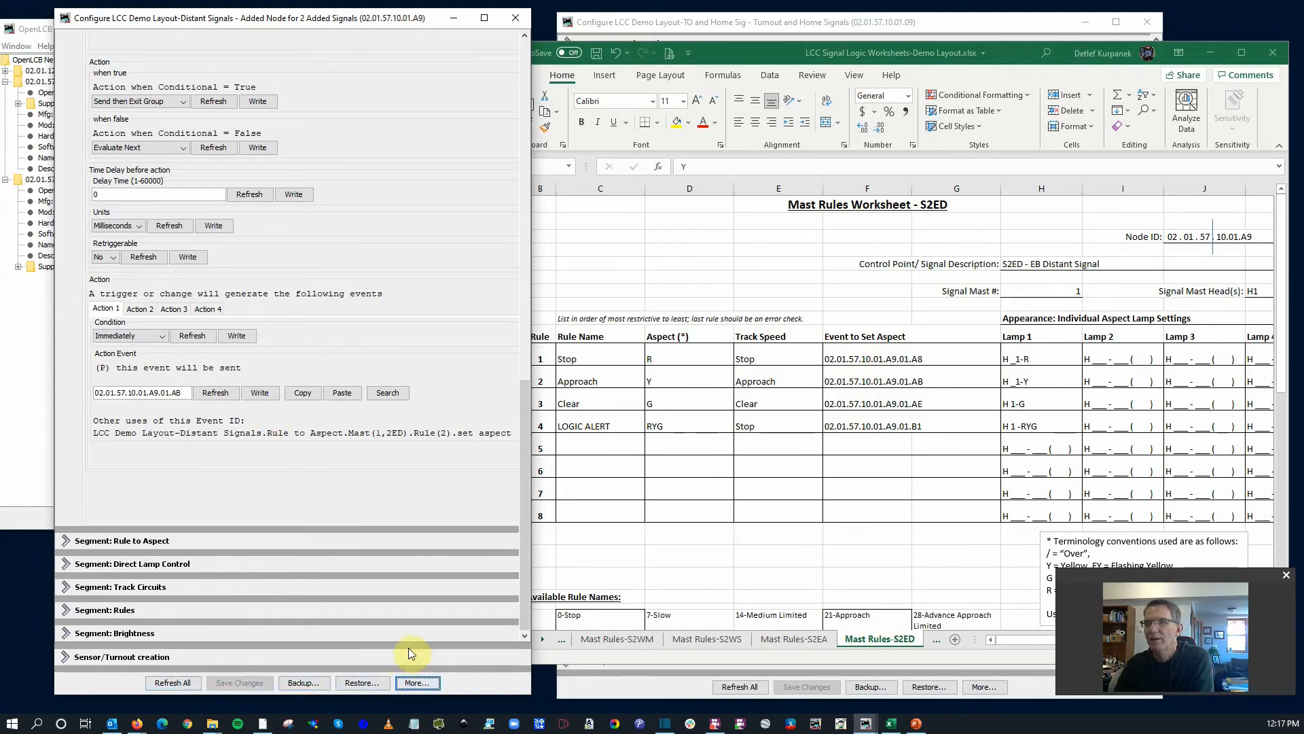
mouse_move(283, 471)
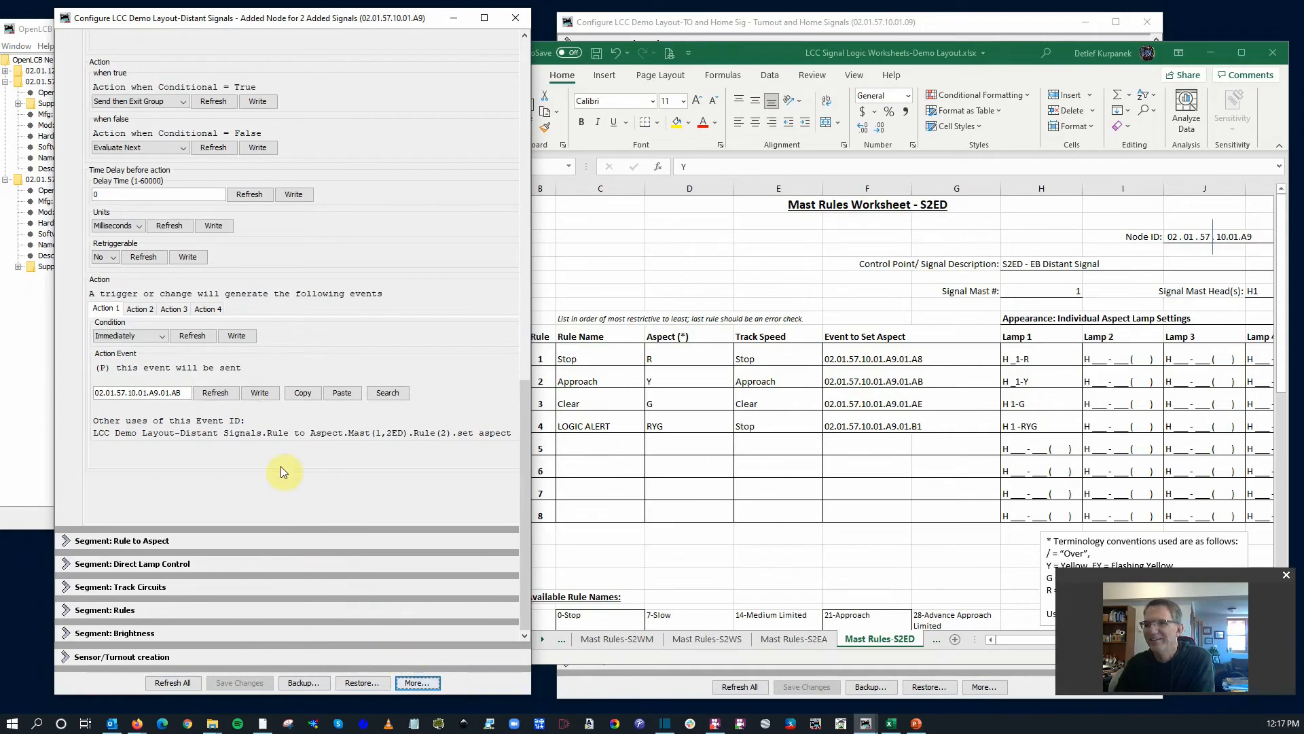